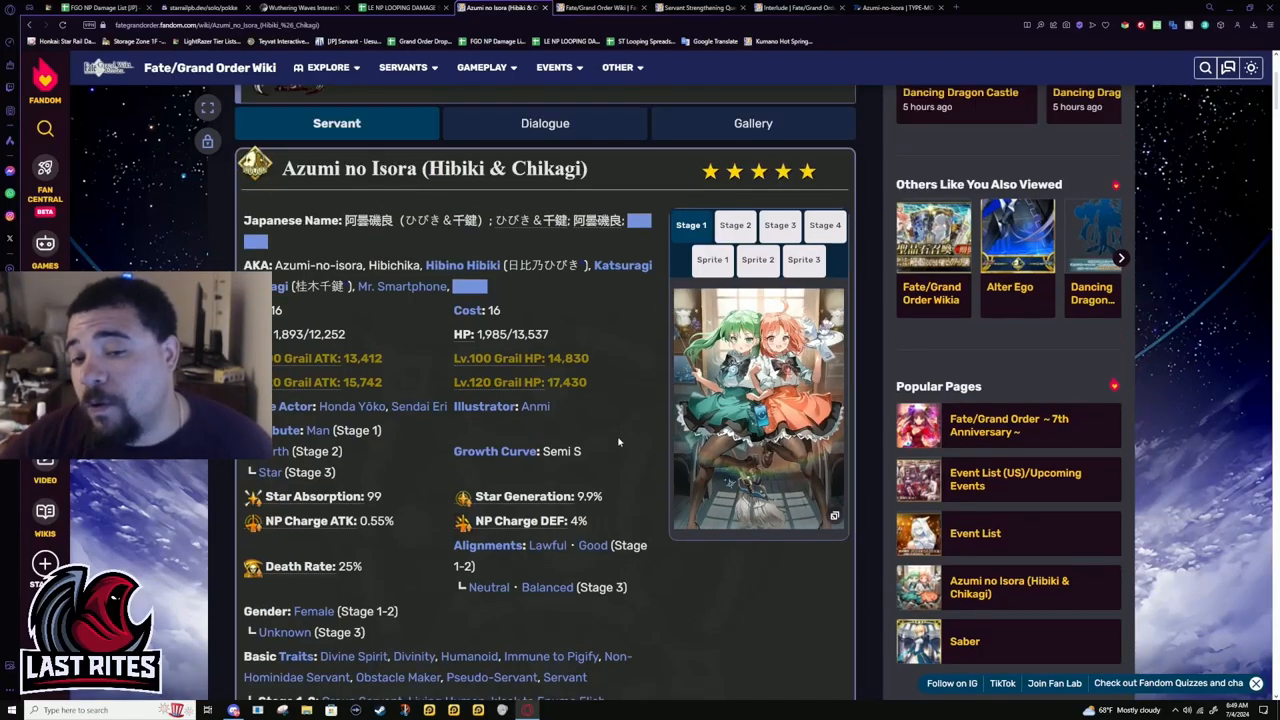
mouse_move(623, 524)
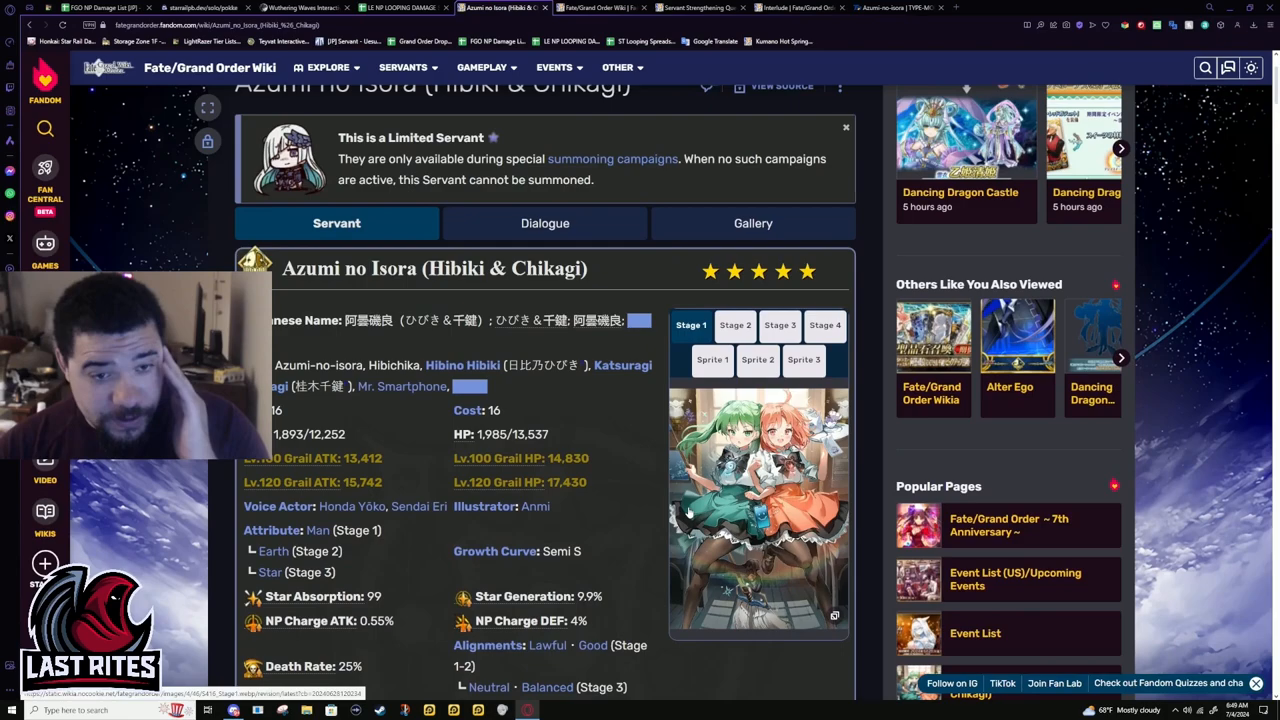
- Compare Azumi no Isora's stage artworks: Stage 2, back to Stage 1, then another stage
scroll(down, 3)
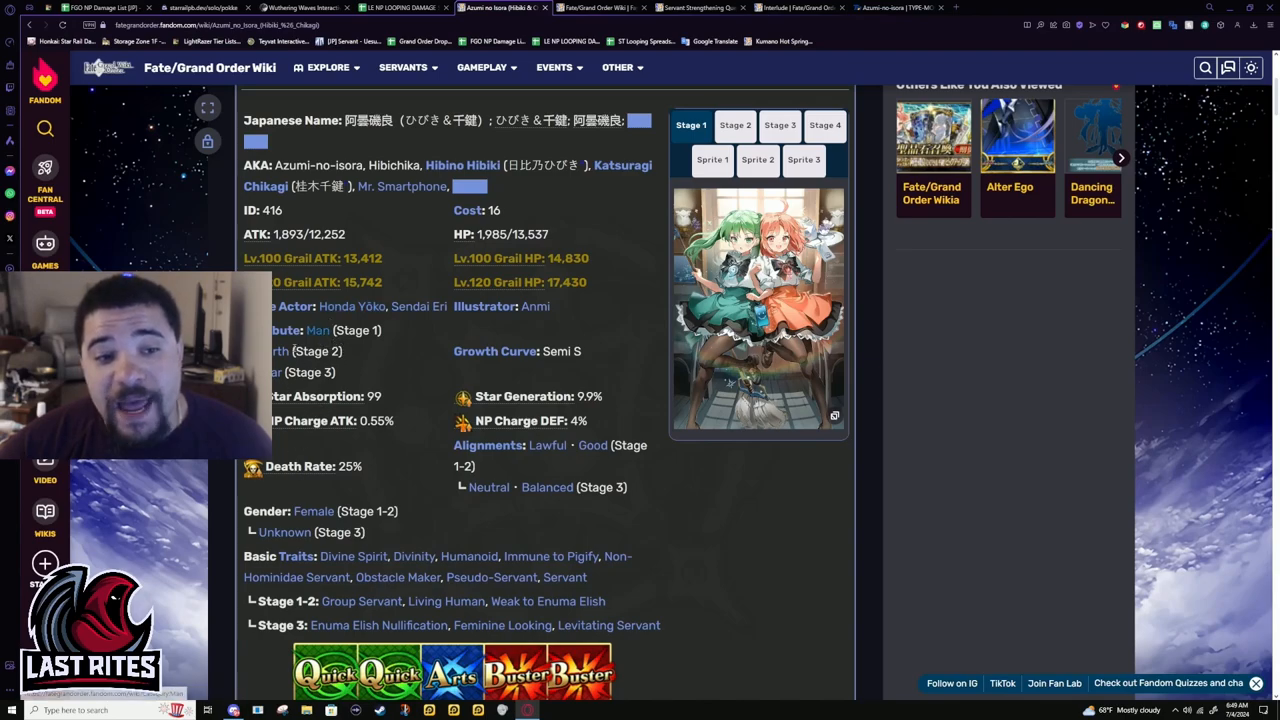
scroll(down, 3)
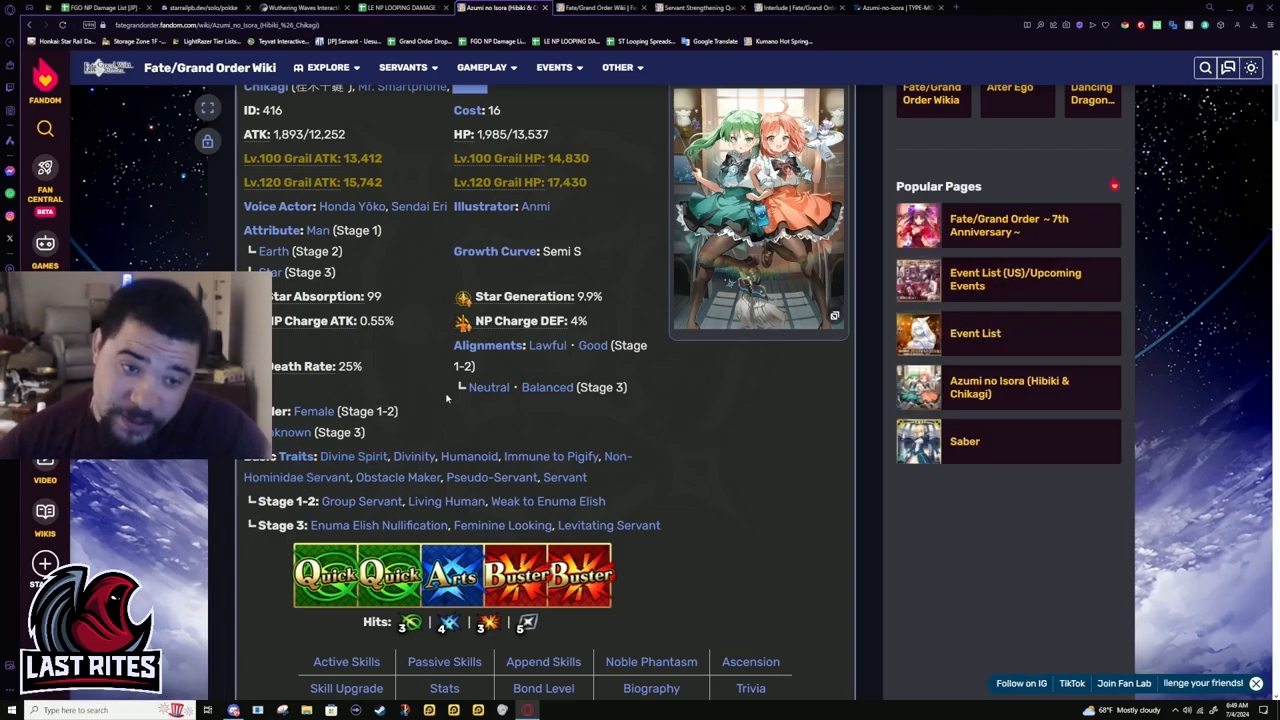
mouse_move(564, 477)
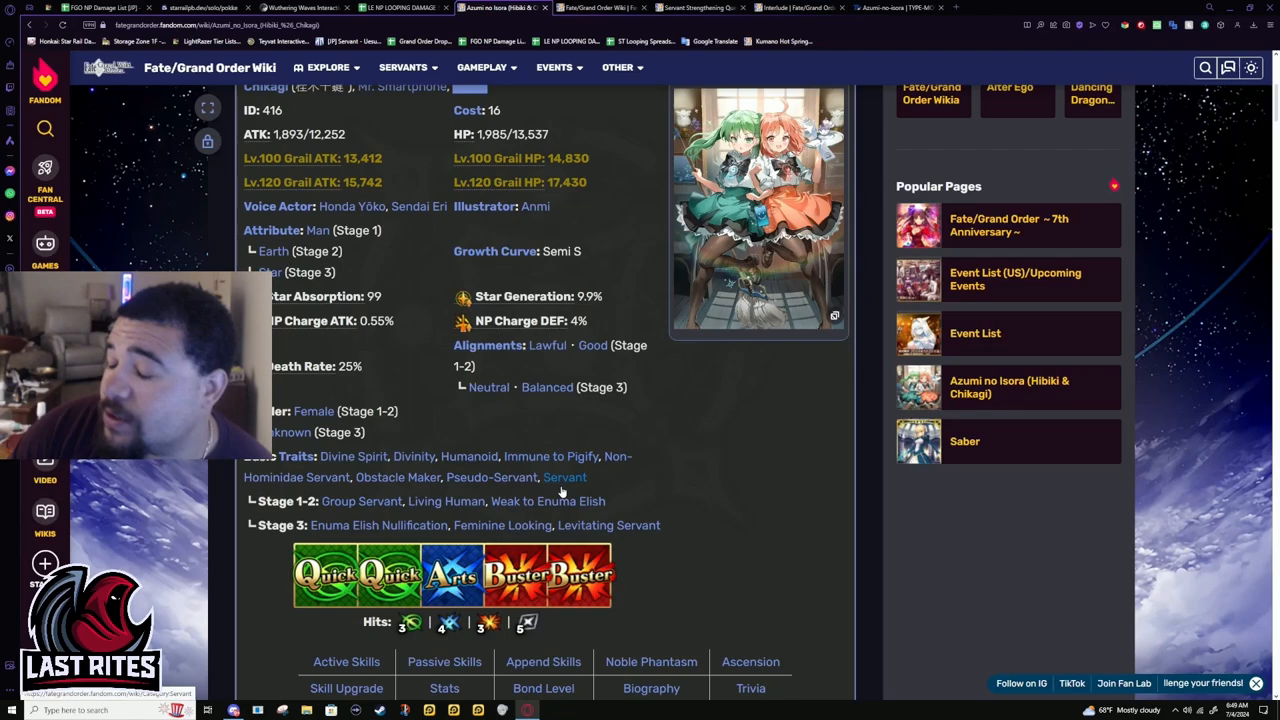
scroll(up, 3)
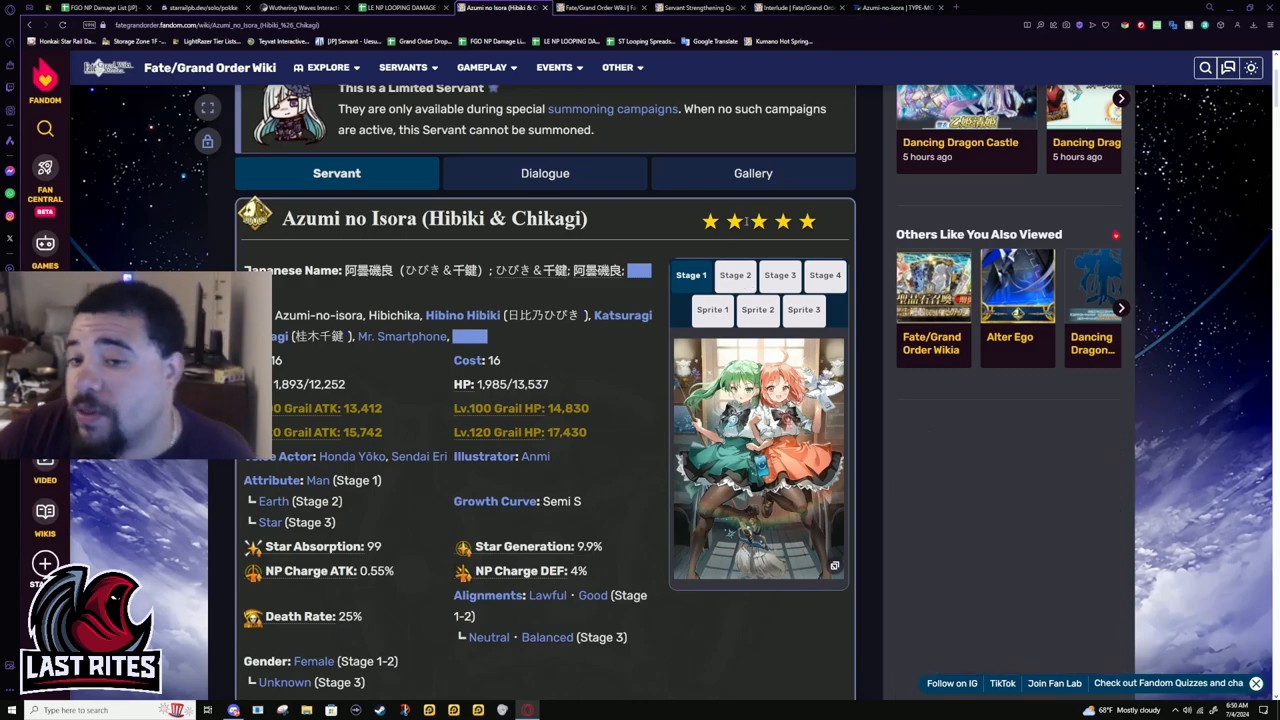
click(735, 275)
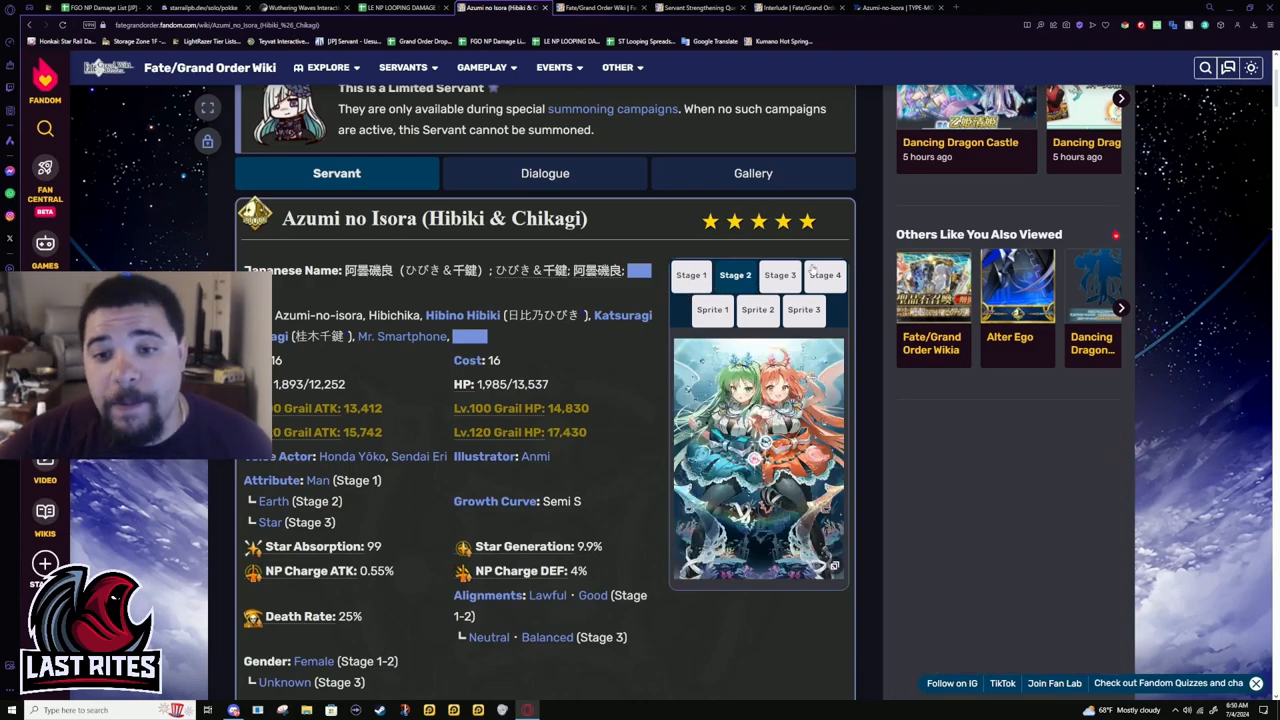
click(691, 275)
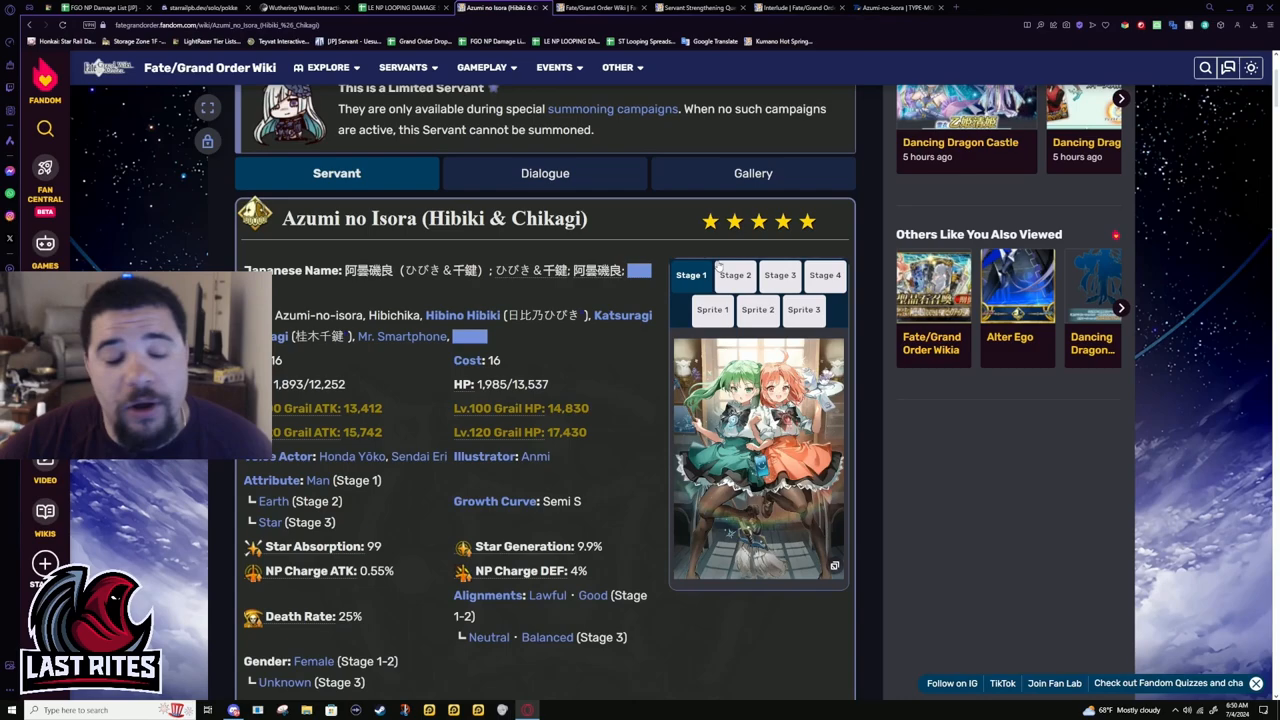
mouse_move(755, 303)
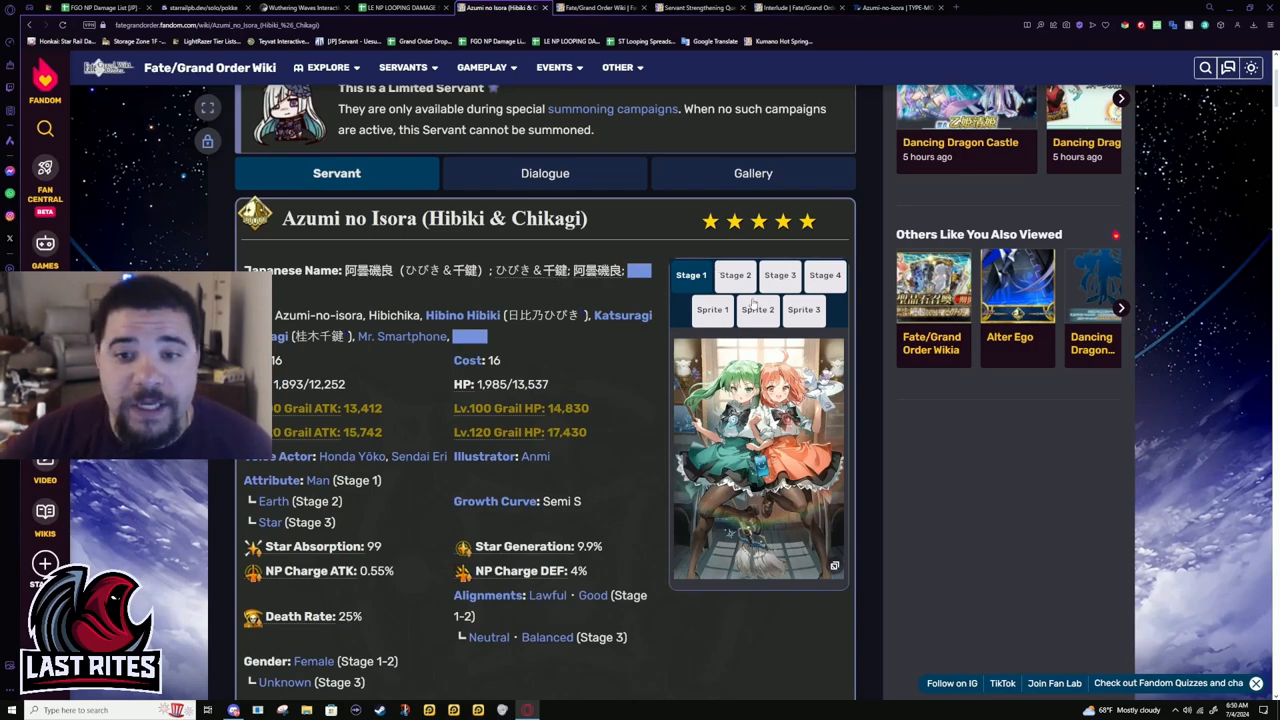
mouse_move(750, 285)
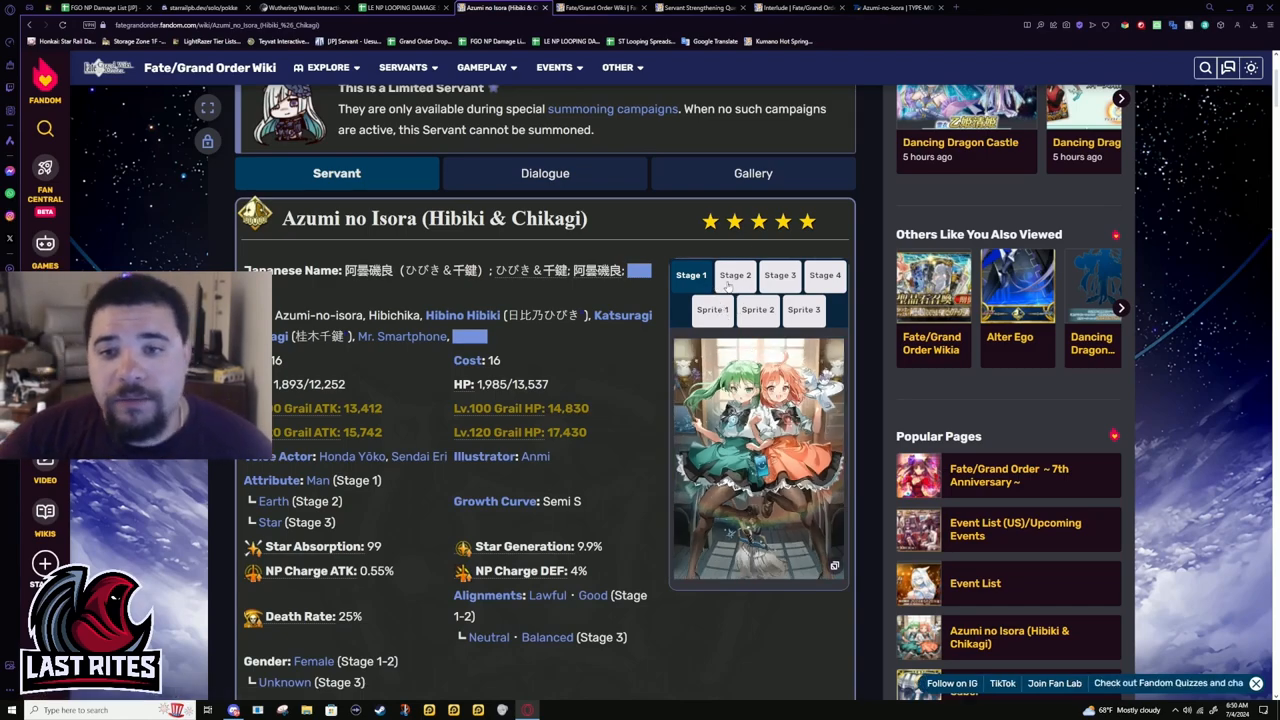
click(825, 275)
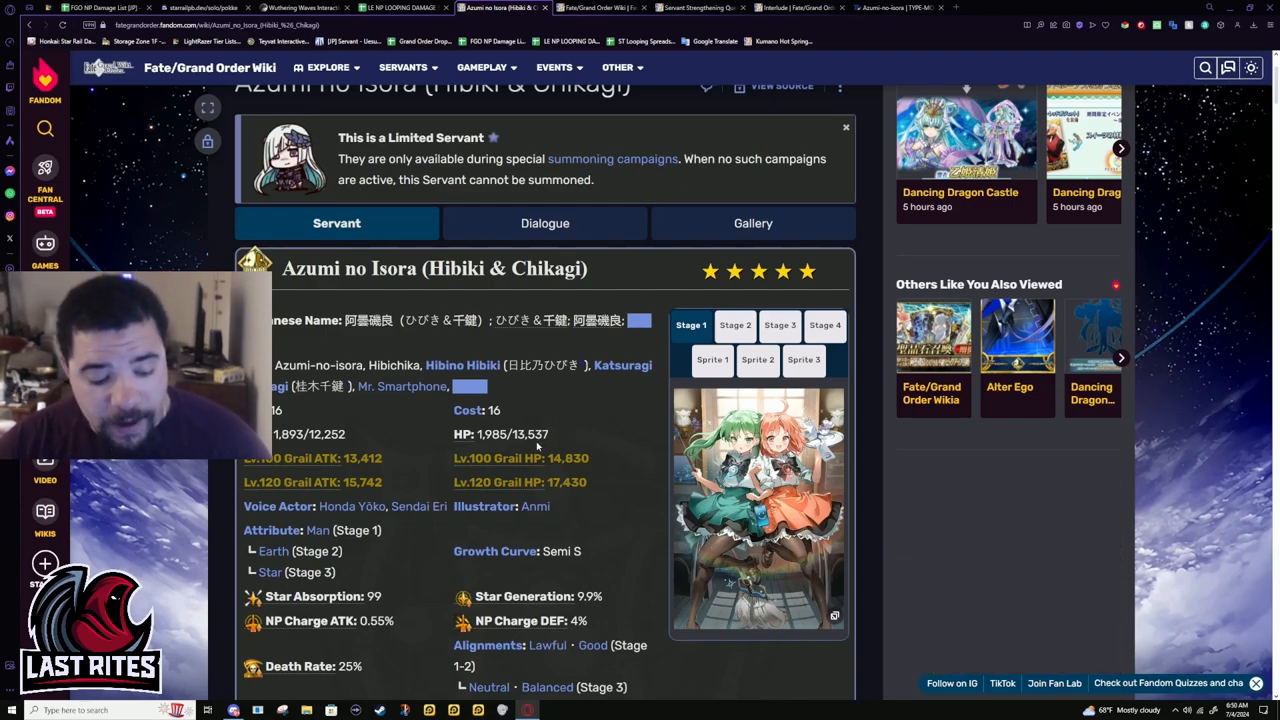
mouse_move(530, 422)
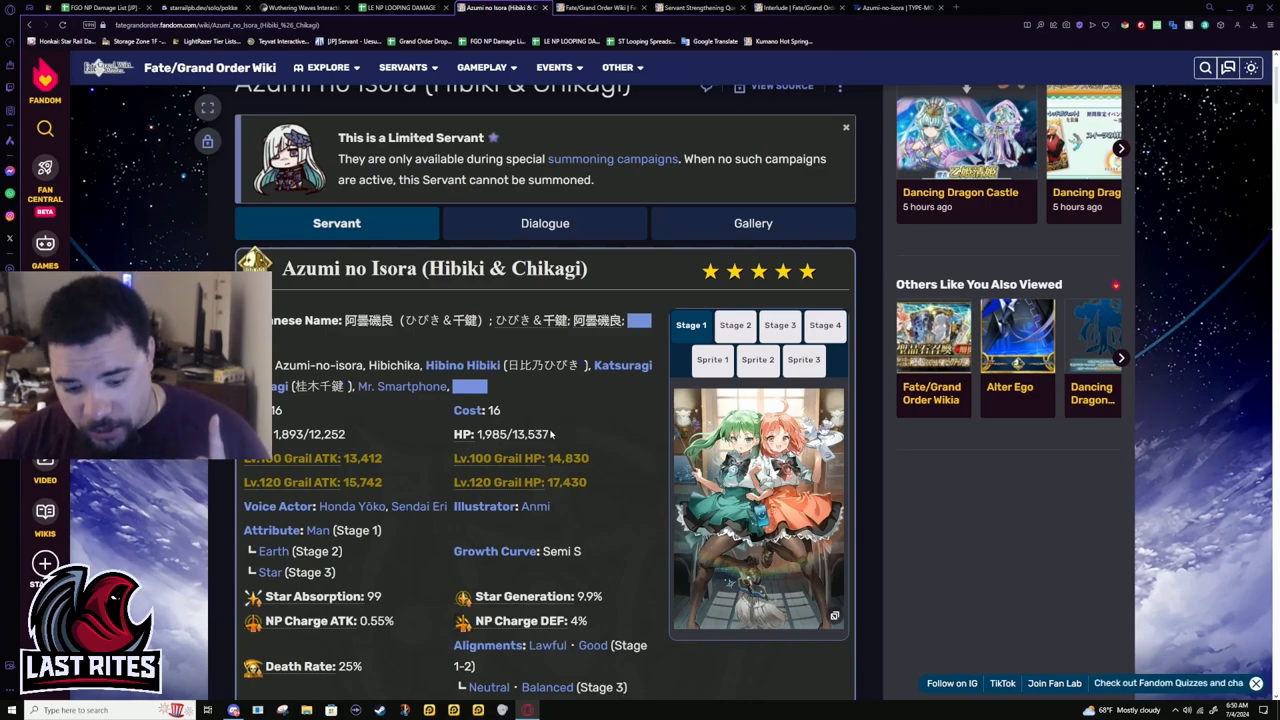
mouse_move(540, 436)
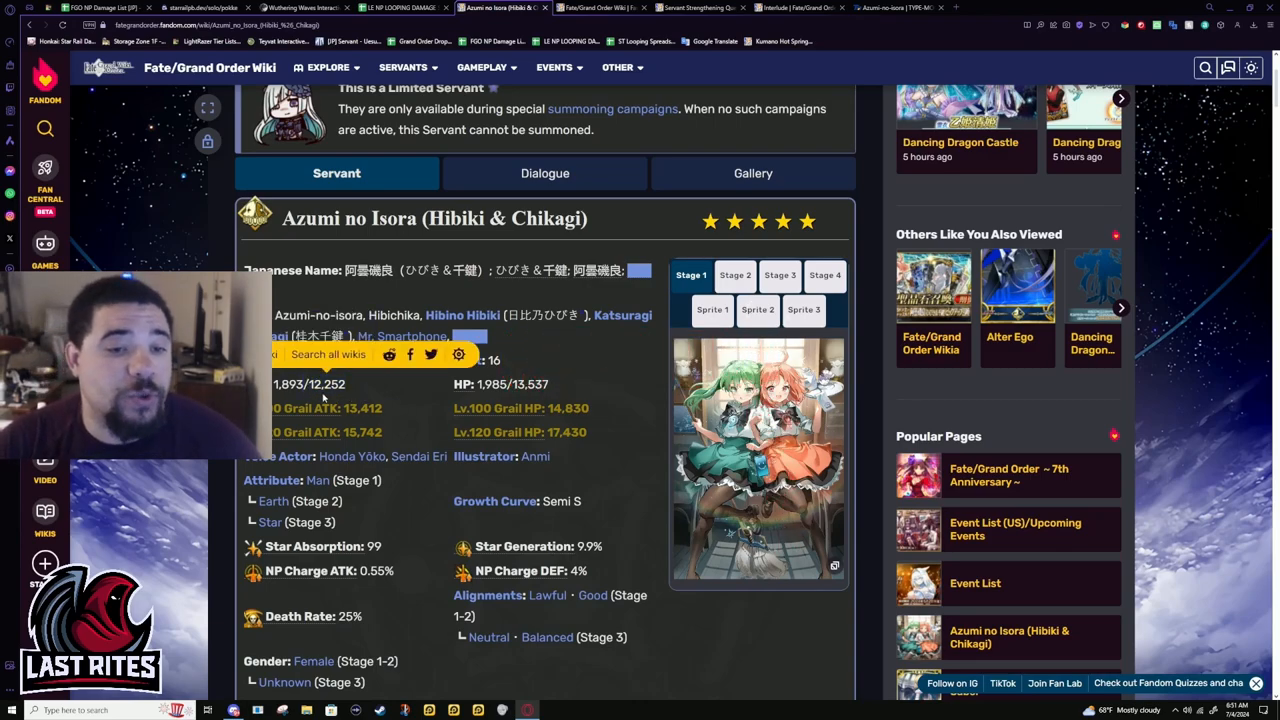
mouse_move(422, 402)
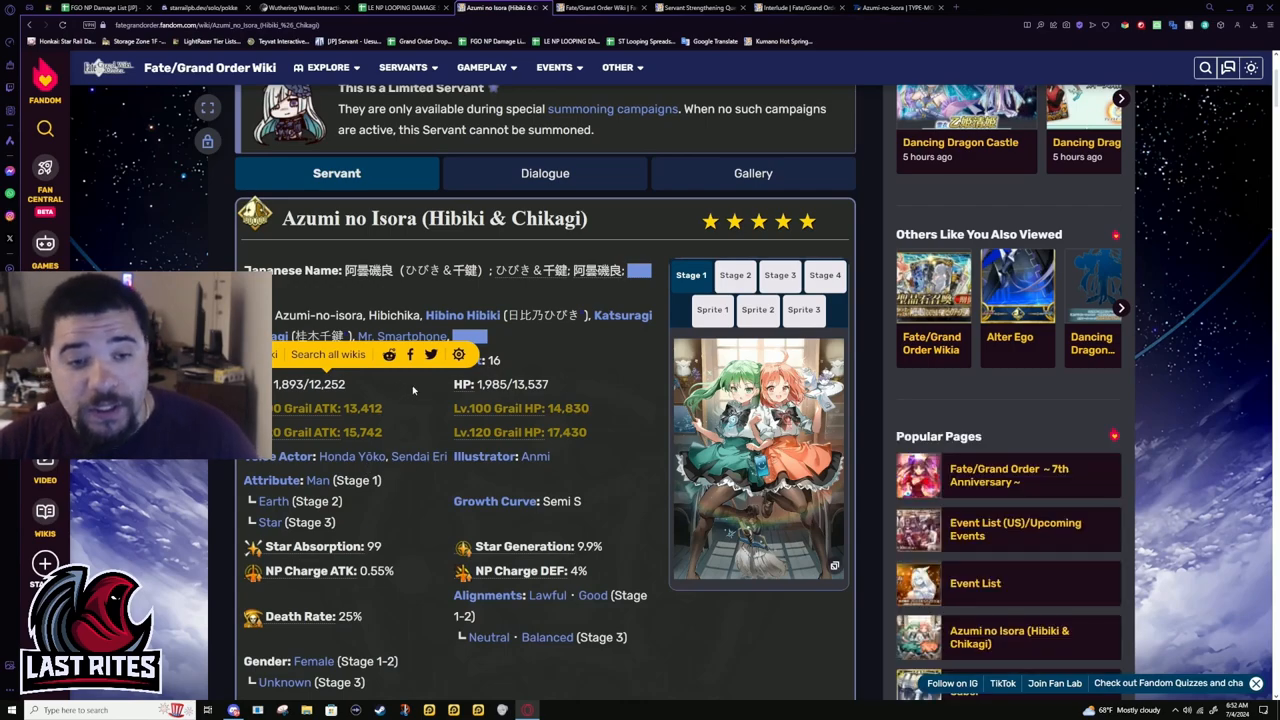
mouse_move(412, 406)
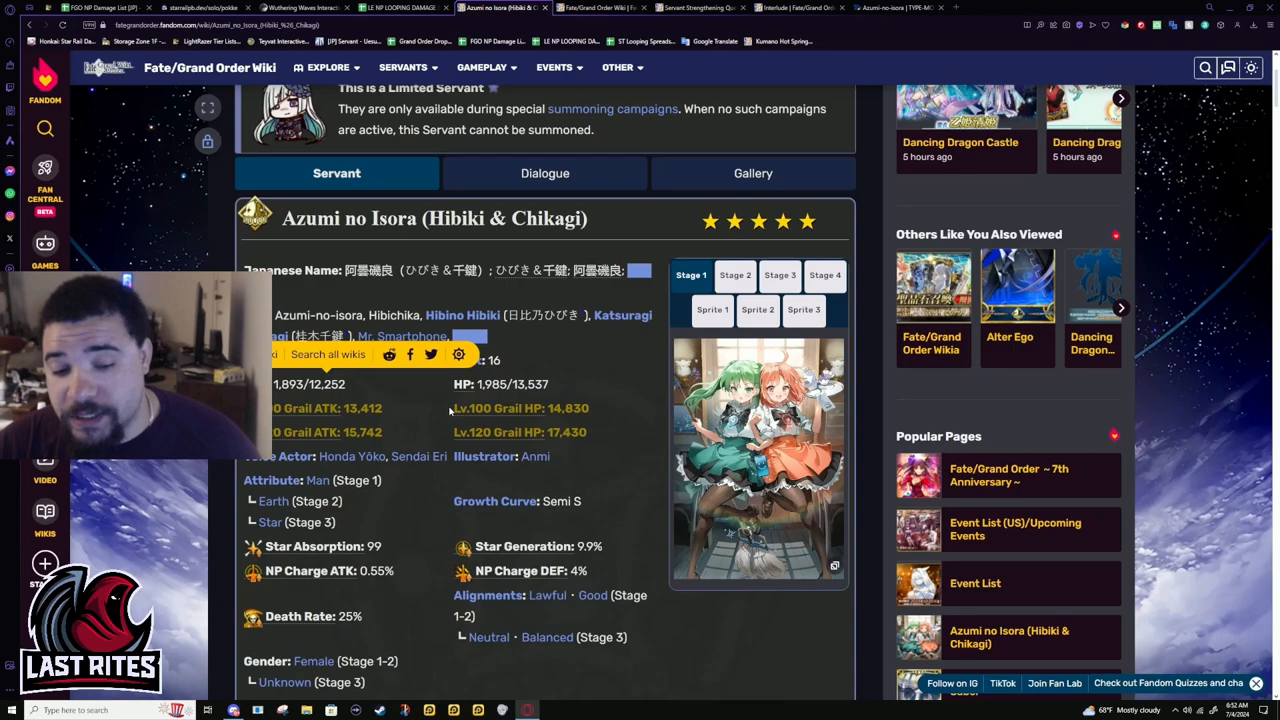
mouse_move(472, 415)
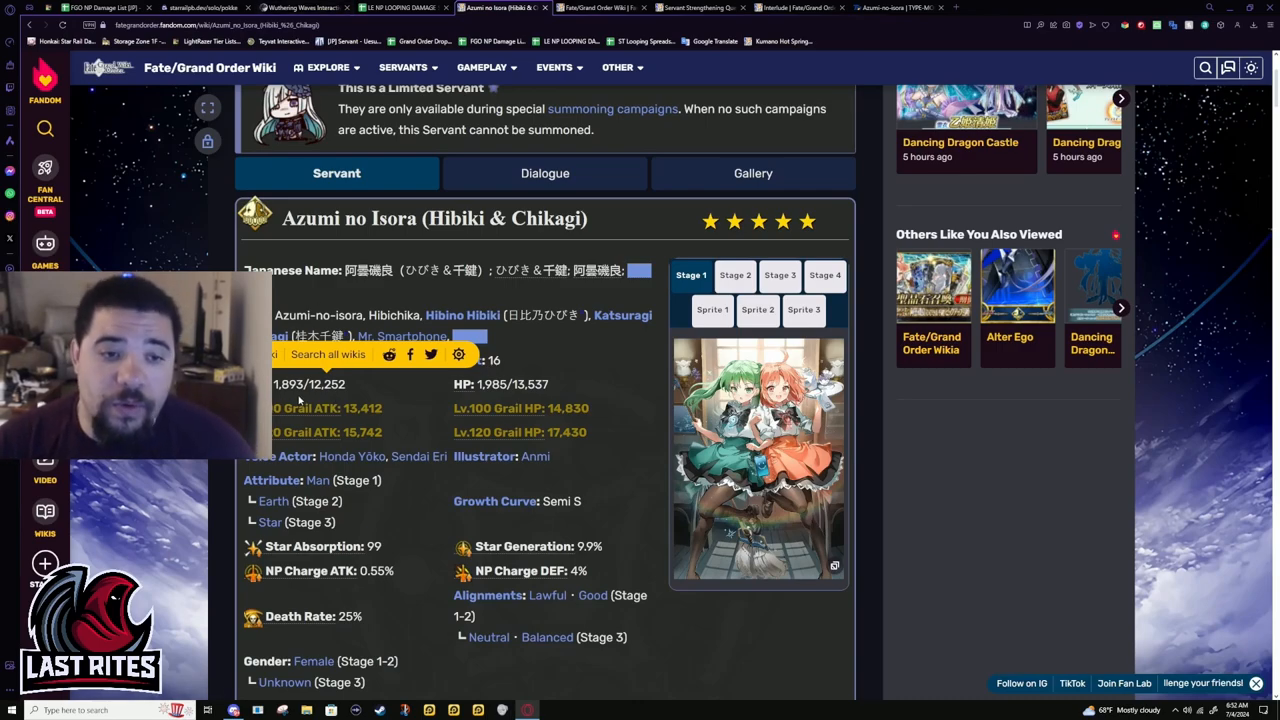
- Highlight the NP Charge ATK value, then scroll down toward the Active Skills section
double_click(325, 384)
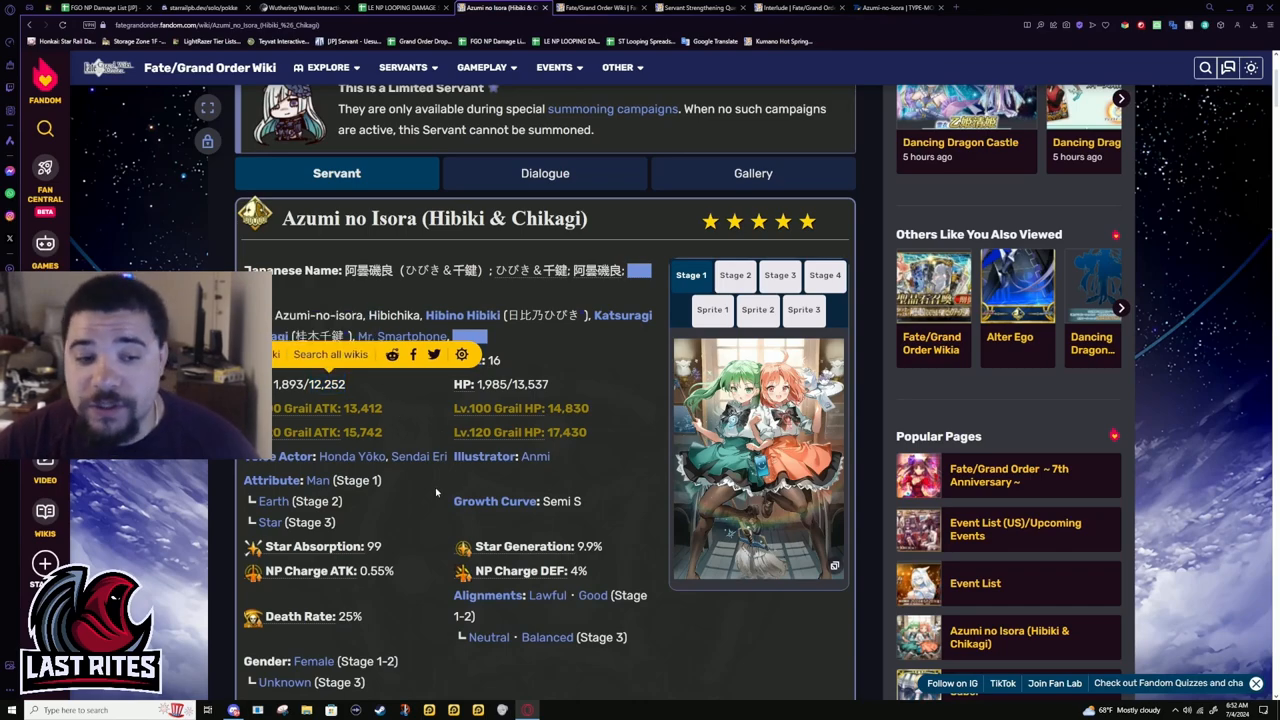
scroll(down, 3)
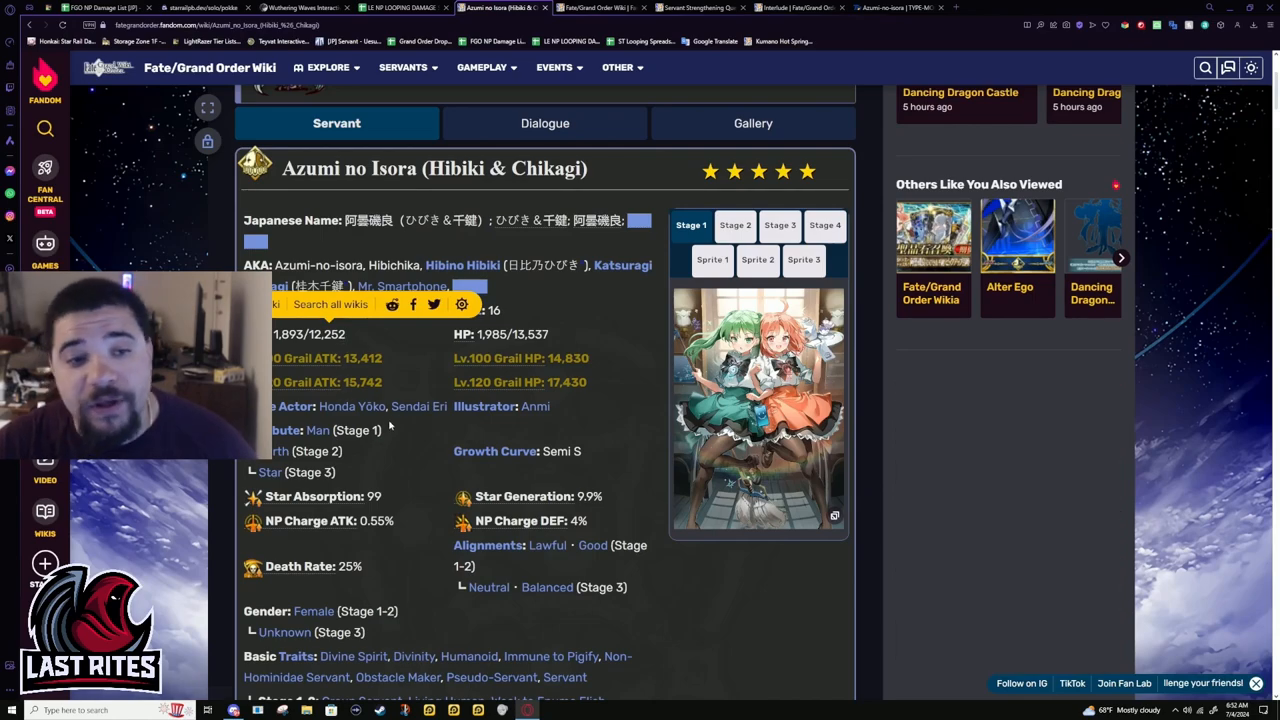
scroll(down, 3)
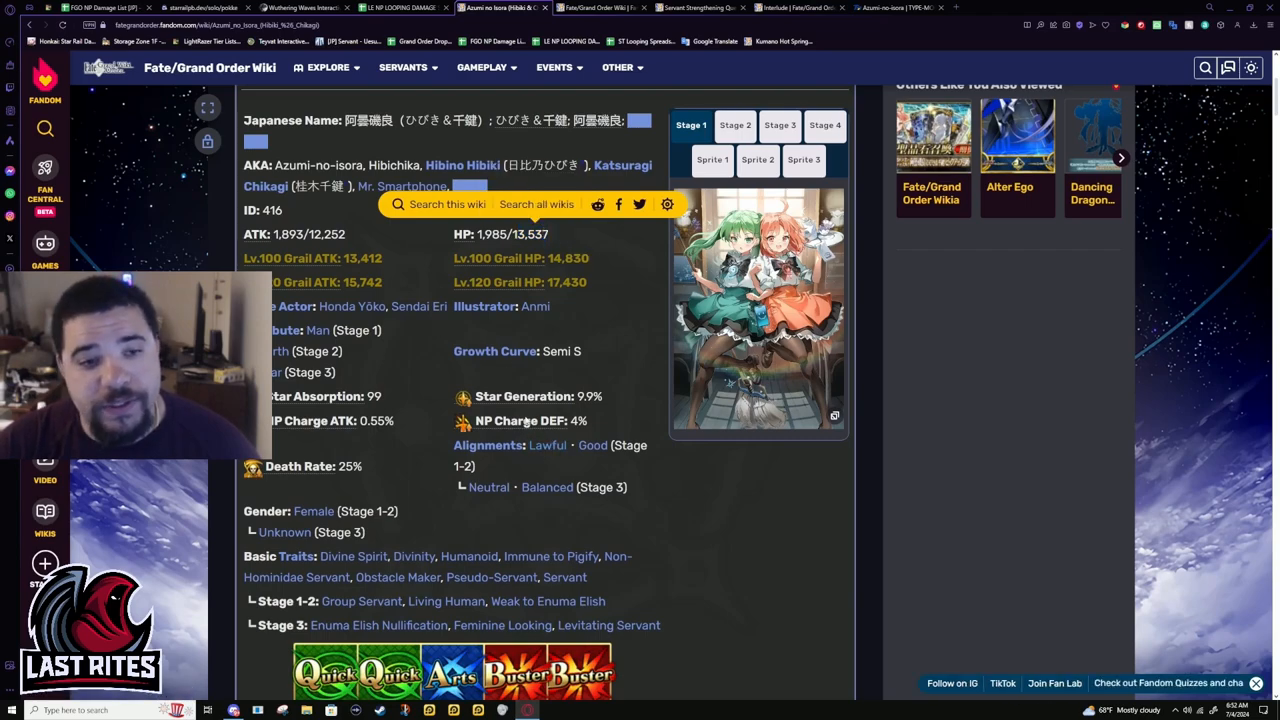
mouse_move(386, 474)
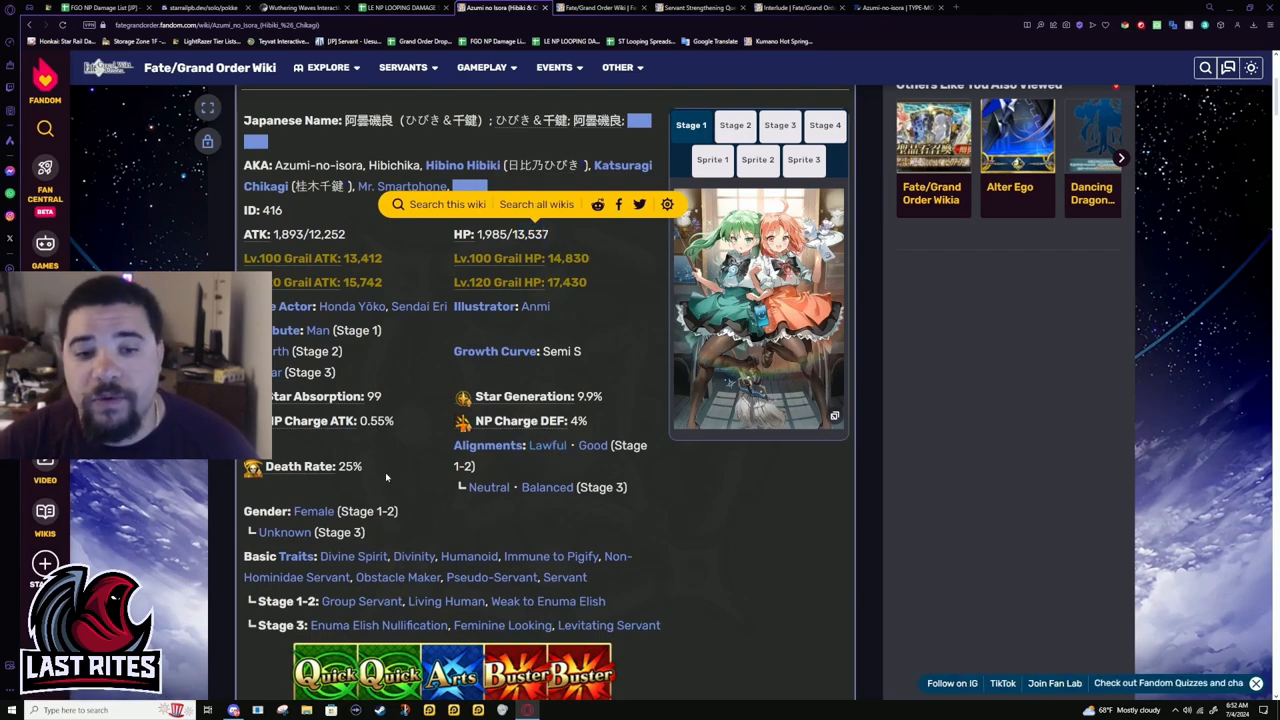
mouse_move(401, 488)
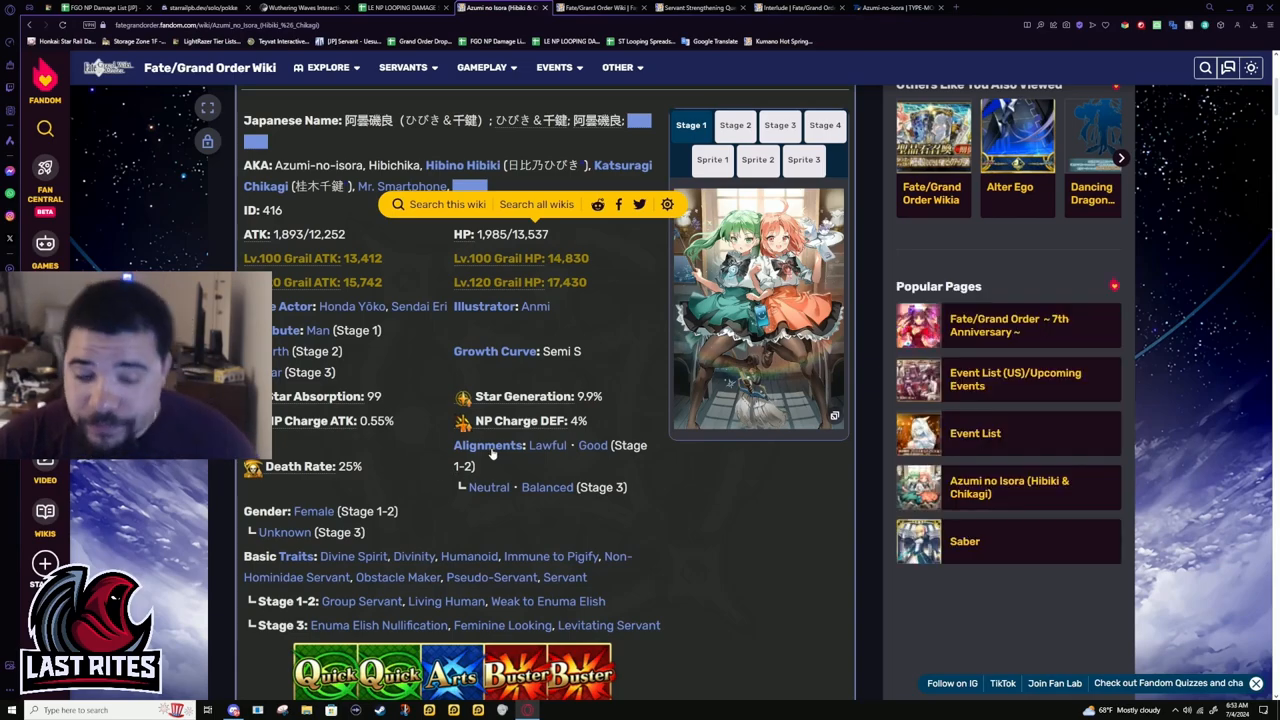
scroll(down, 3)
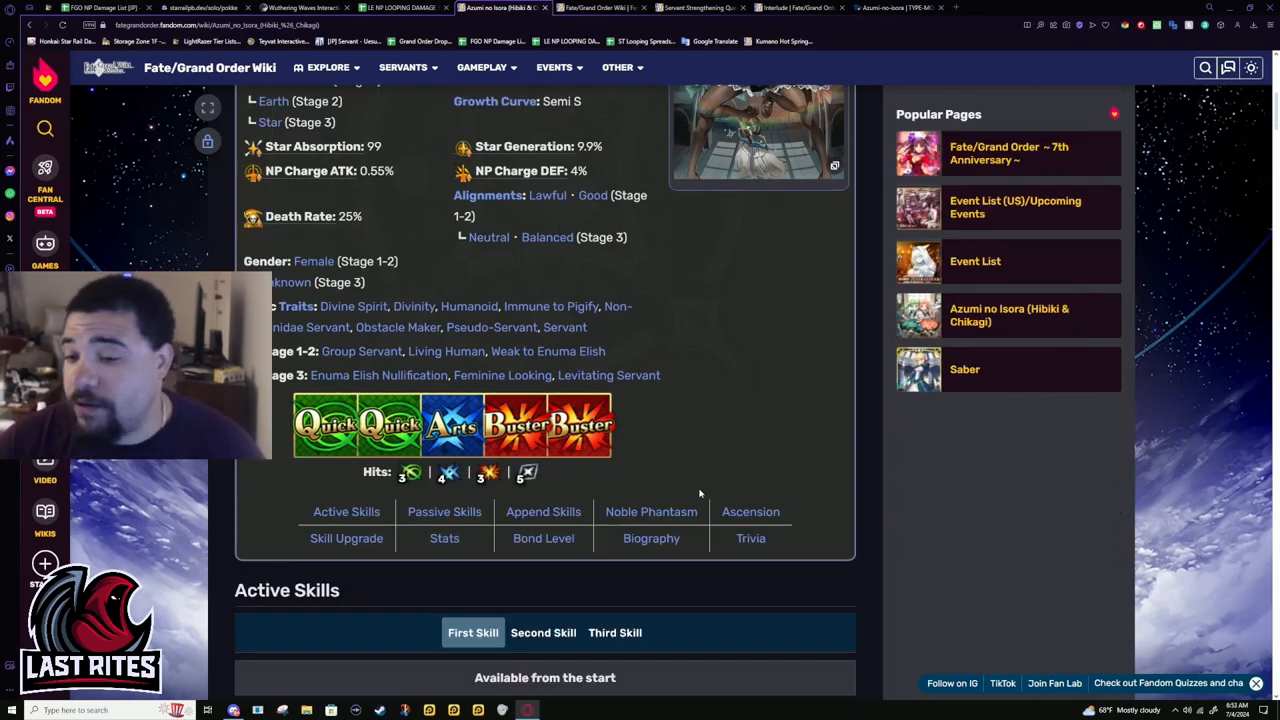
mouse_move(750, 512)
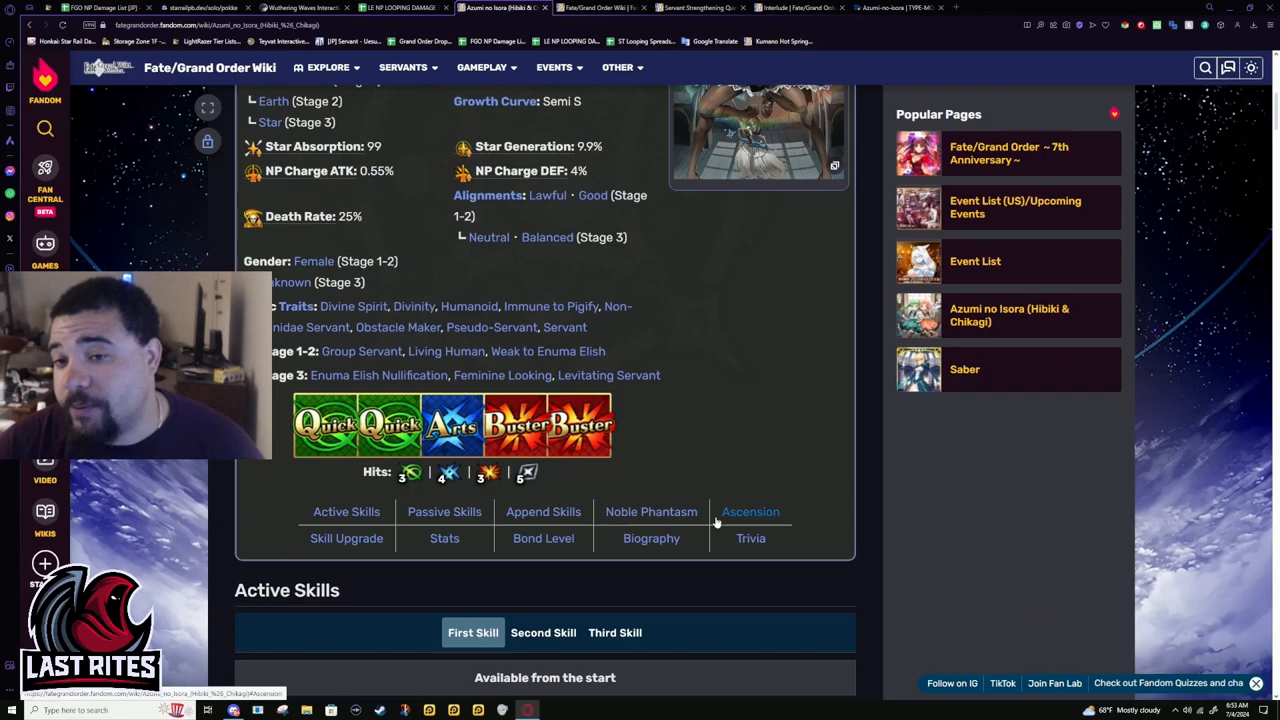
scroll(up, 3)
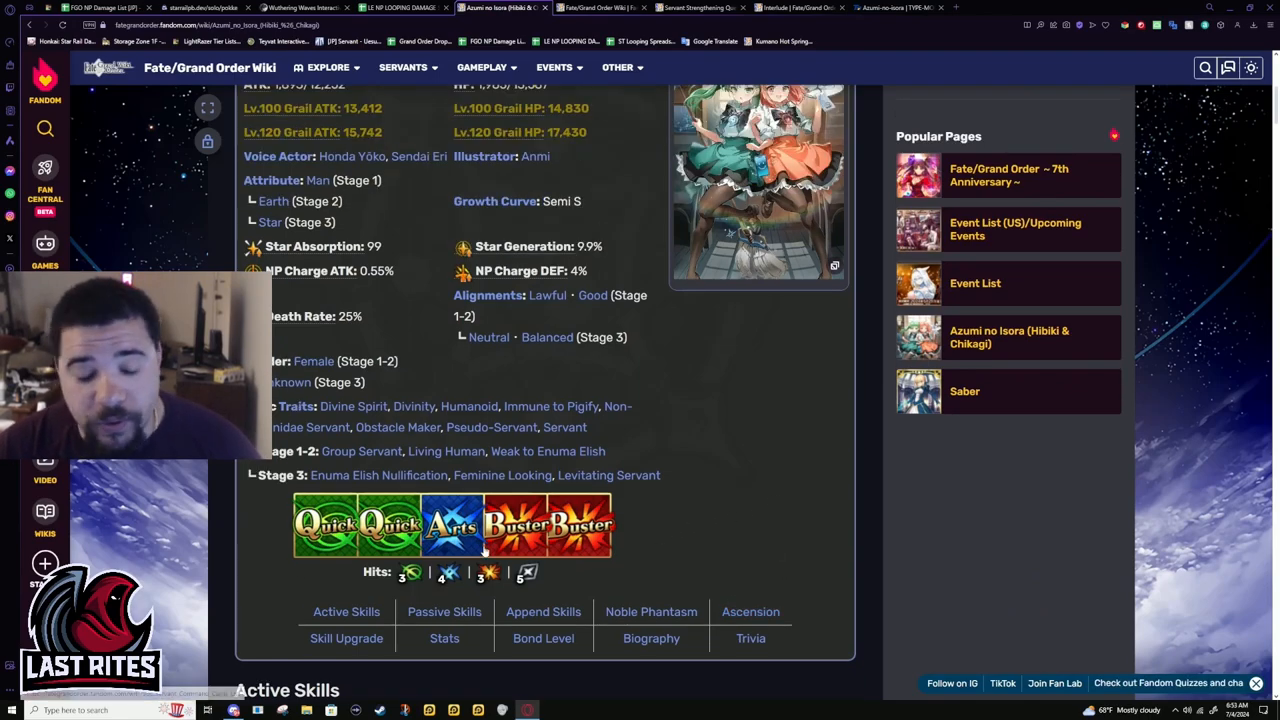
scroll(down, 3)
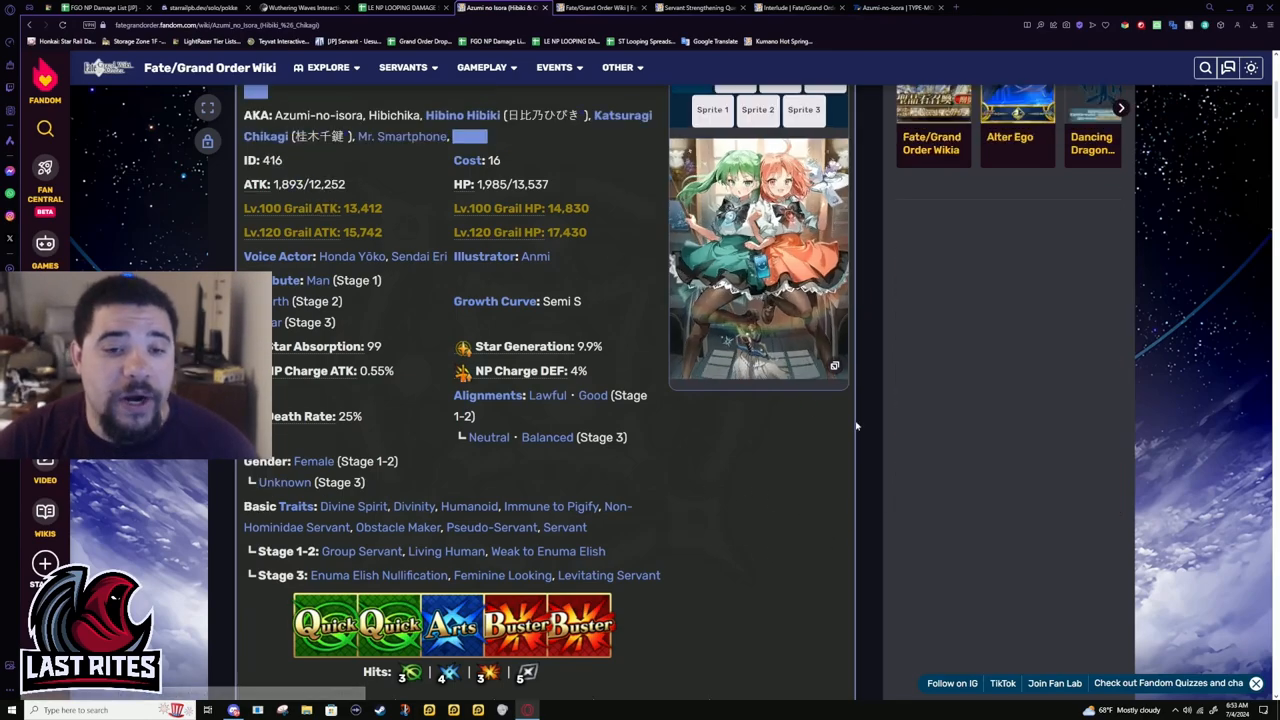
scroll(down, 3)
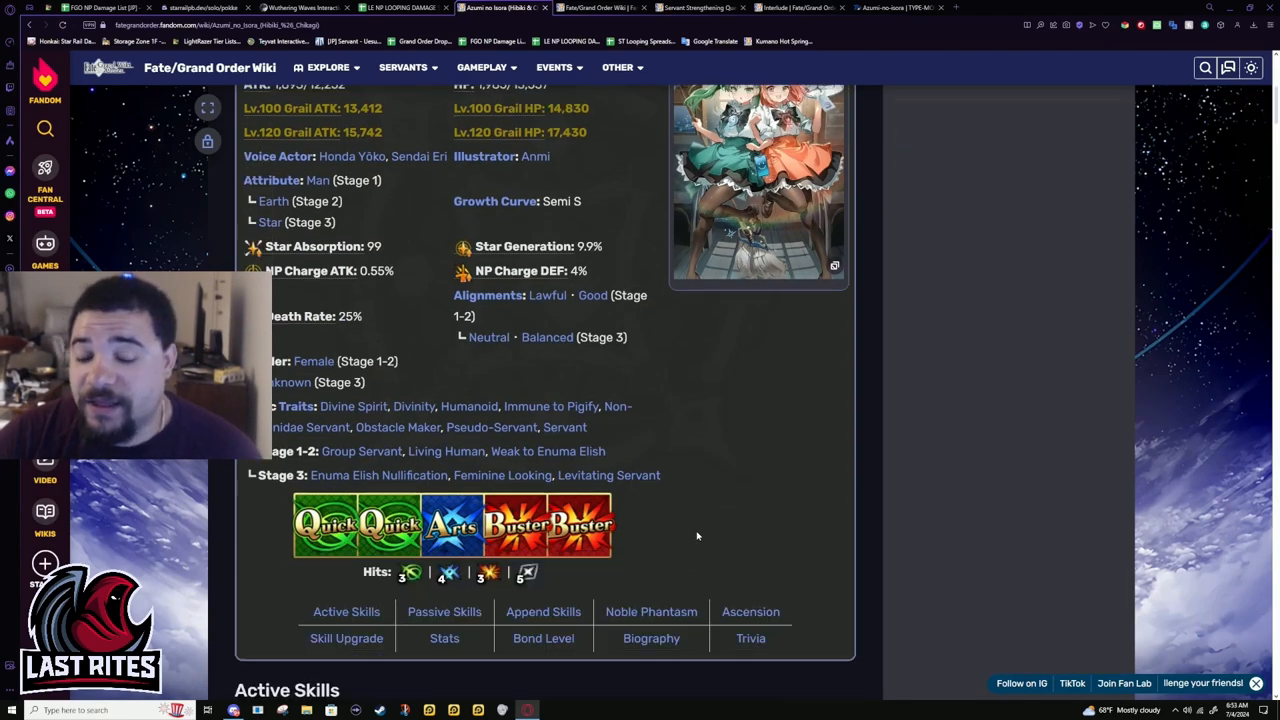
scroll(down, 3)
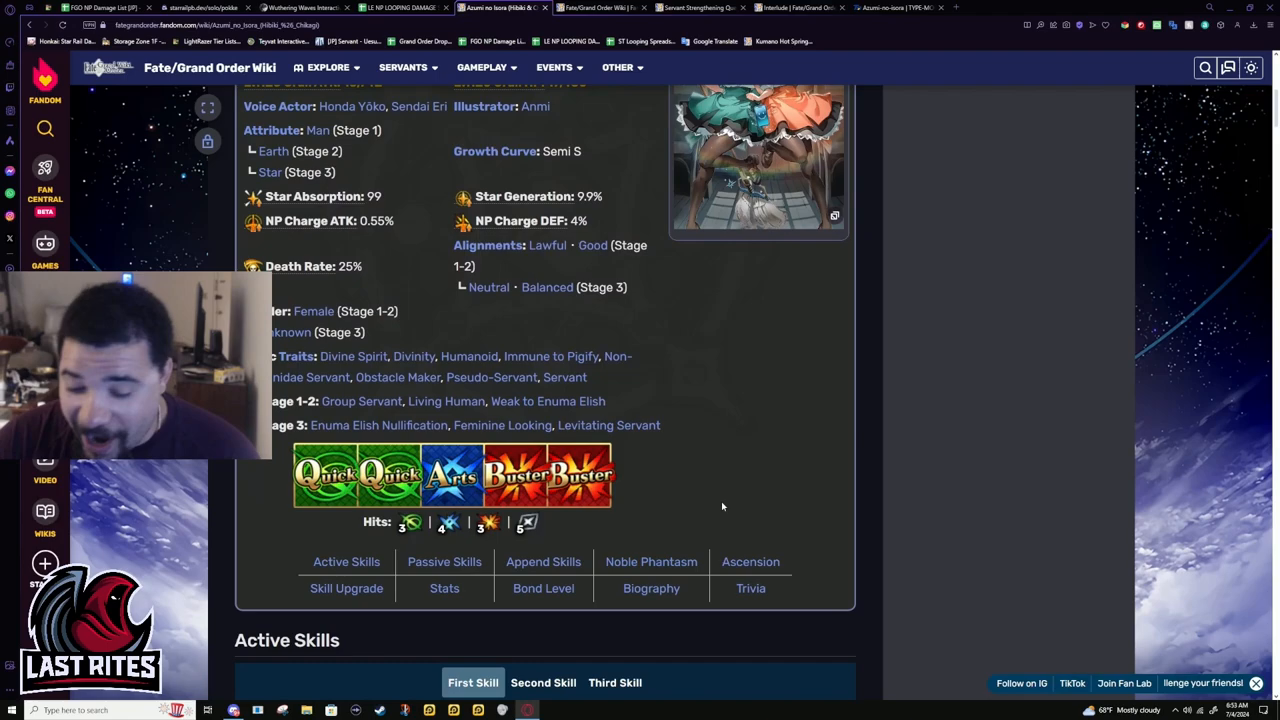
scroll(up, 3)
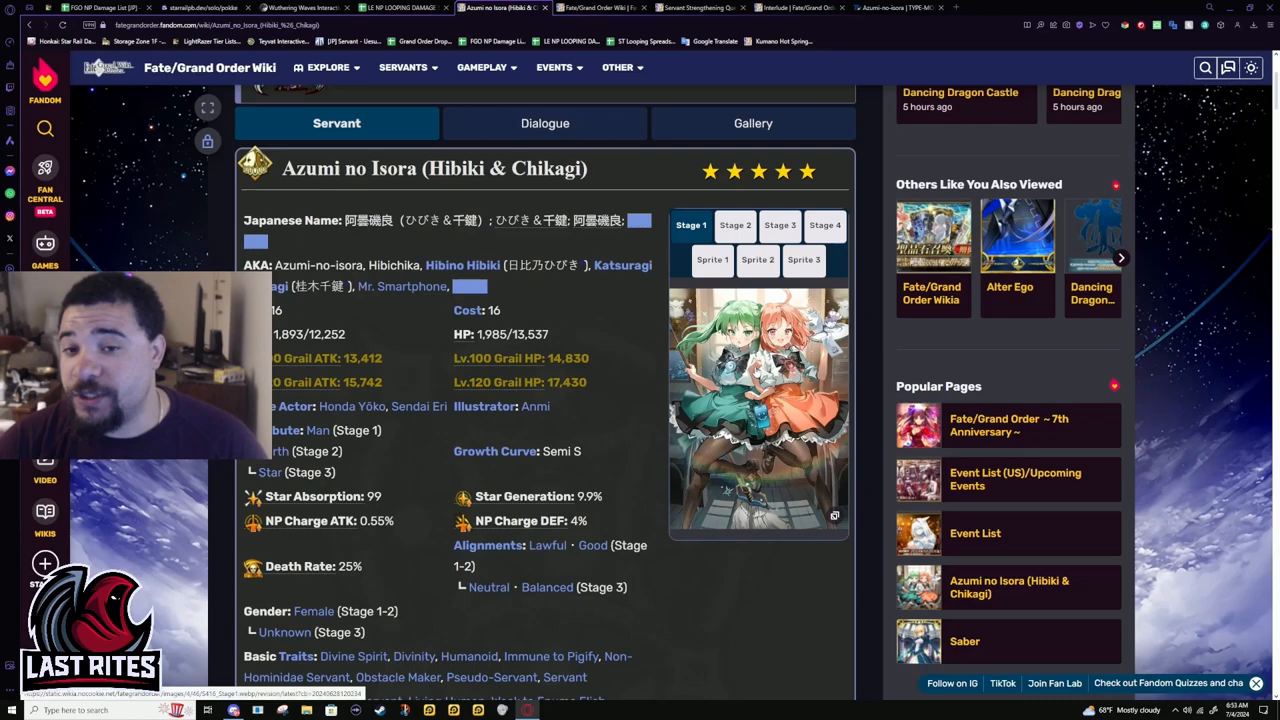
scroll(down, 3)
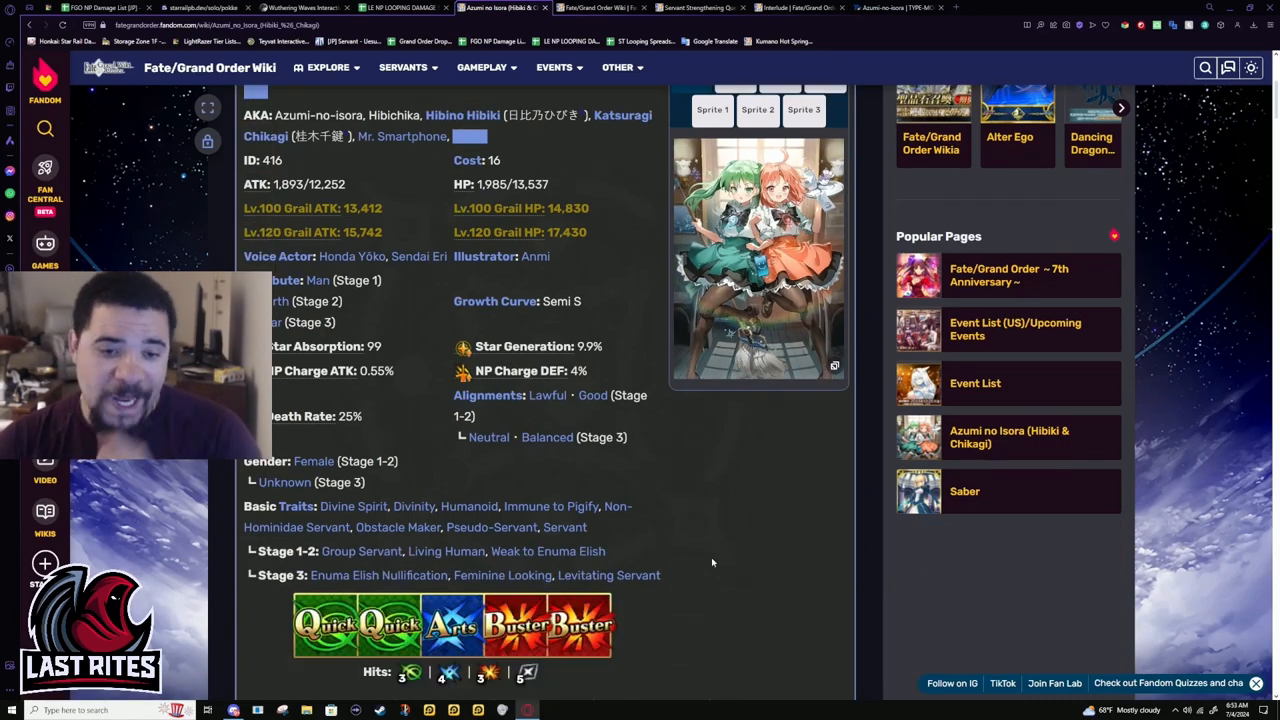
scroll(down, 3)
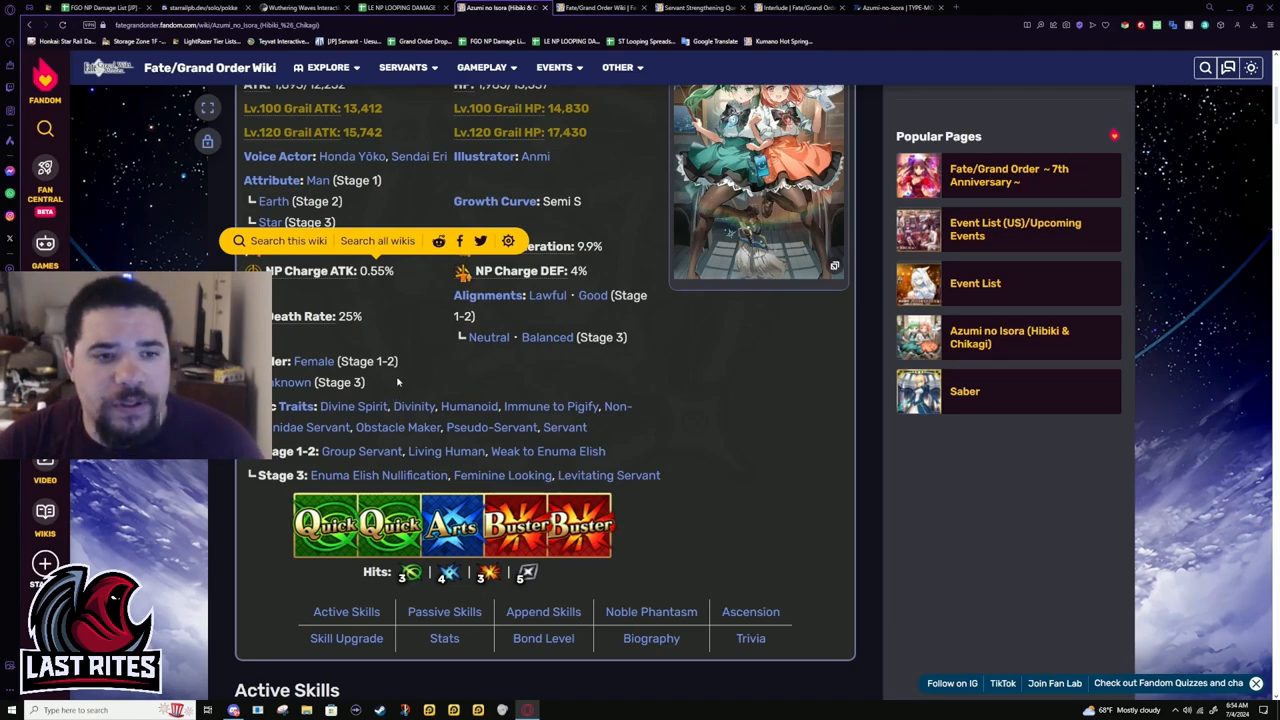
mouse_move(418, 351)
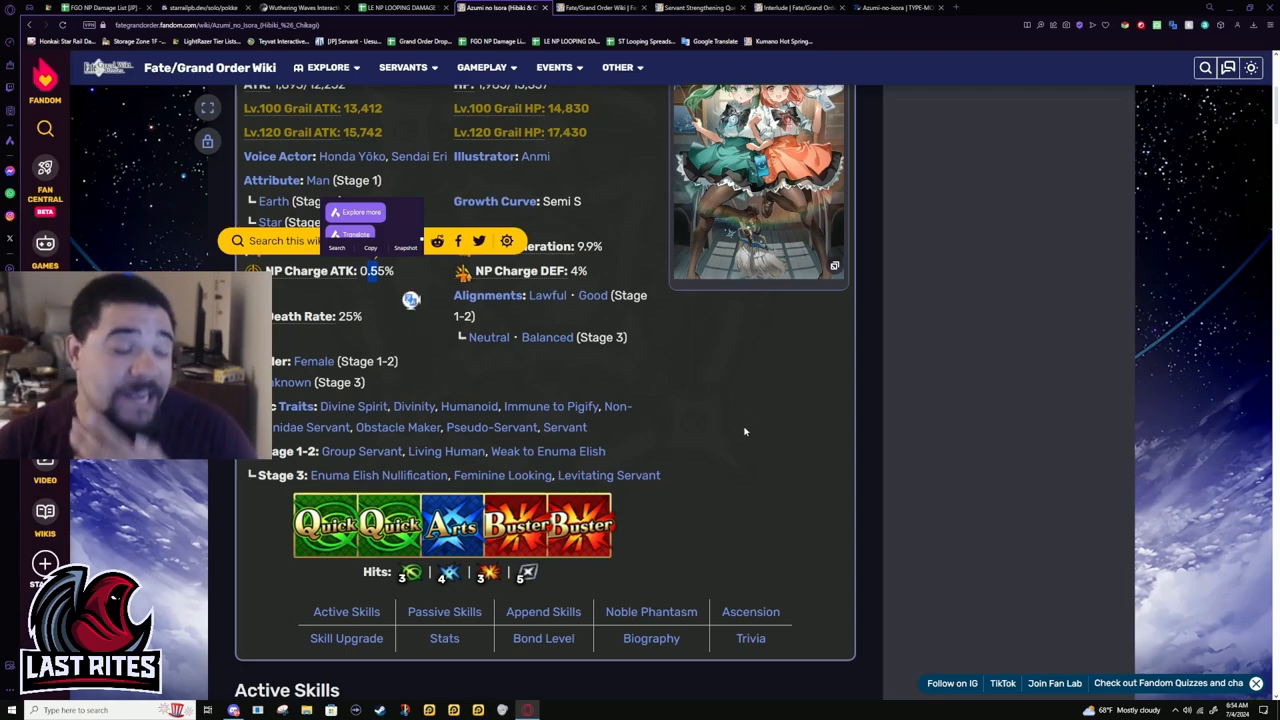
mouse_move(660, 460)
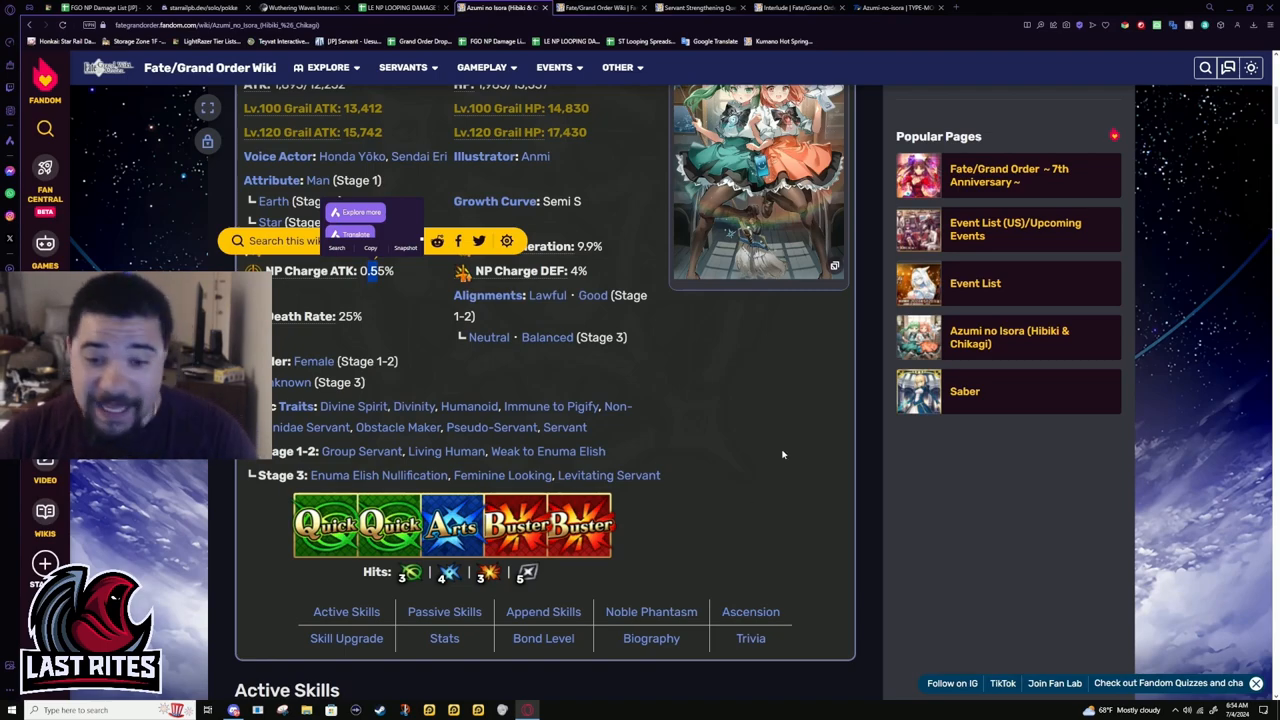
mouse_move(373, 310)
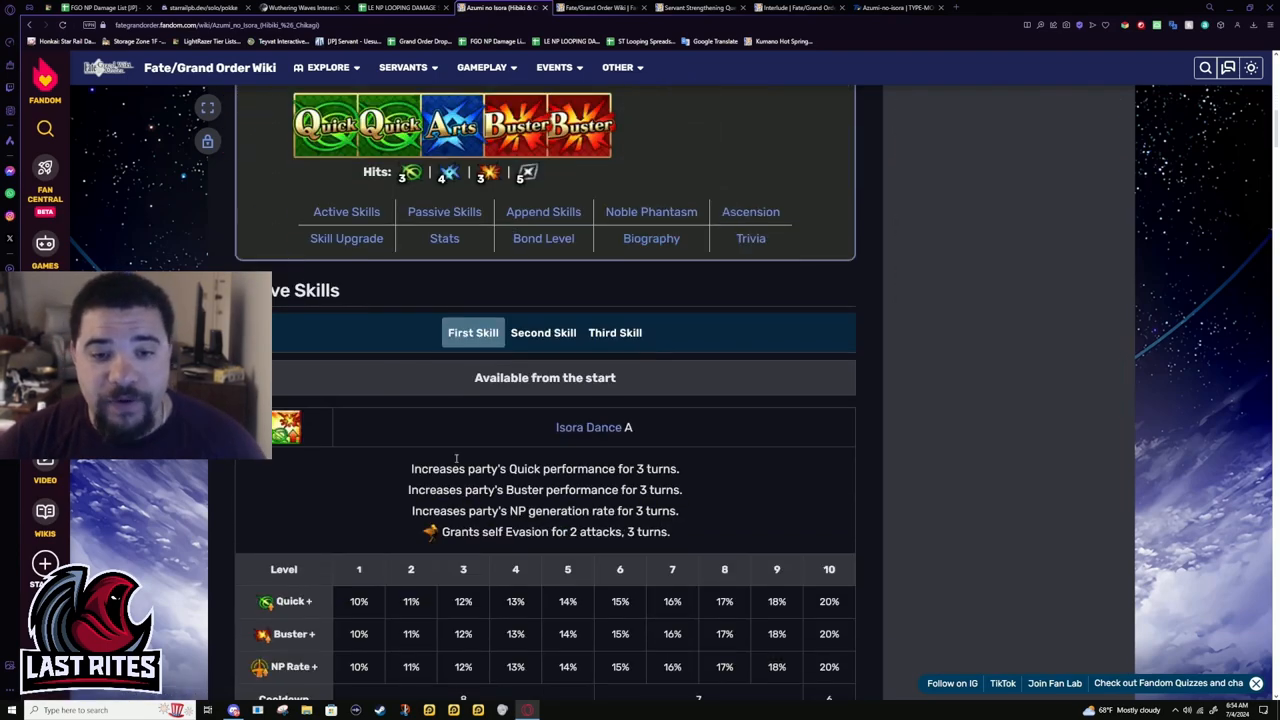
scroll(down, 3)
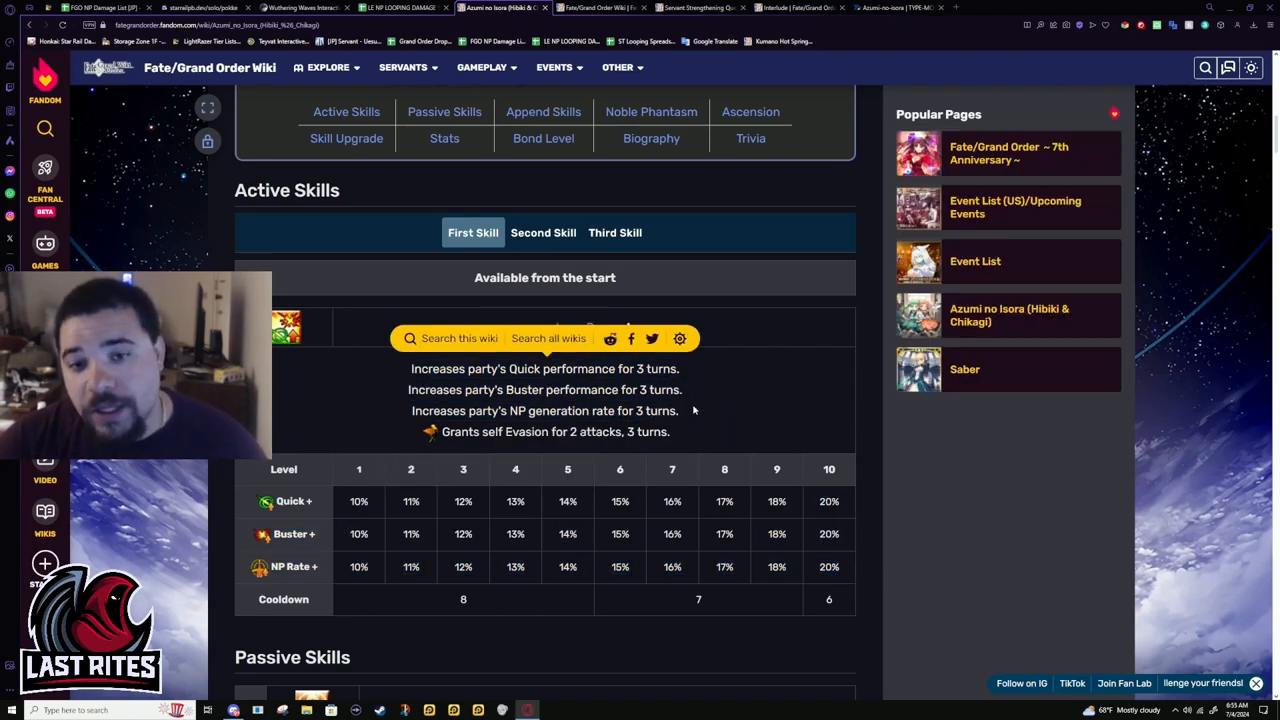
drag(410, 368, 680, 410)
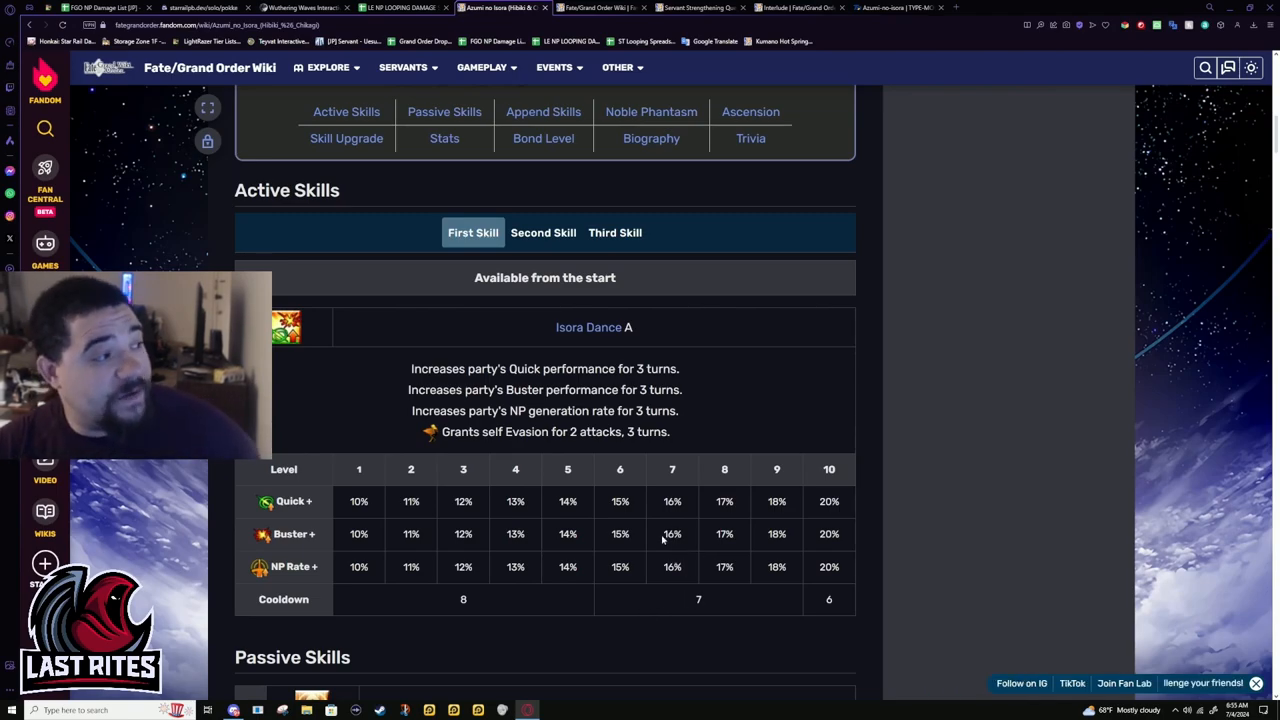
mouse_move(645, 546)
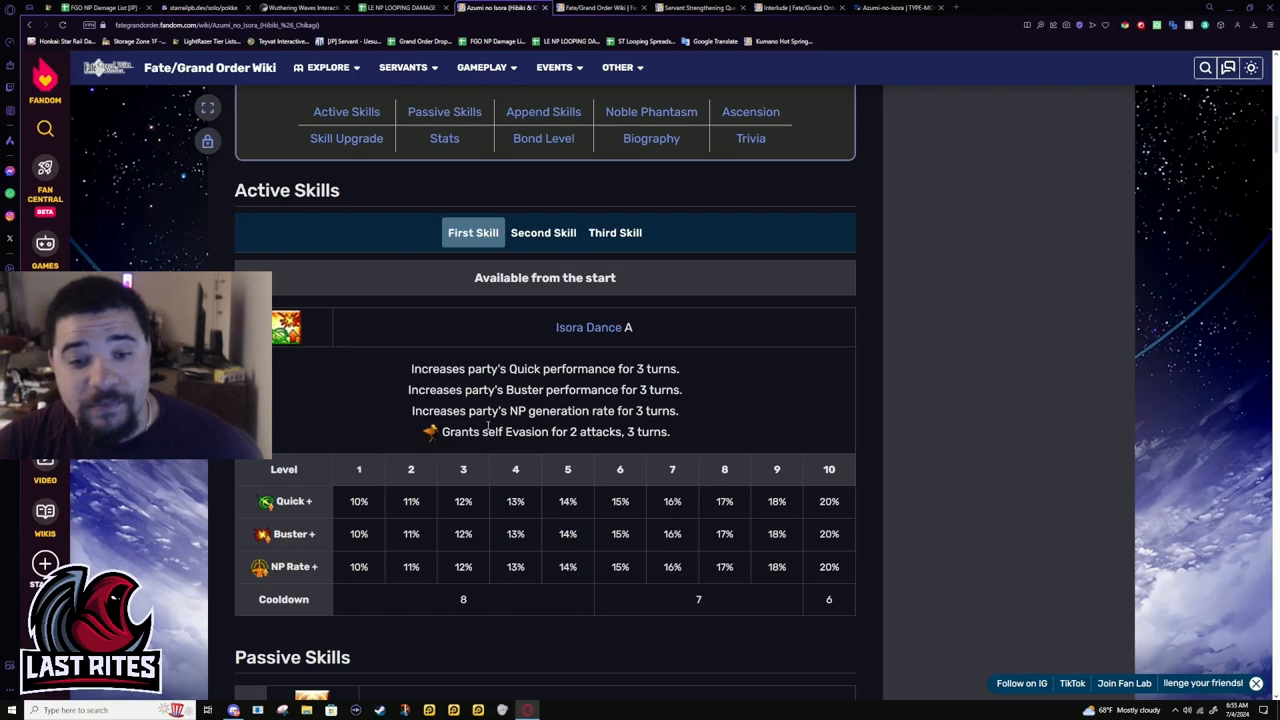
drag(411, 369, 679, 410)
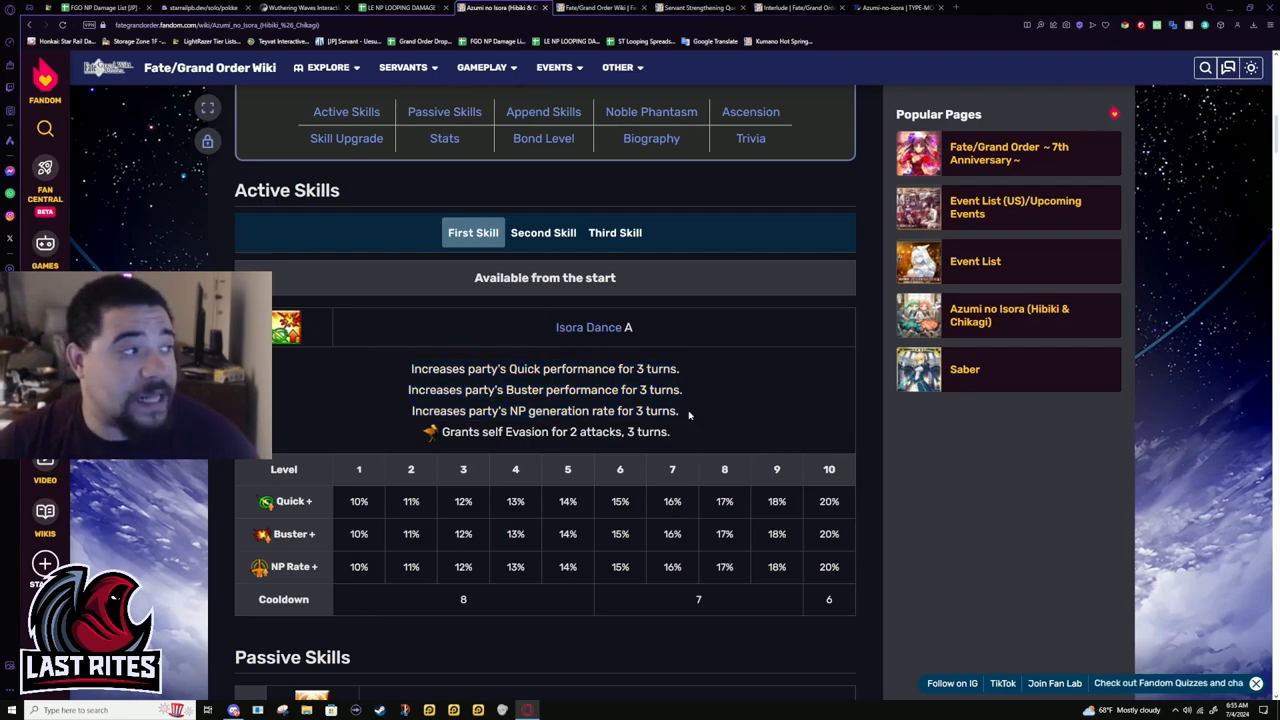
drag(410, 368, 710, 432)
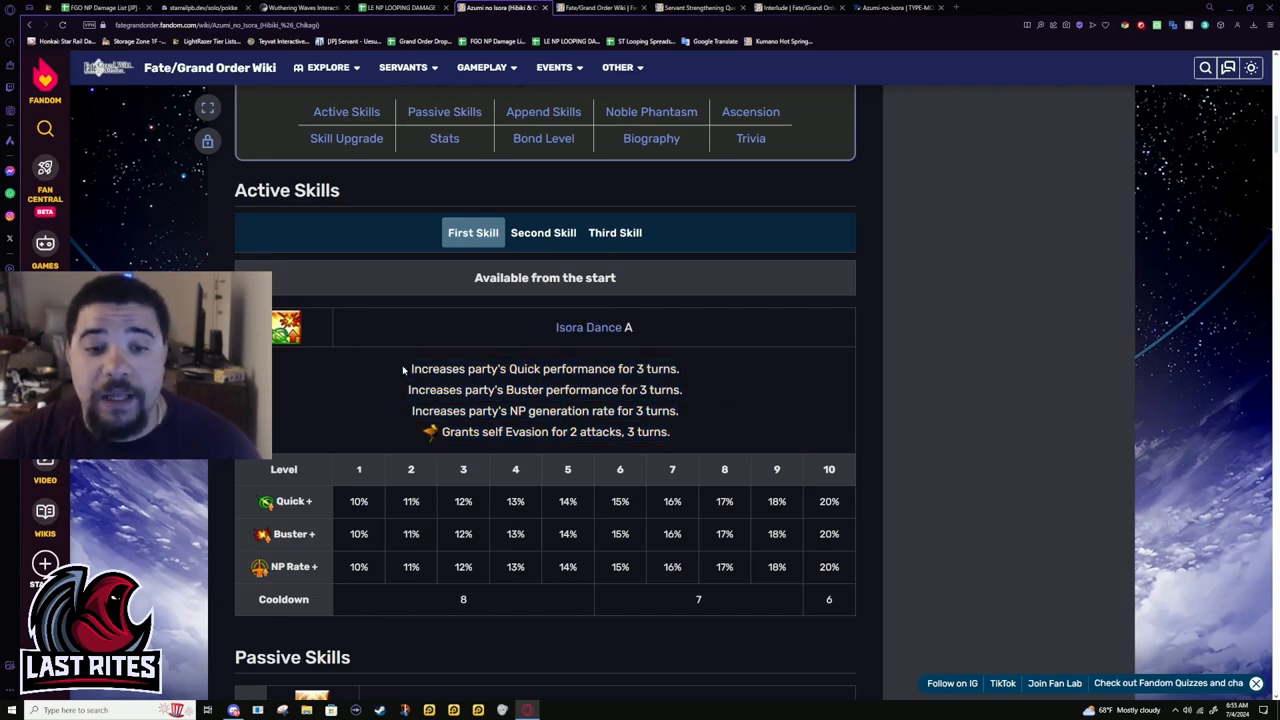
drag(410, 368, 707, 400)
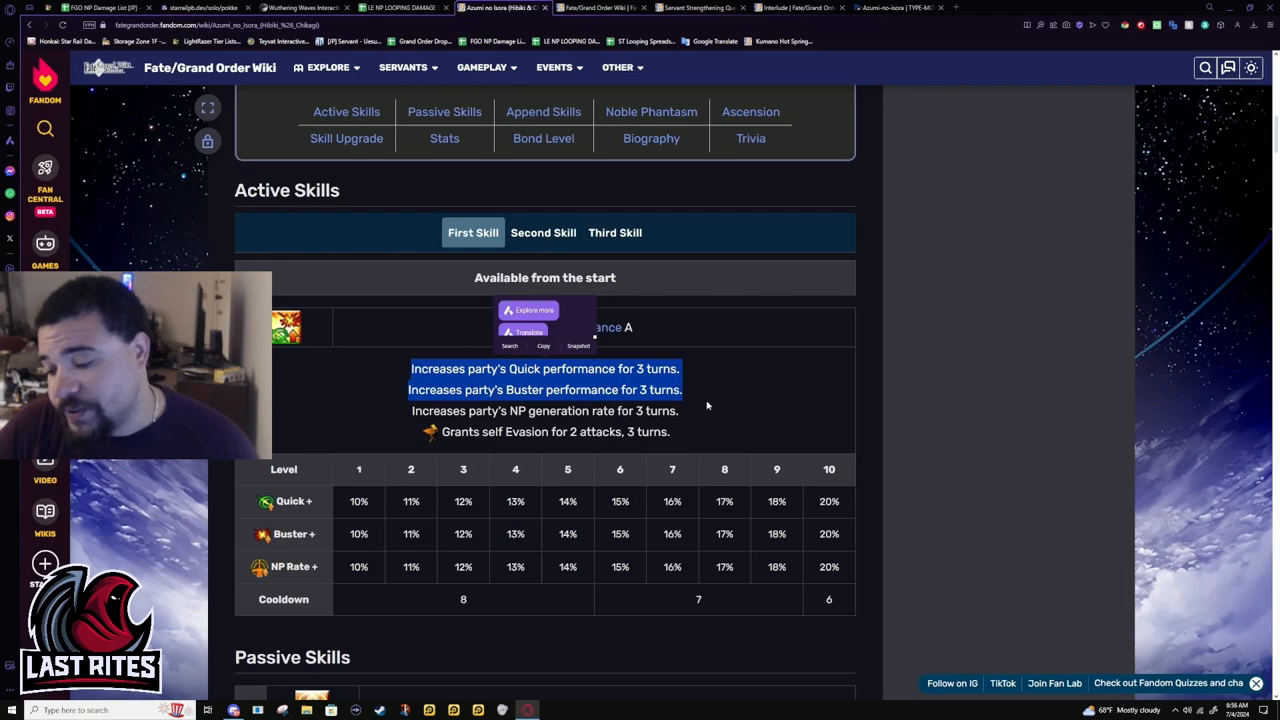
- Show Gate of Wadatsumi and highlight parts of its NP charge and Max HP description
click(543, 232)
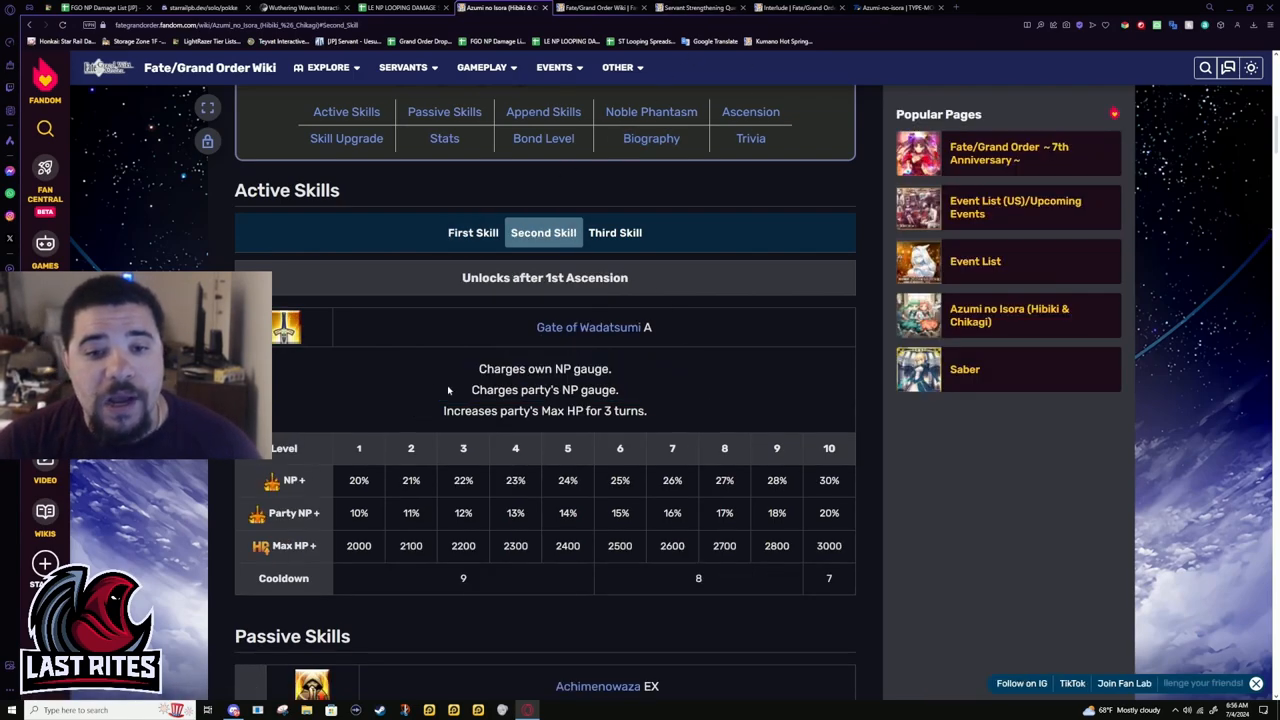
drag(478, 369, 611, 390)
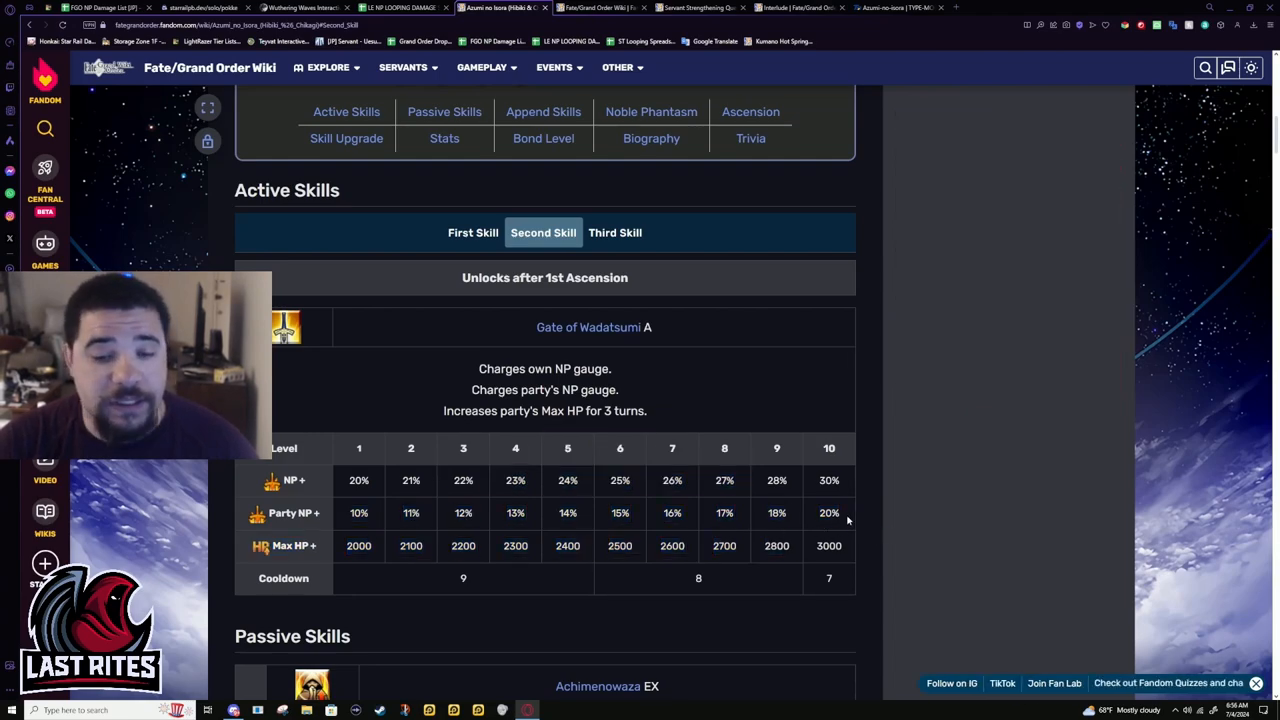
mouse_move(385, 448)
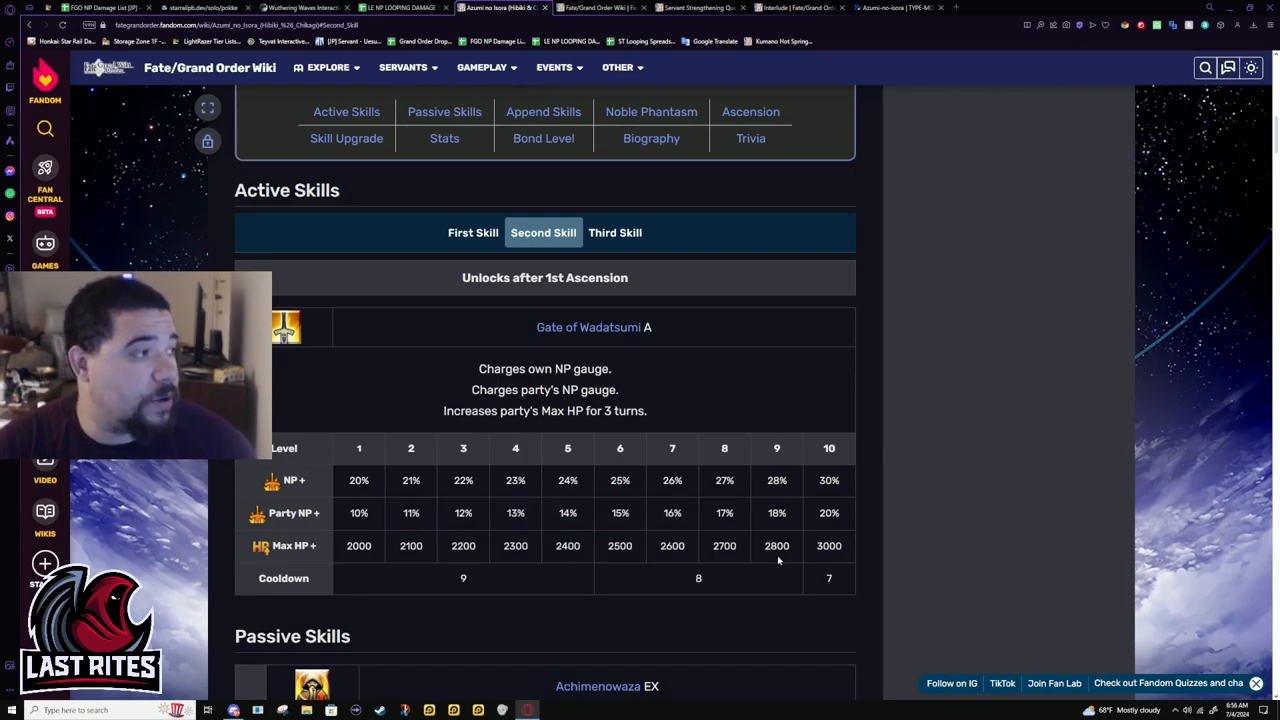
double_click(828, 546)
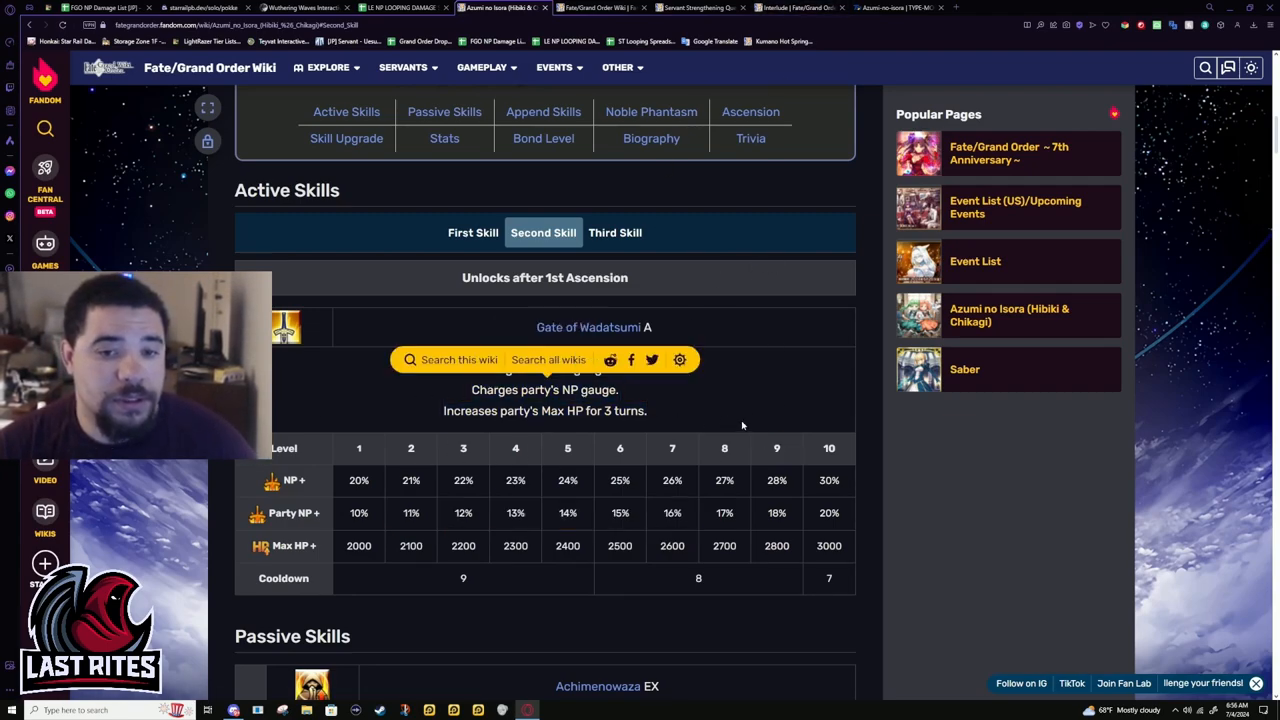
mouse_move(472, 232)
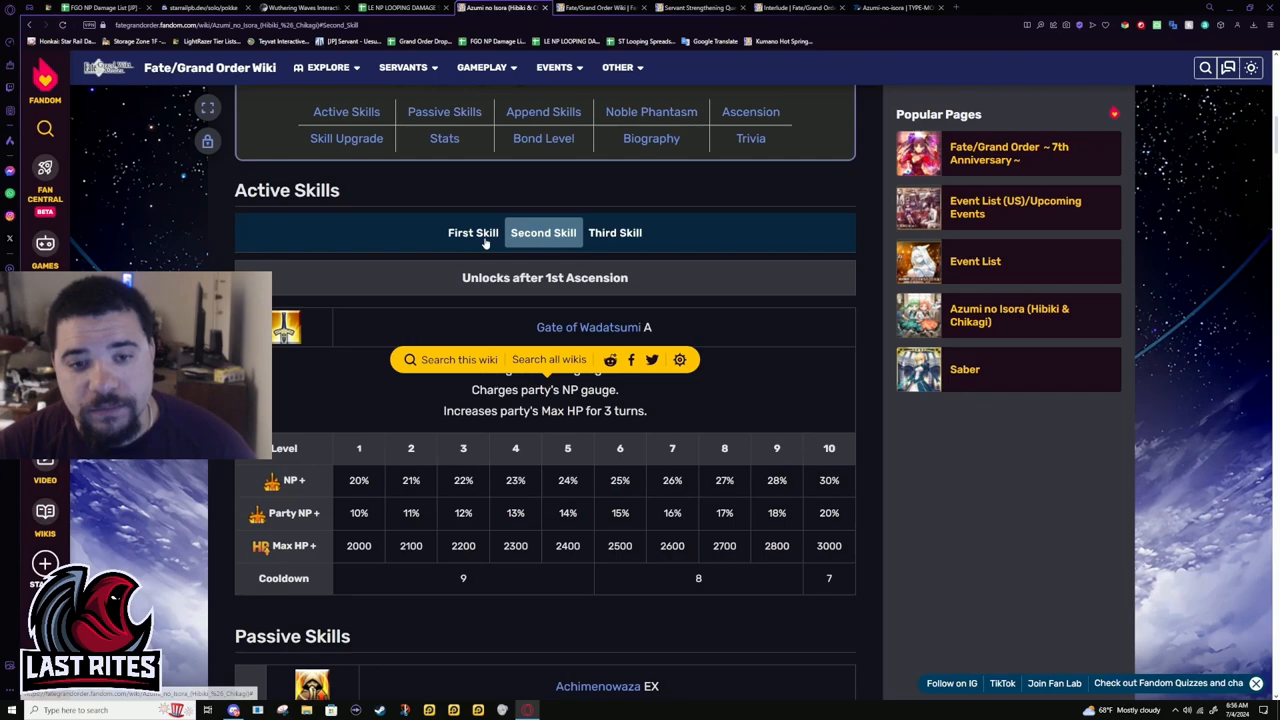
- Show Tide-Flowing Jewel - Tide-Ebbing Jewel and highlight its level 10 NP damage value
click(615, 232)
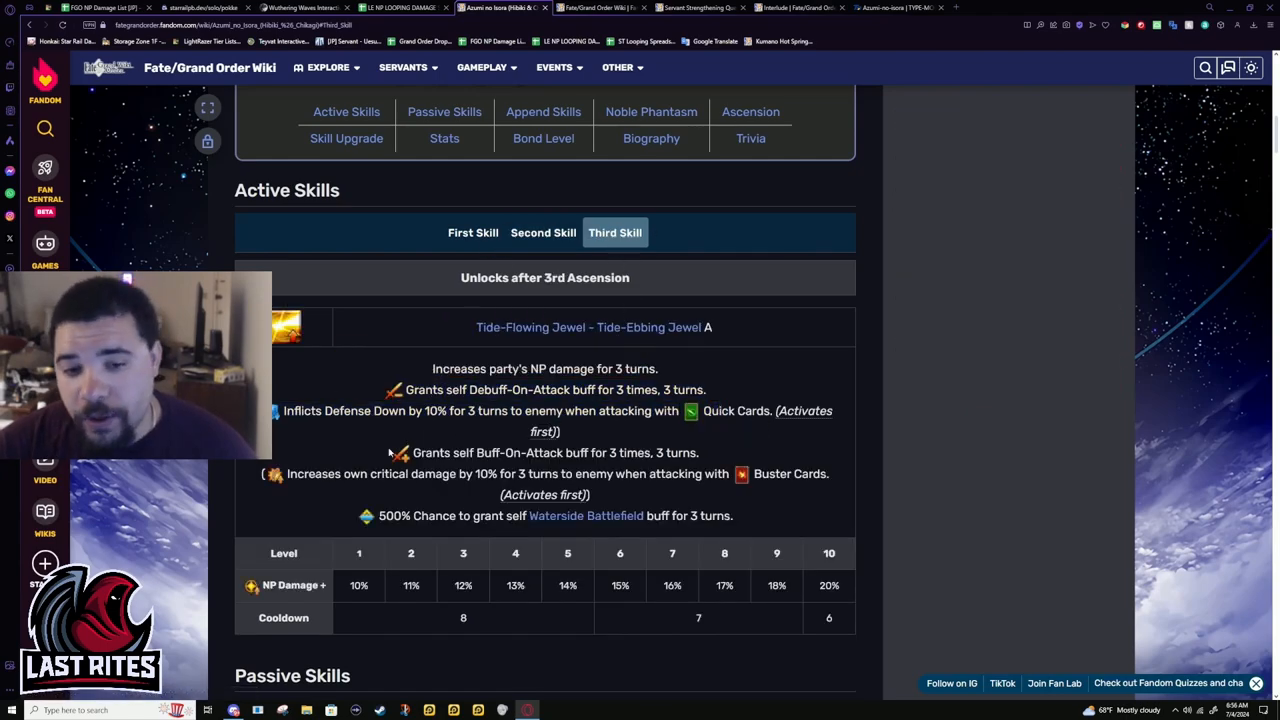
mouse_move(857, 552)
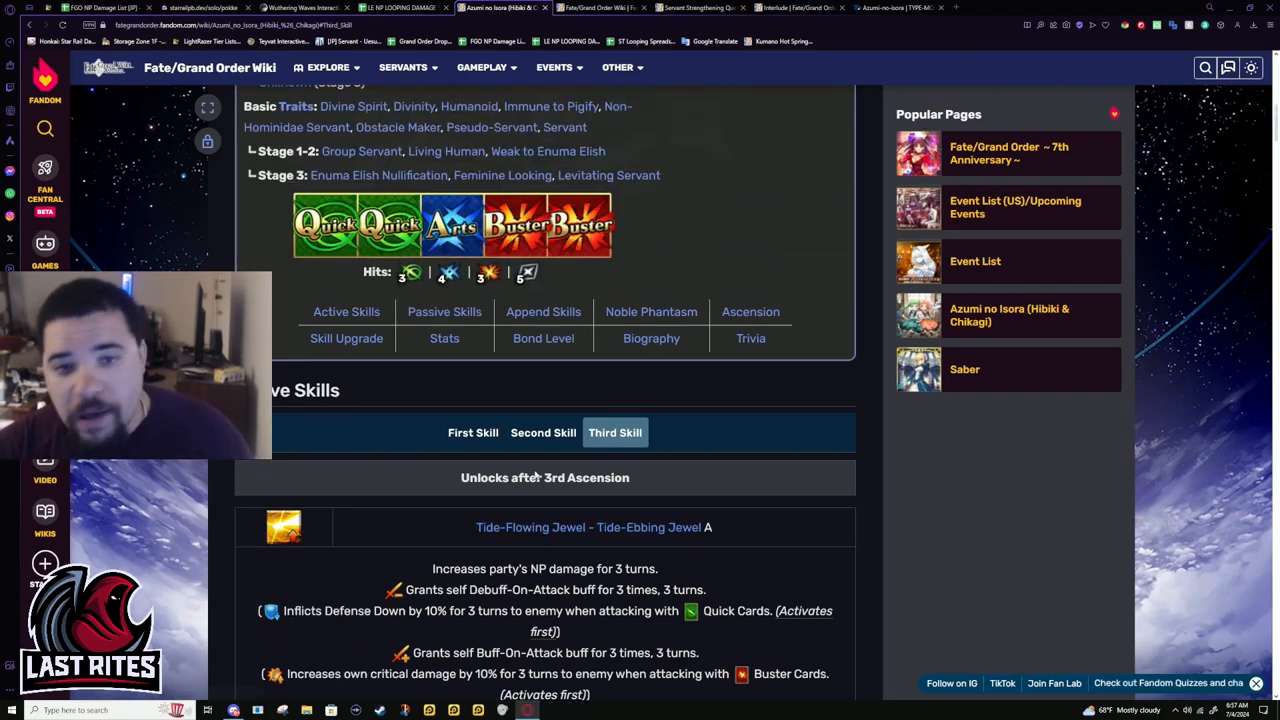
scroll(up, 3)
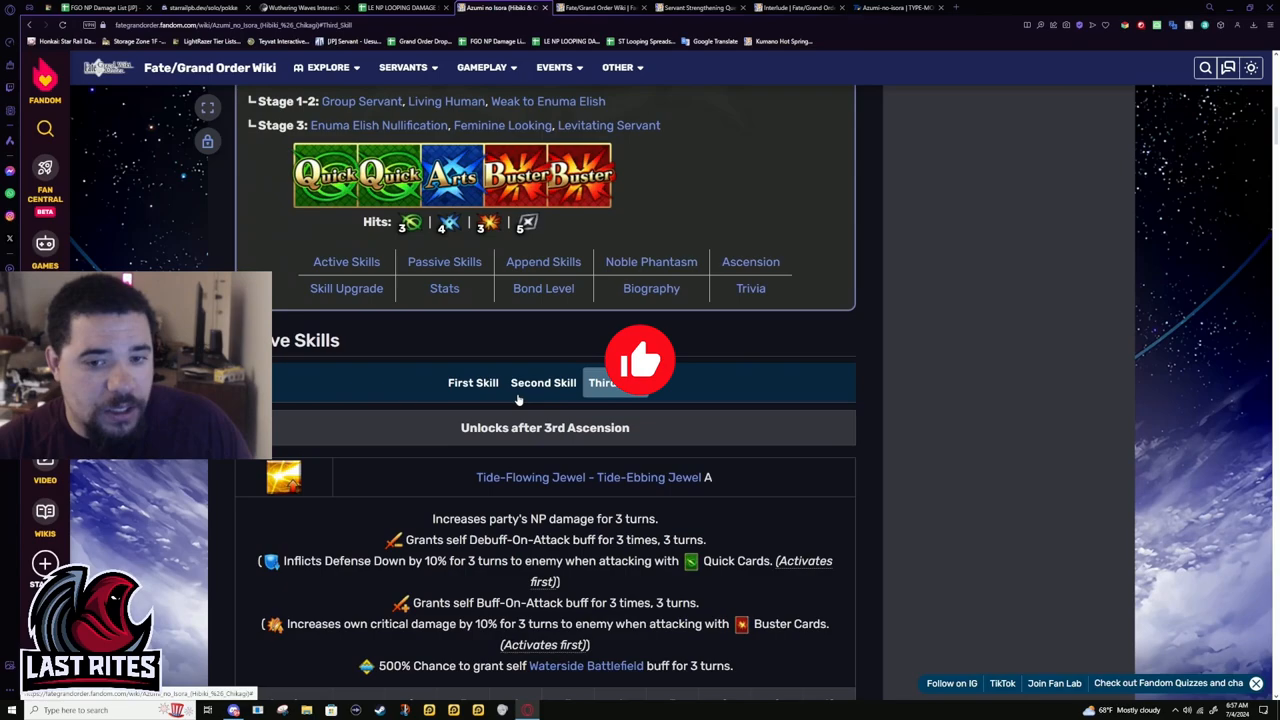
scroll(down, 3)
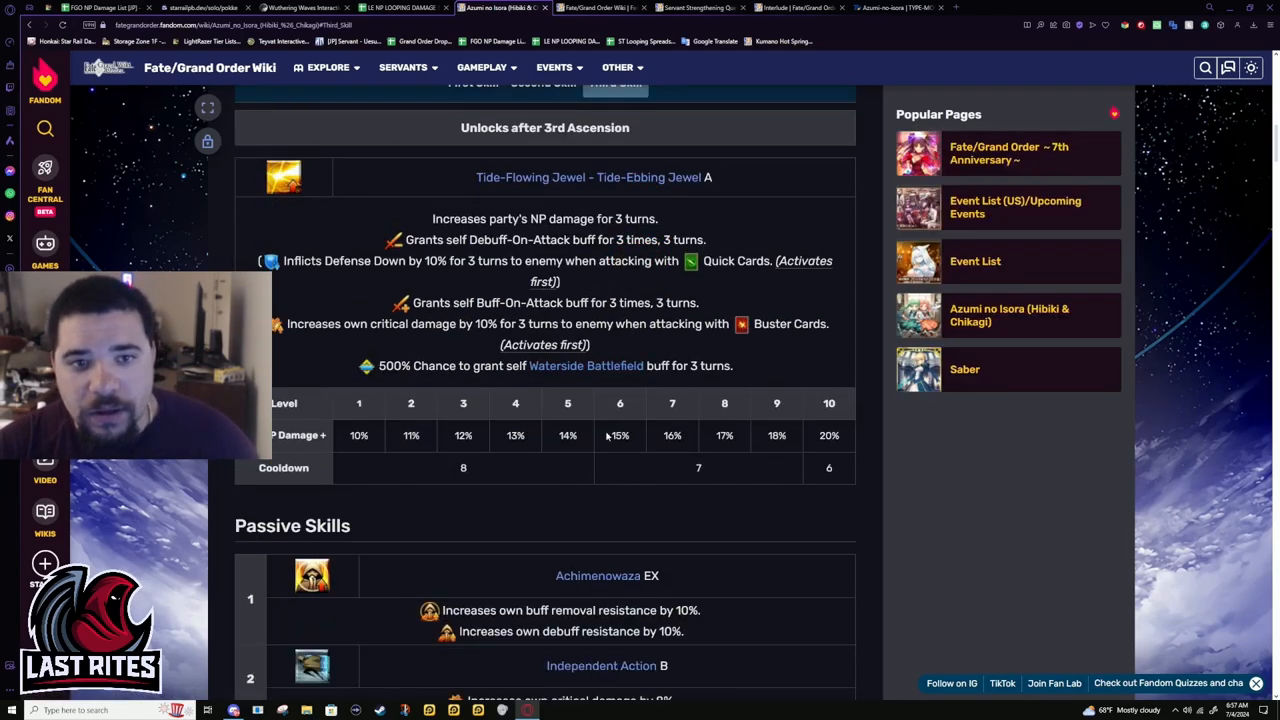
scroll(up, 3)
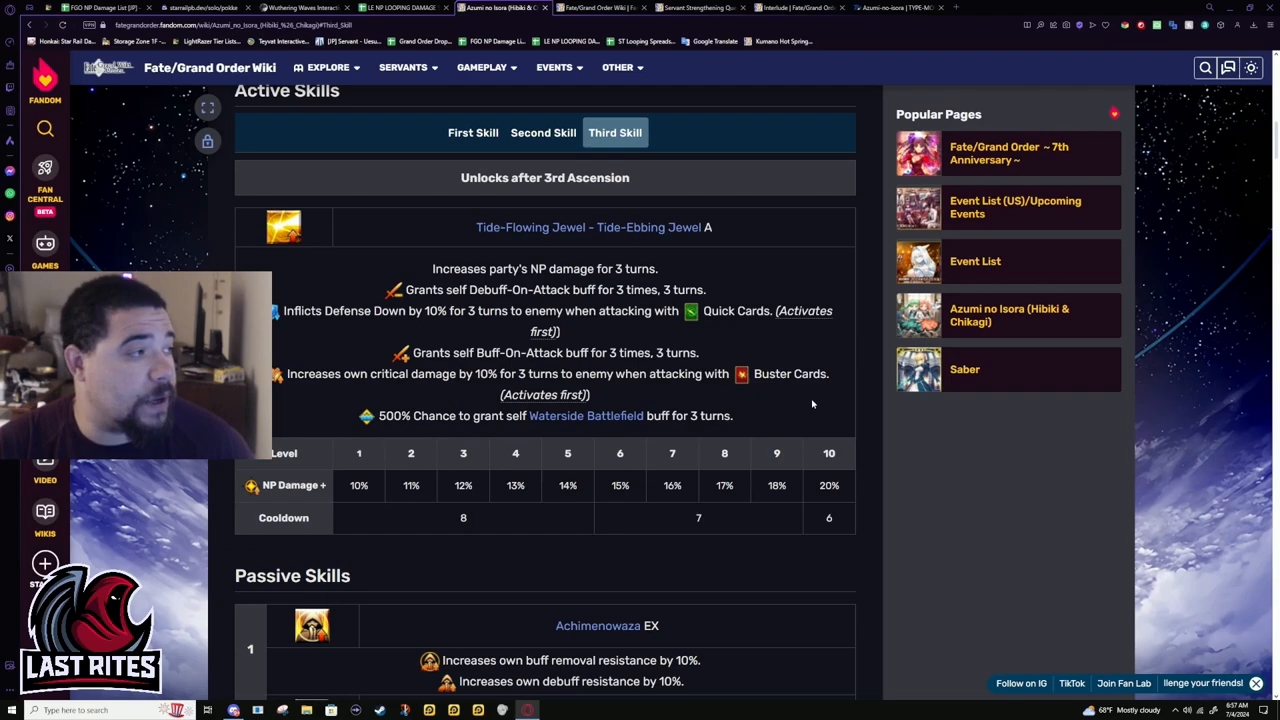
scroll(up, 3)
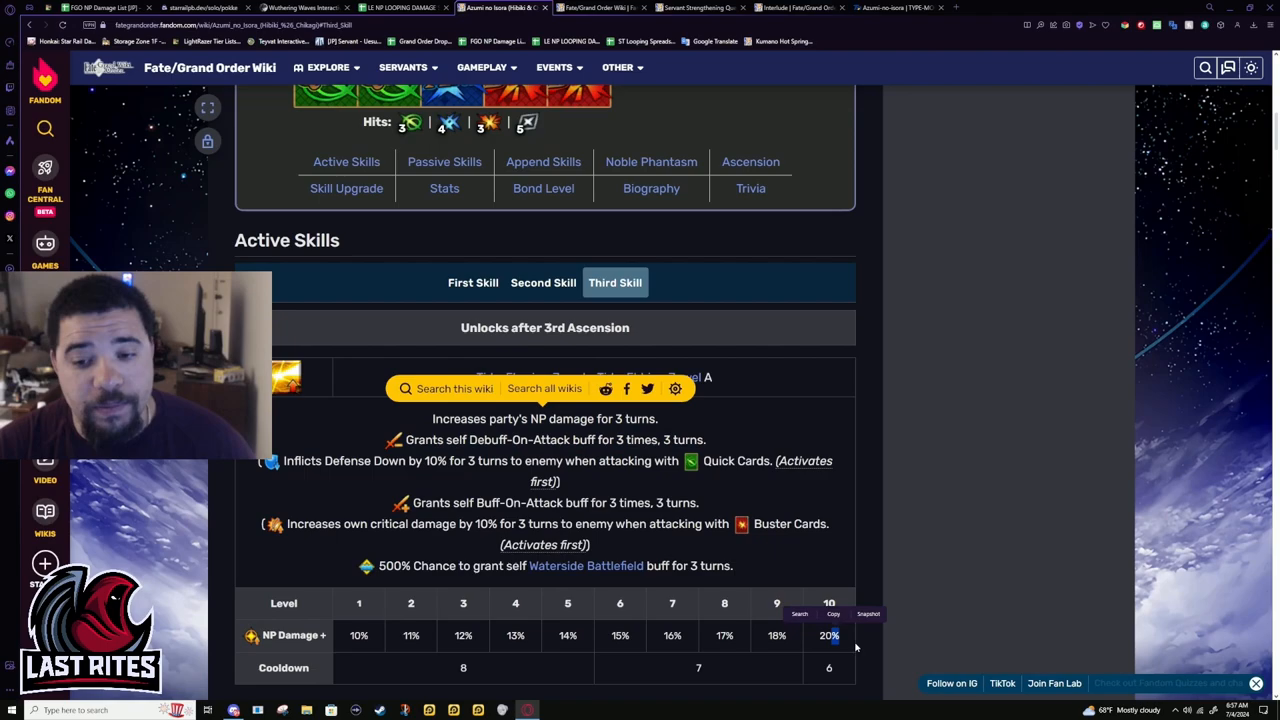
drag(448, 440, 675, 461)
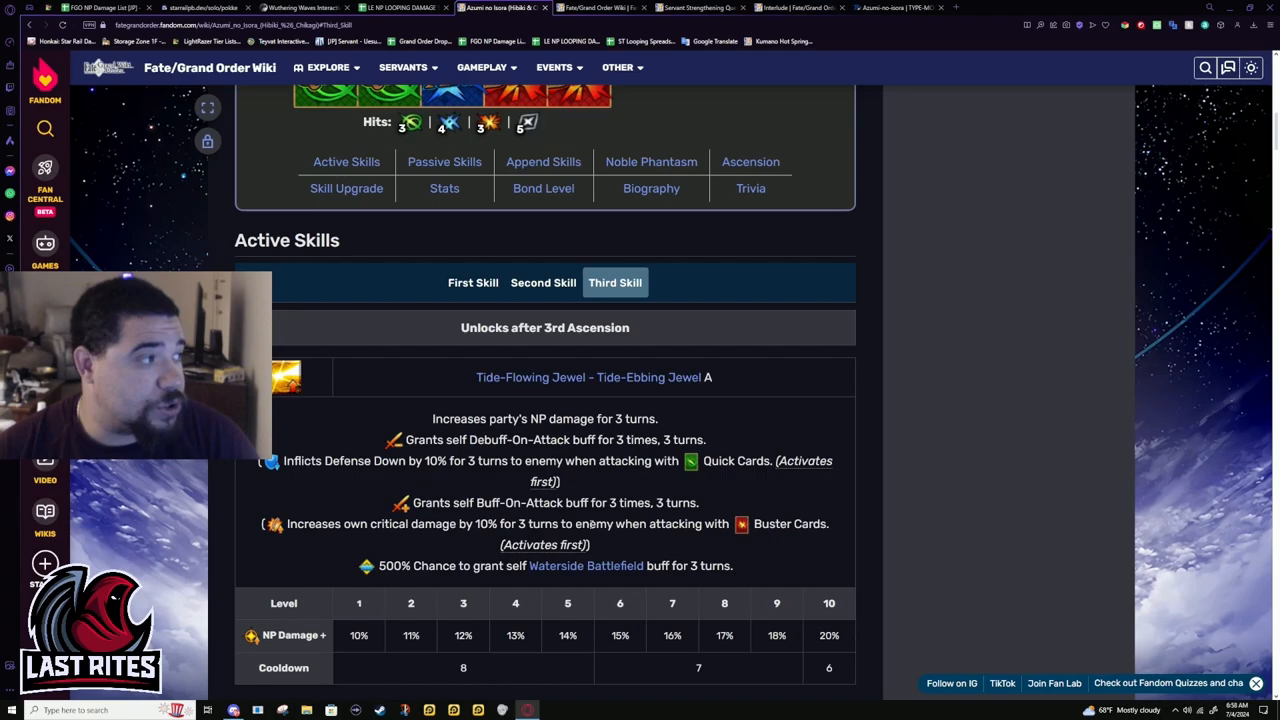
- Highlight the third skill's Buff-On-Attack line and further lines, then scroll through its cooldown table
drag(476, 503, 665, 523)
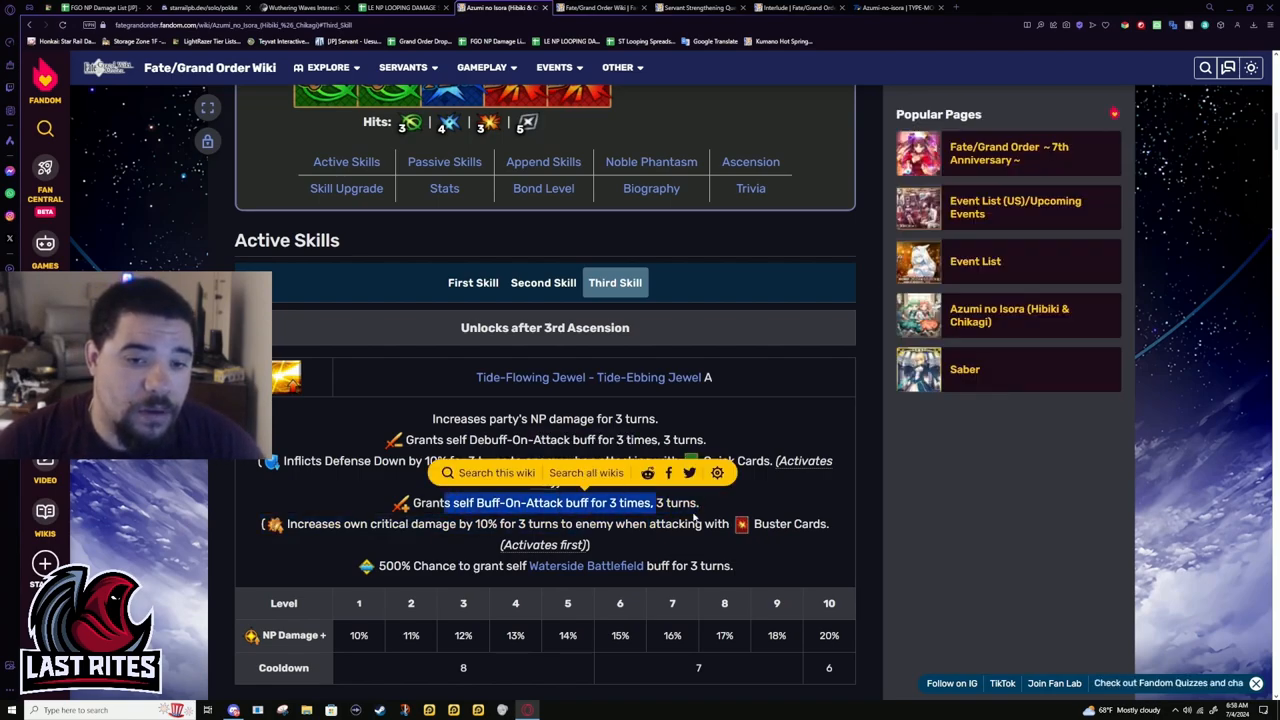
scroll(down, 3)
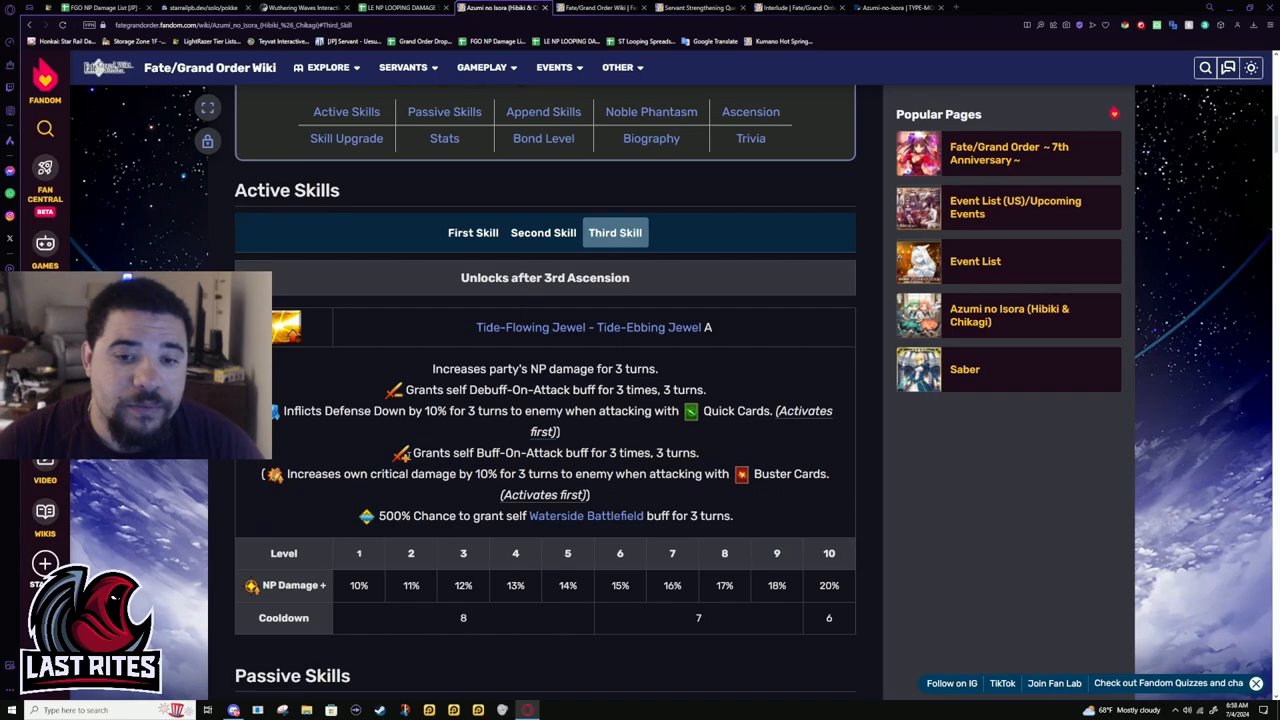
drag(371, 473, 703, 473)
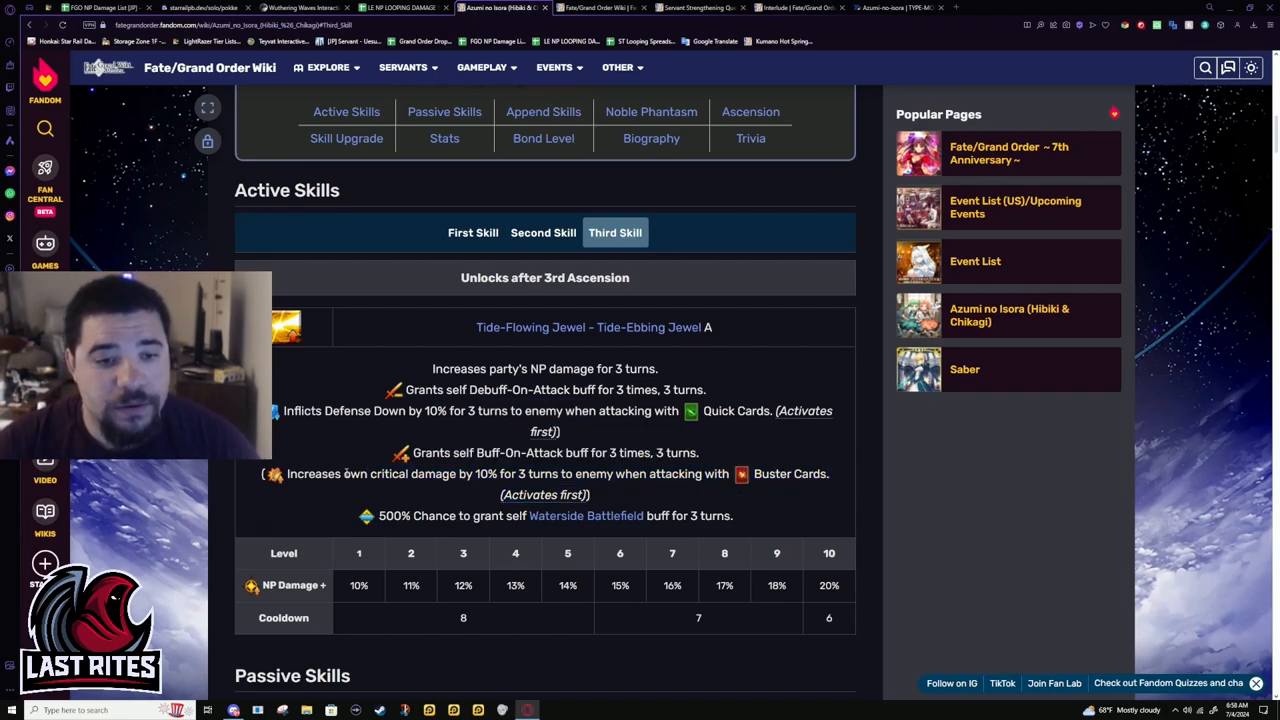
drag(283, 411, 628, 411)
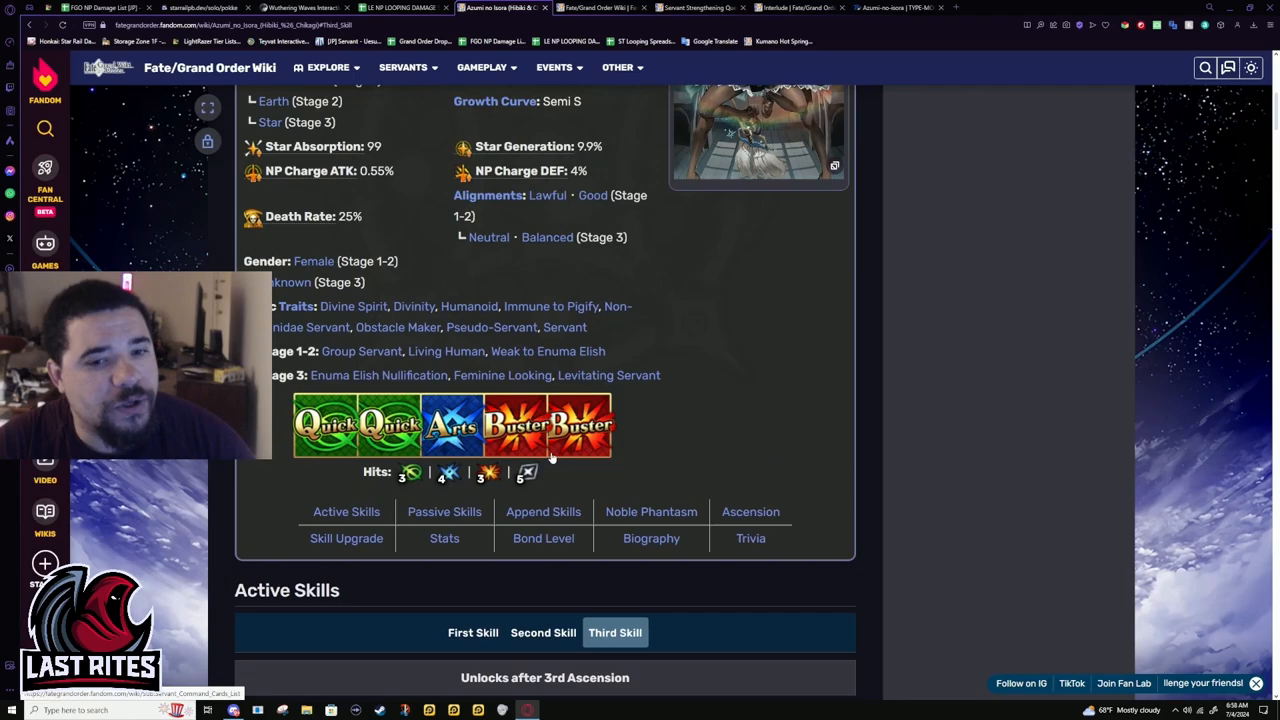
scroll(down, 3)
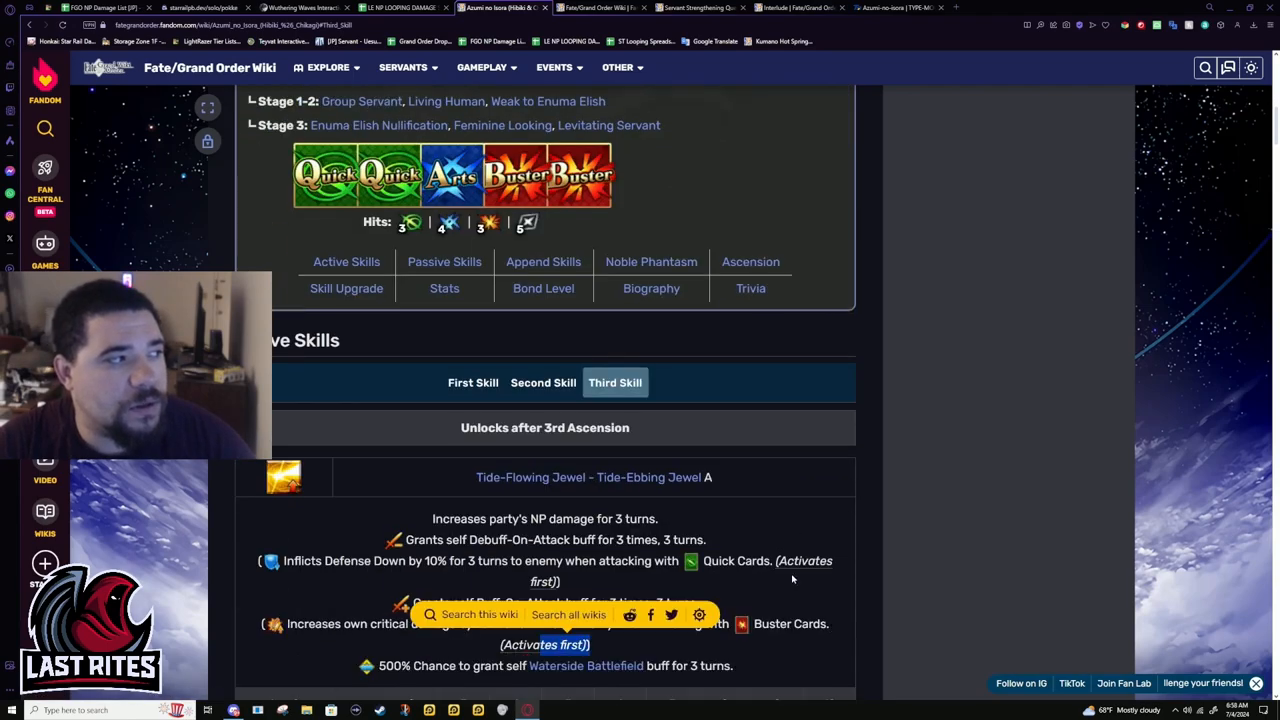
scroll(down, 3)
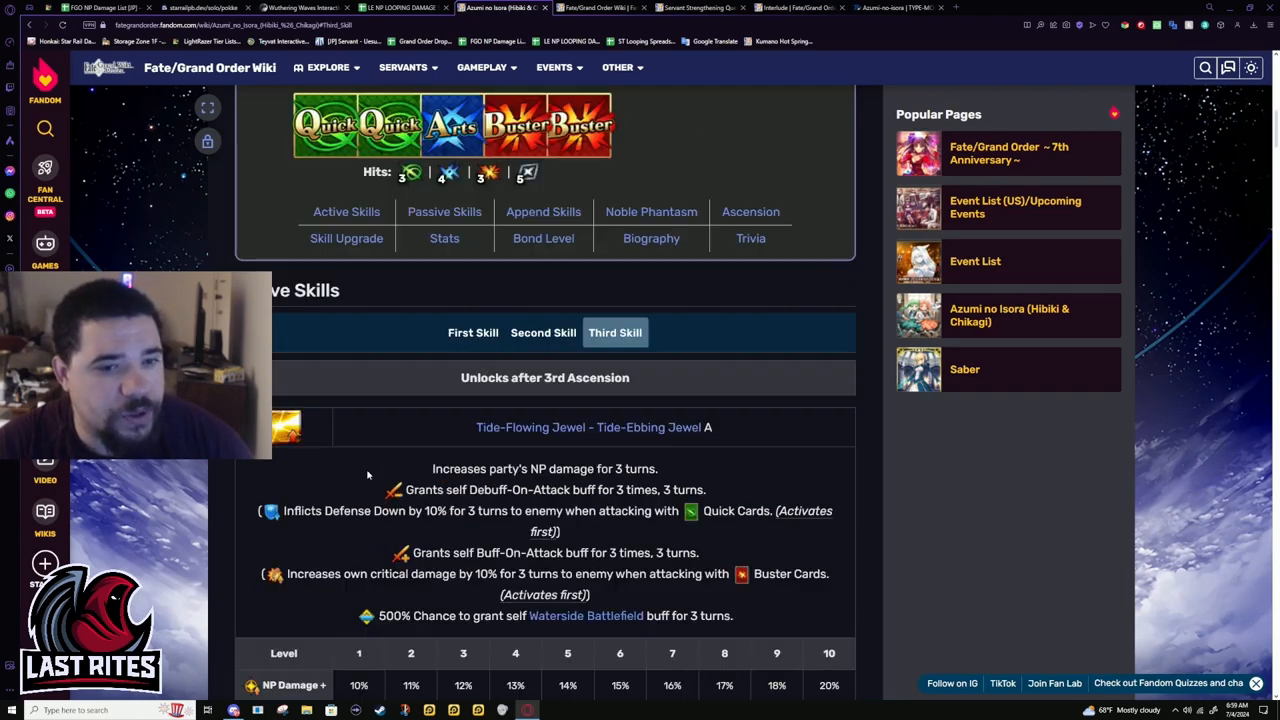
scroll(down, 3)
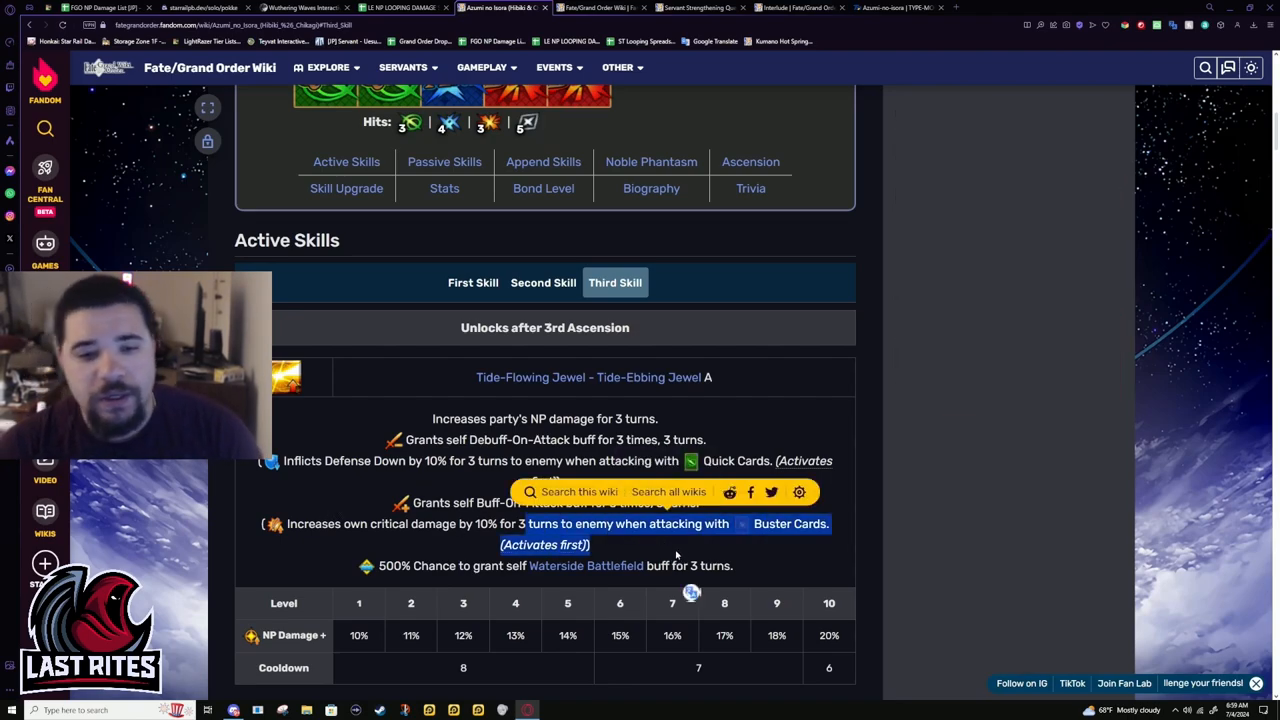
scroll(down, 3)
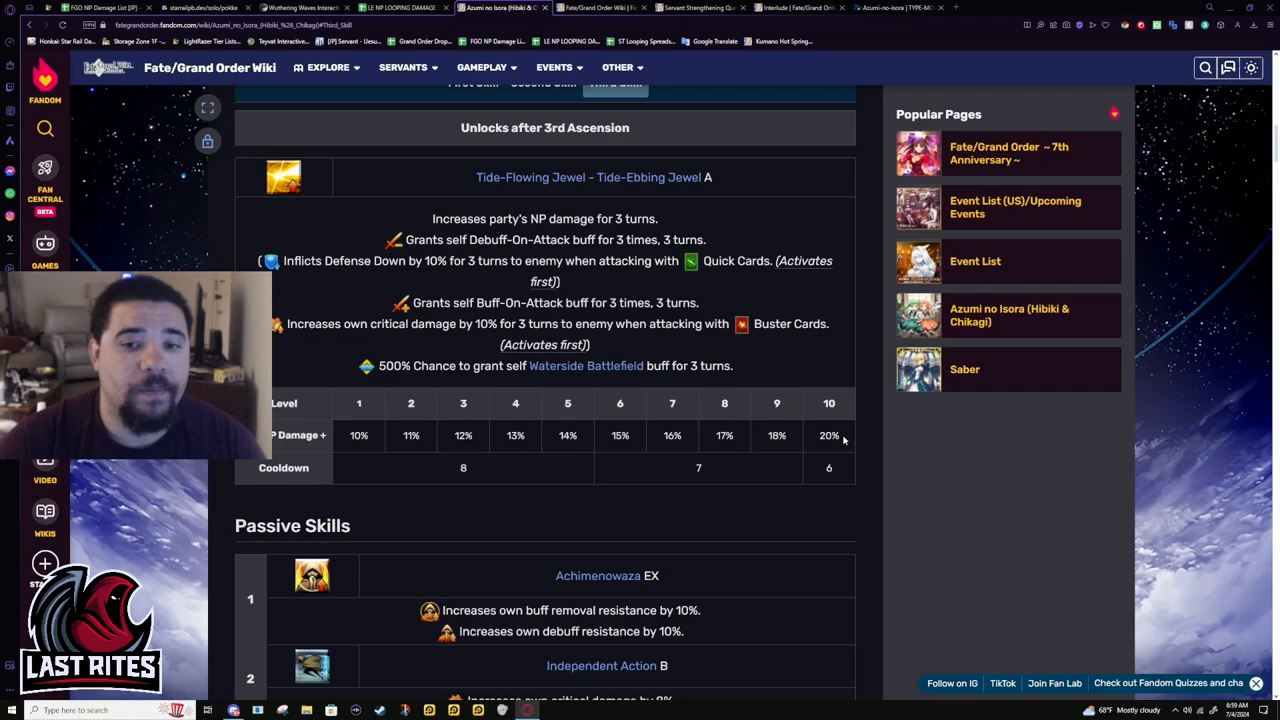
- Scroll through the passive skills, Achimenowaza EX to Protection of the Great Crocodile C
scroll(down, 3)
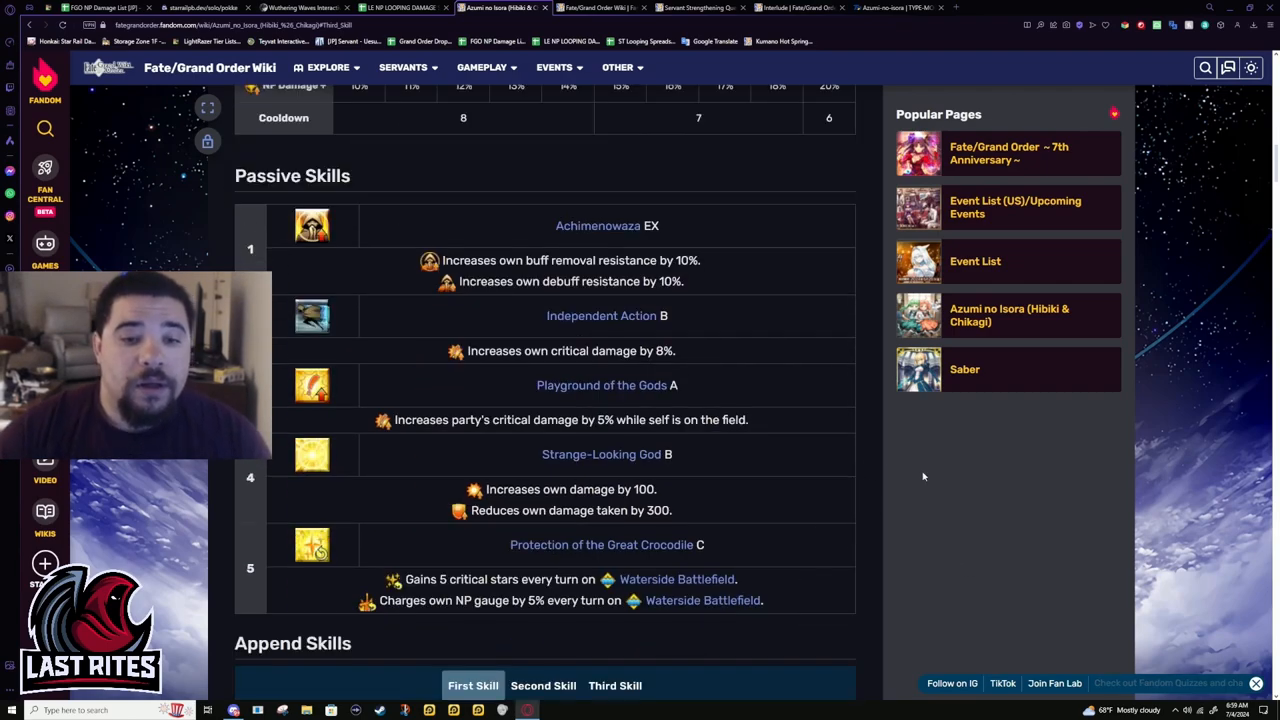
scroll(up, 3)
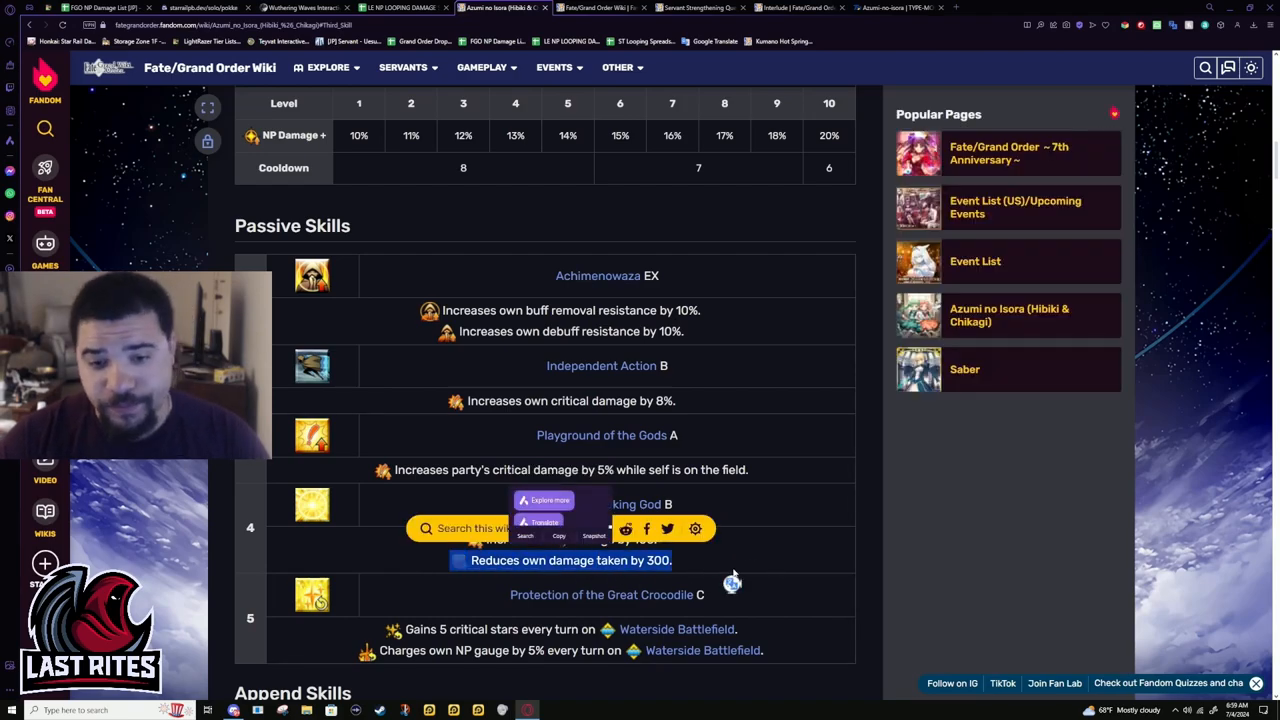
scroll(down, 3)
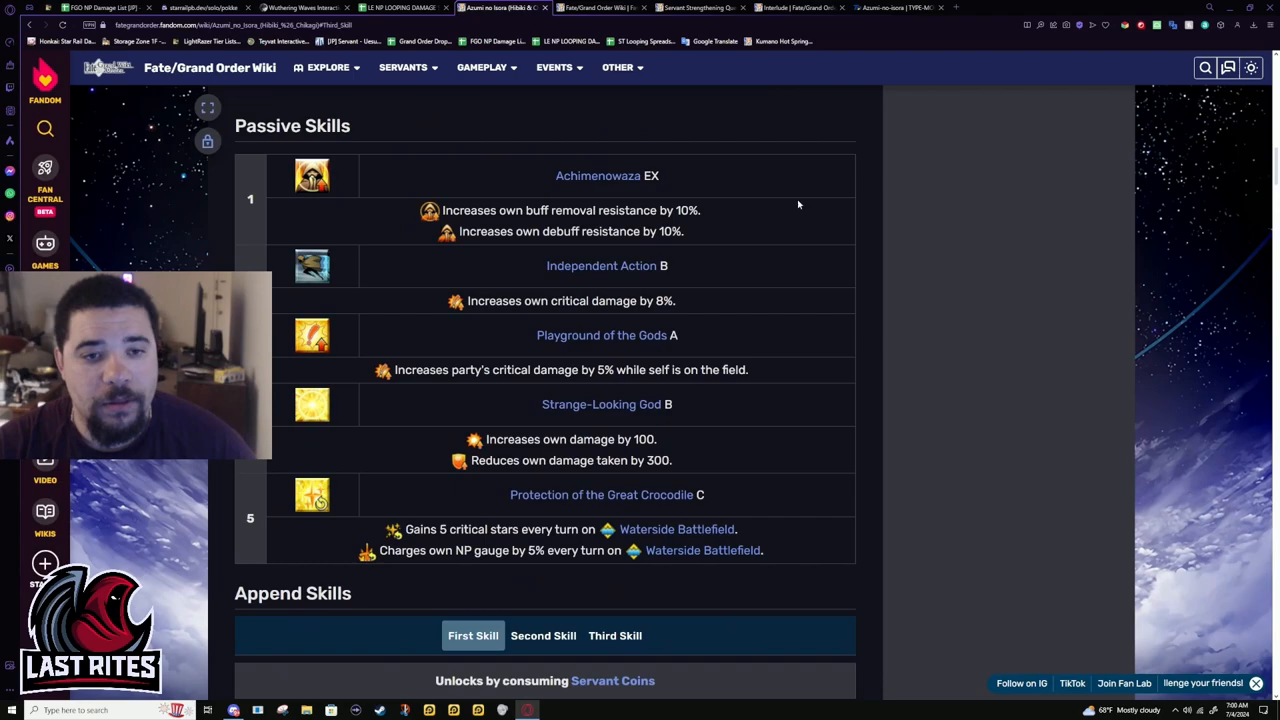
- Show Mana Loading's 10–20% starting NP, glance at the first append skill, then return
click(543, 385)
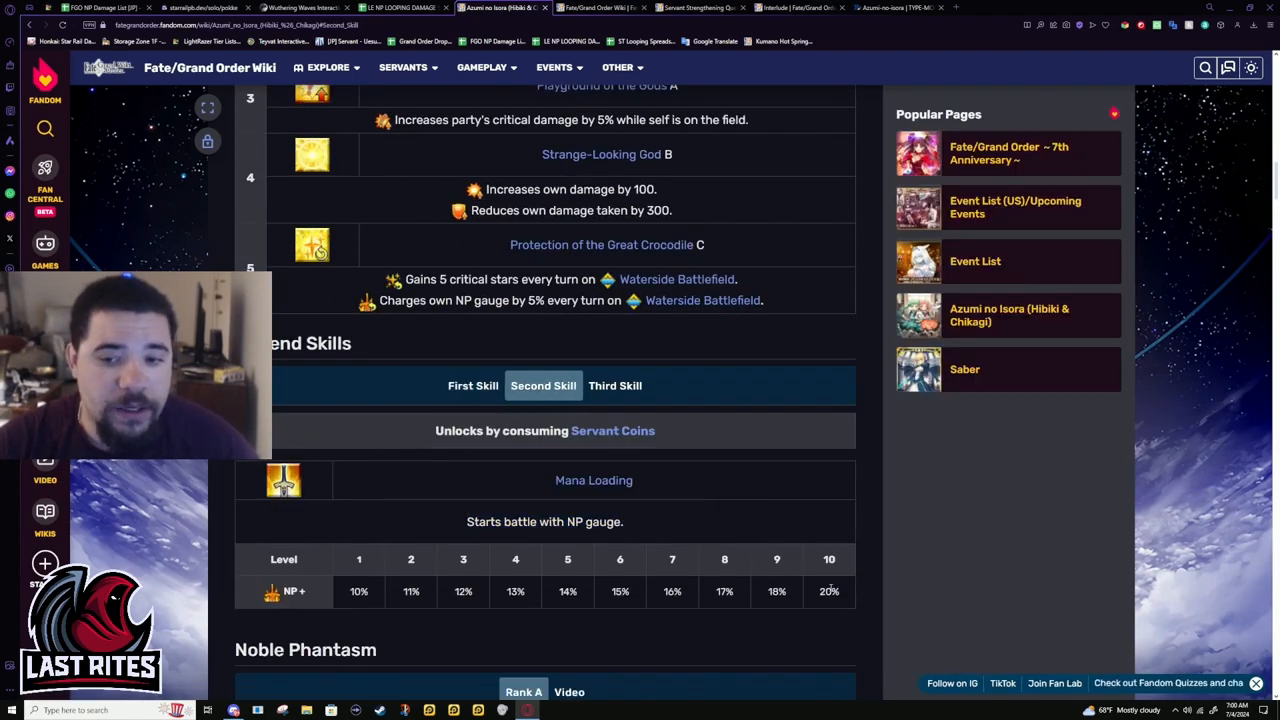
double_click(828, 591)
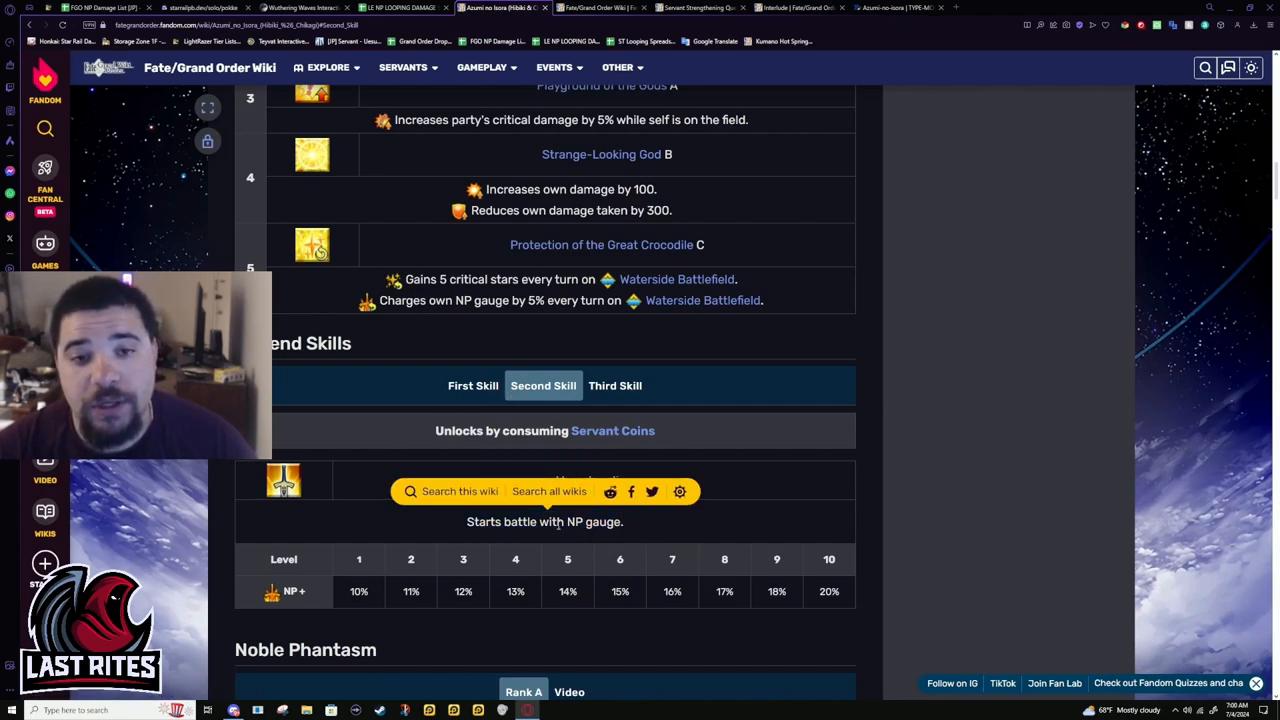
click(473, 386)
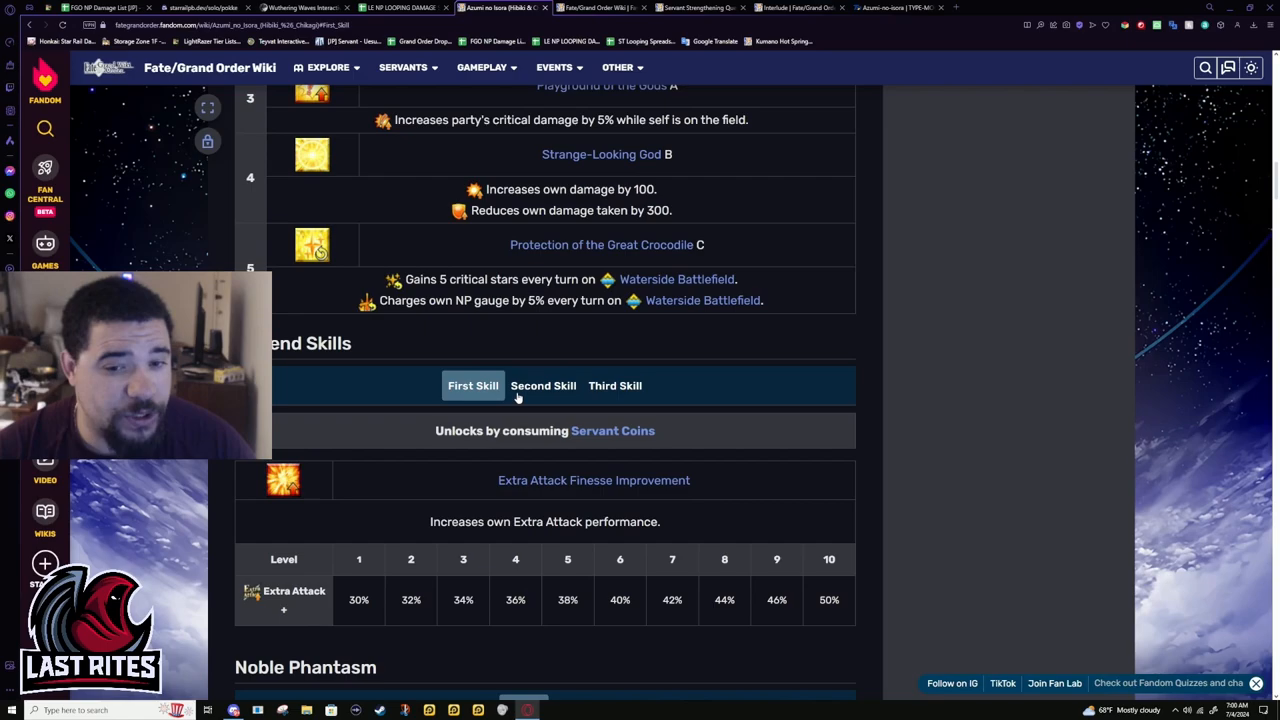
click(543, 385)
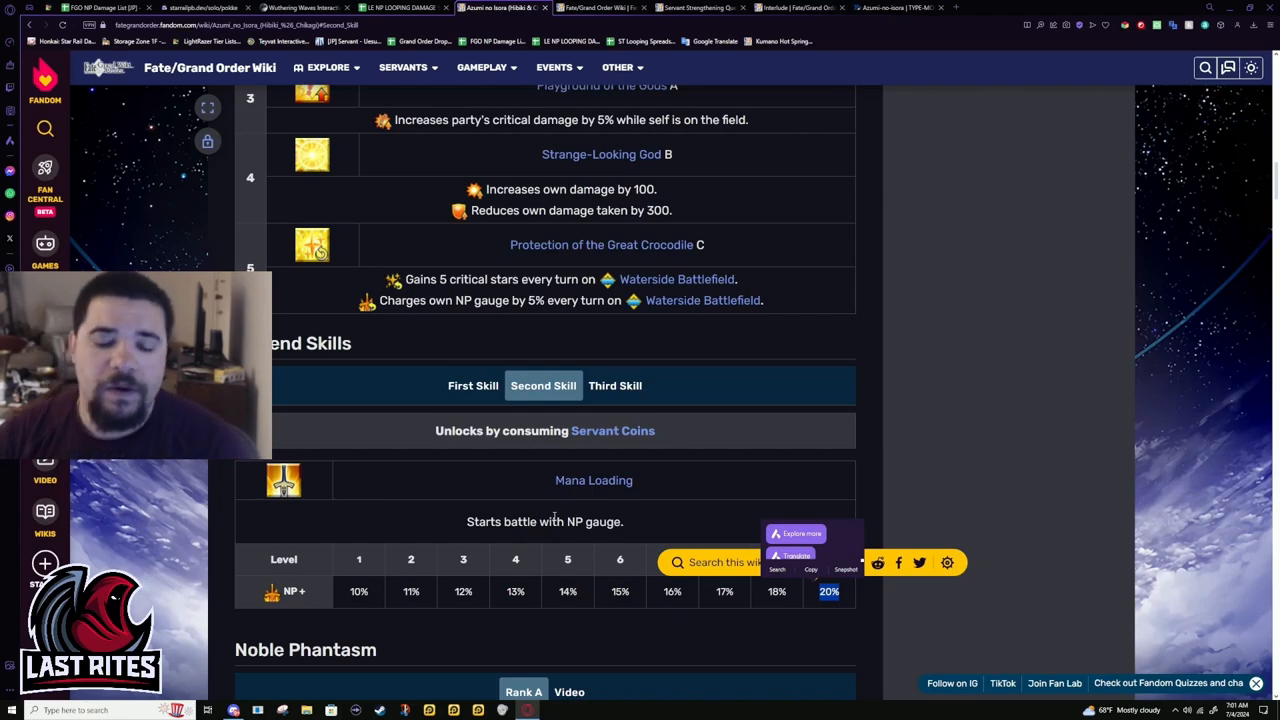
scroll(down, 3)
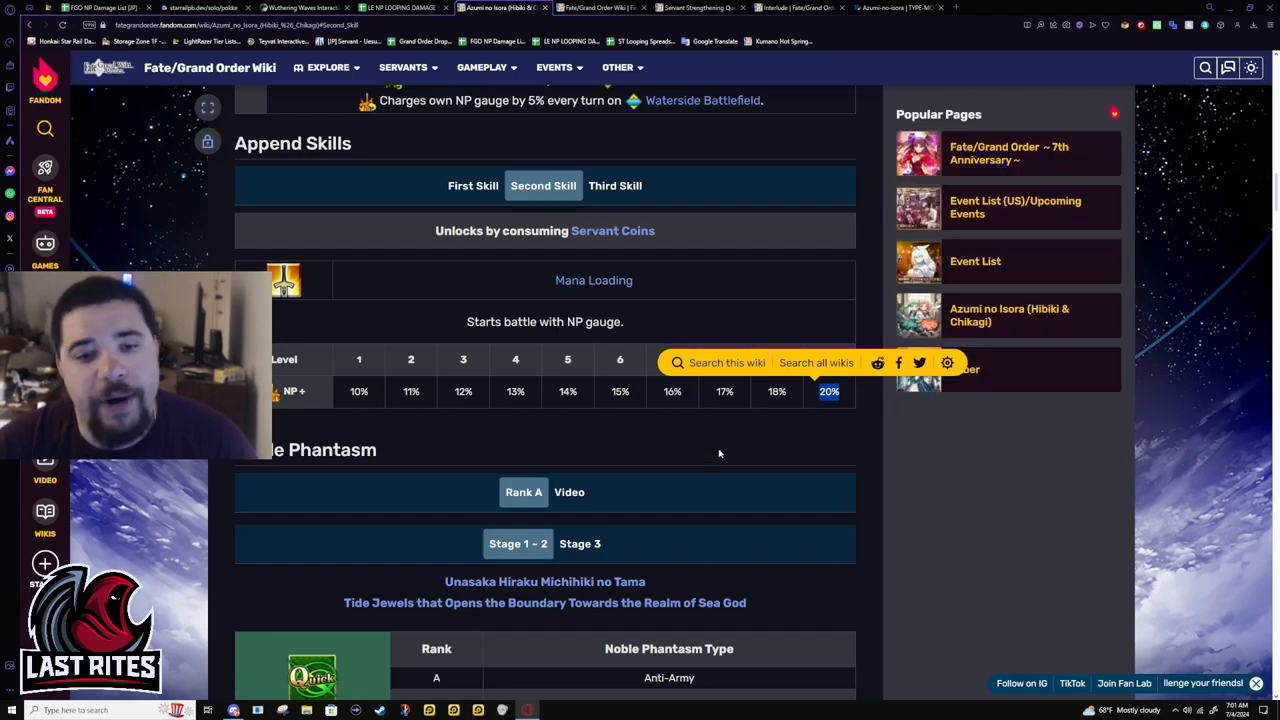
mouse_move(578, 433)
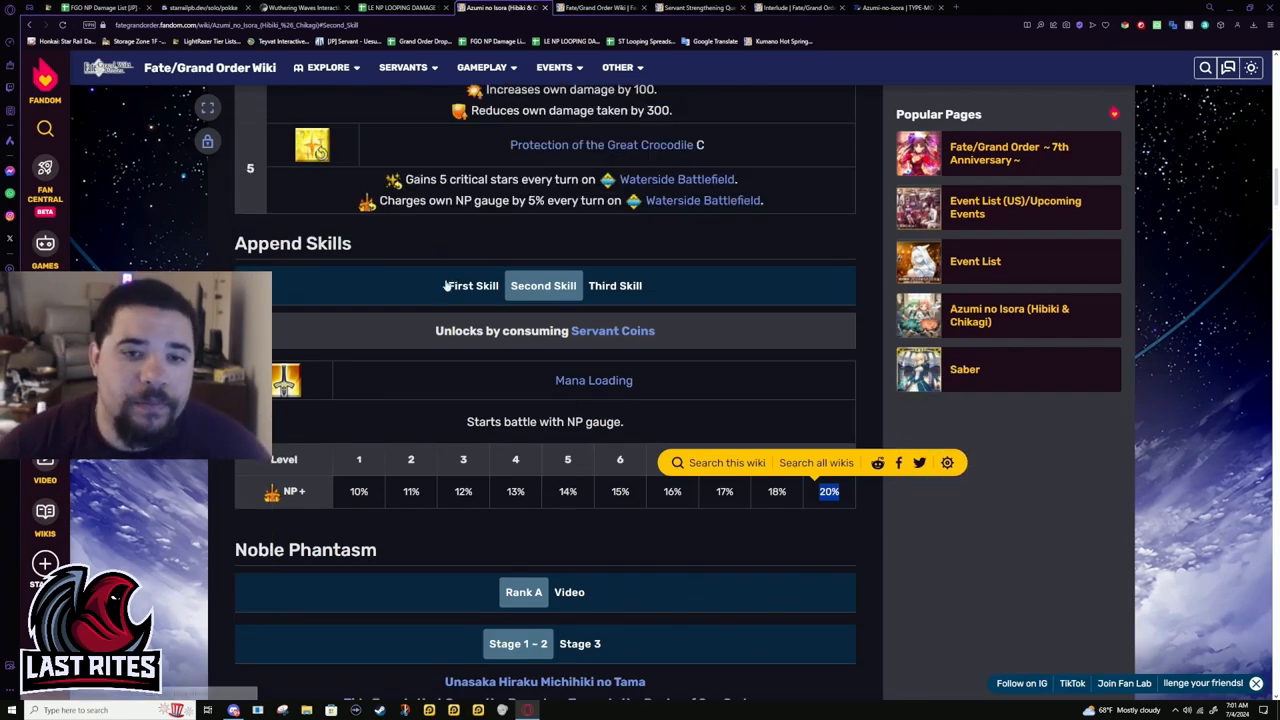
- Scroll to Unasaka Hiraku Michihiki no Tama and highlight a word in its effect
scroll(down, 3)
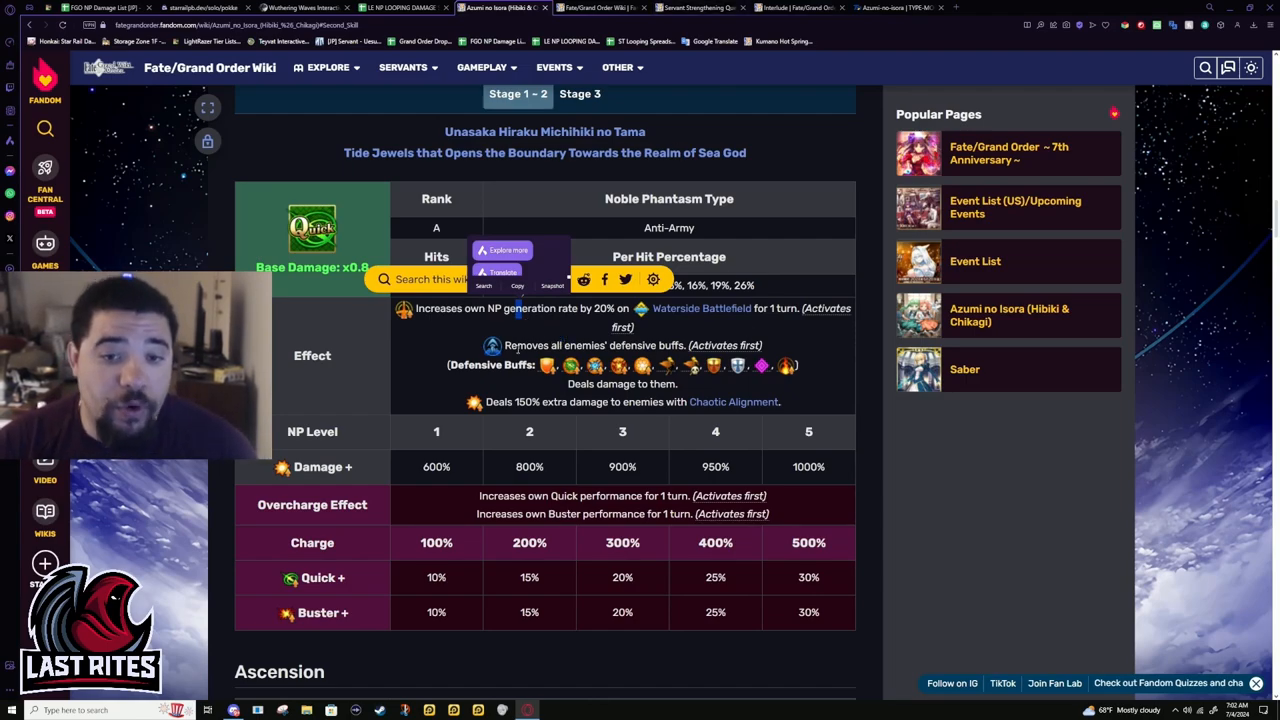
double_click(584, 345)
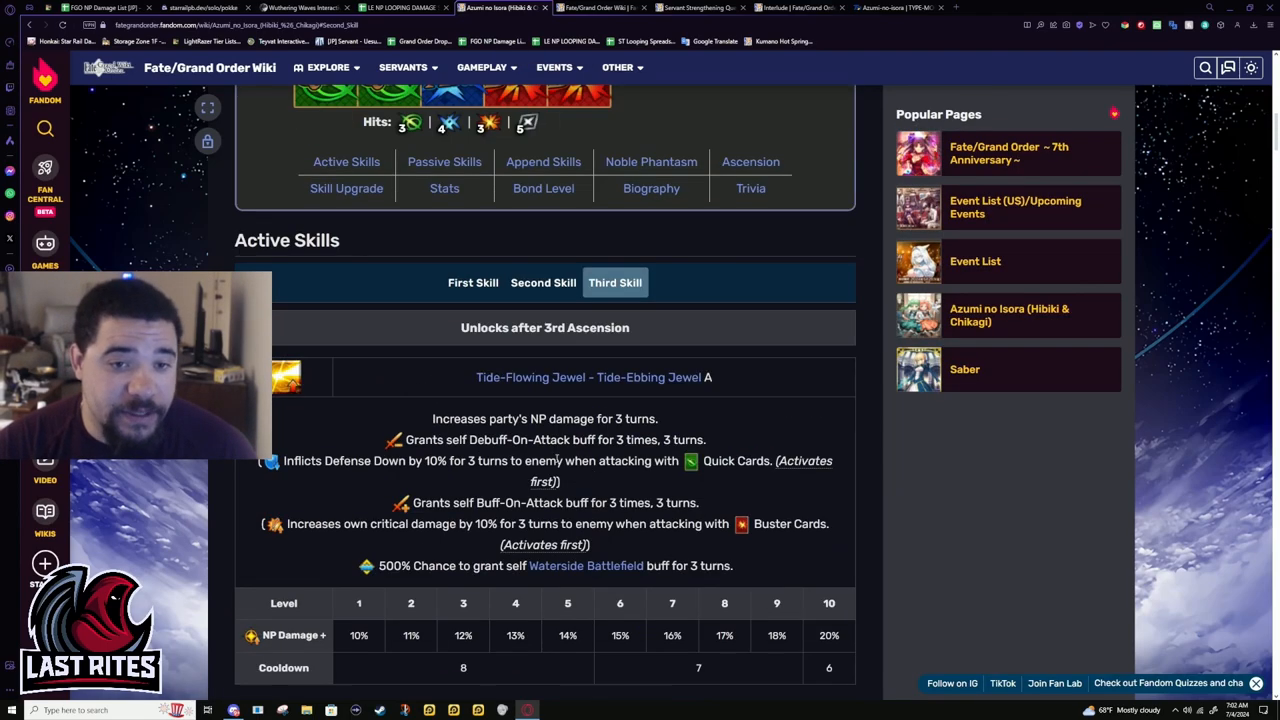
- Switch back to Isora Dance, then scroll down toward the Noble Phantasm overcharge table
click(473, 132)
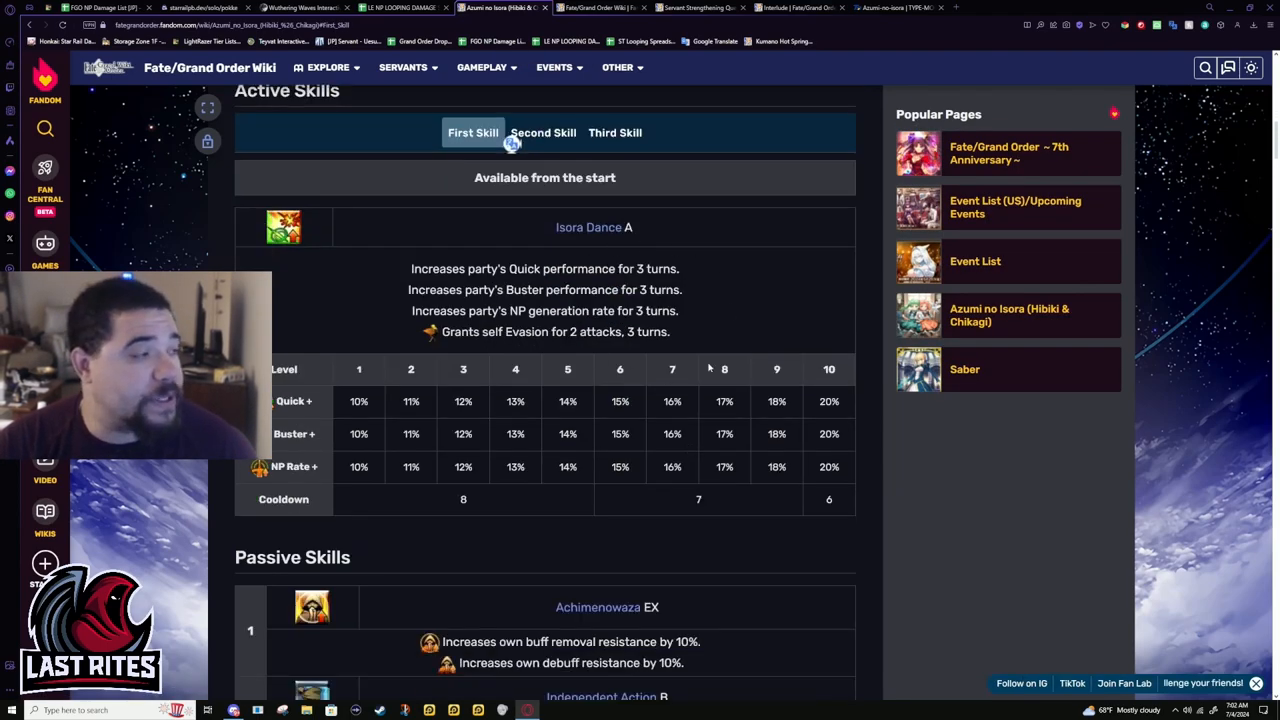
mouse_move(810, 428)
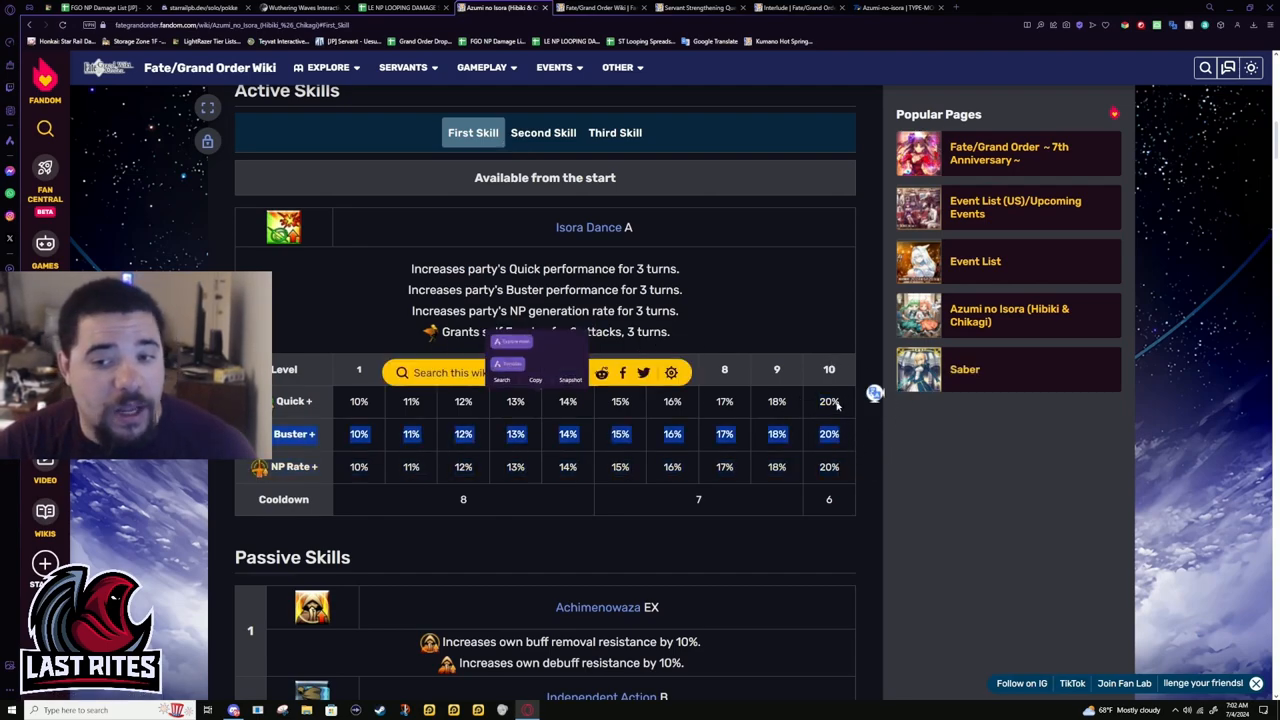
scroll(down, 3)
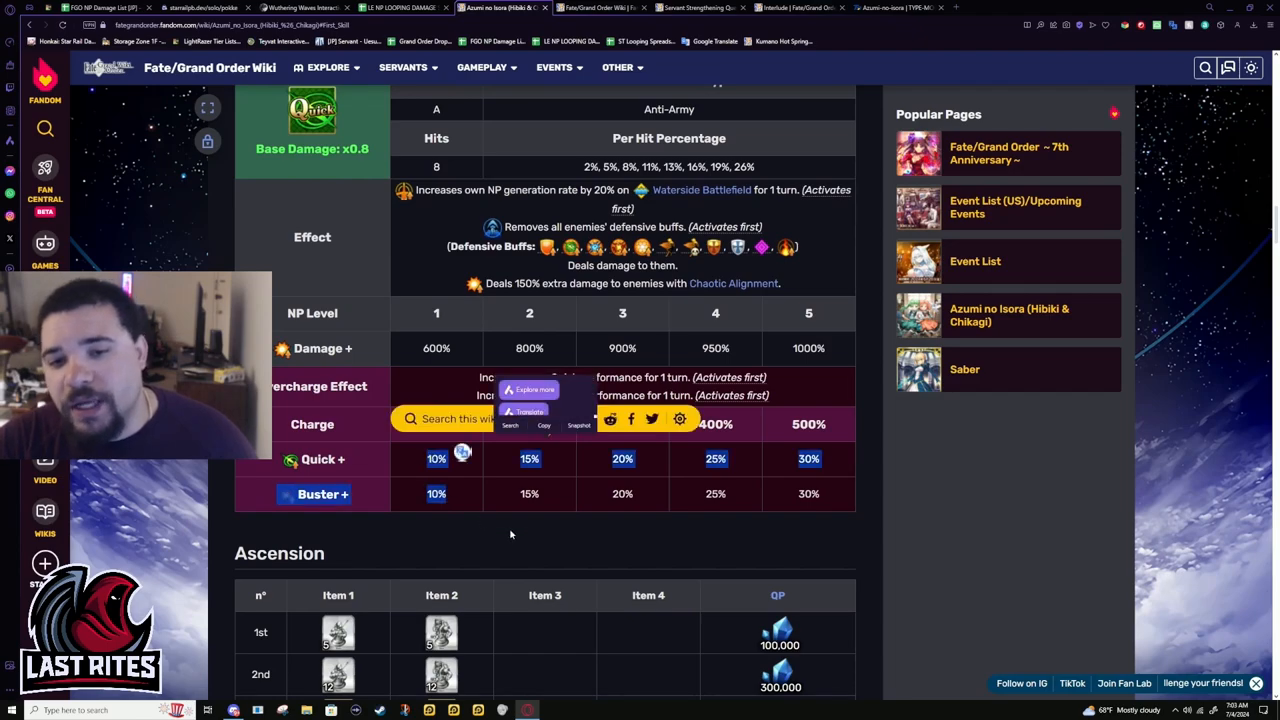
- Scroll to the Noble Phantasm and highlight its per-hit percentages, 5% through 26%
scroll(down, 3)
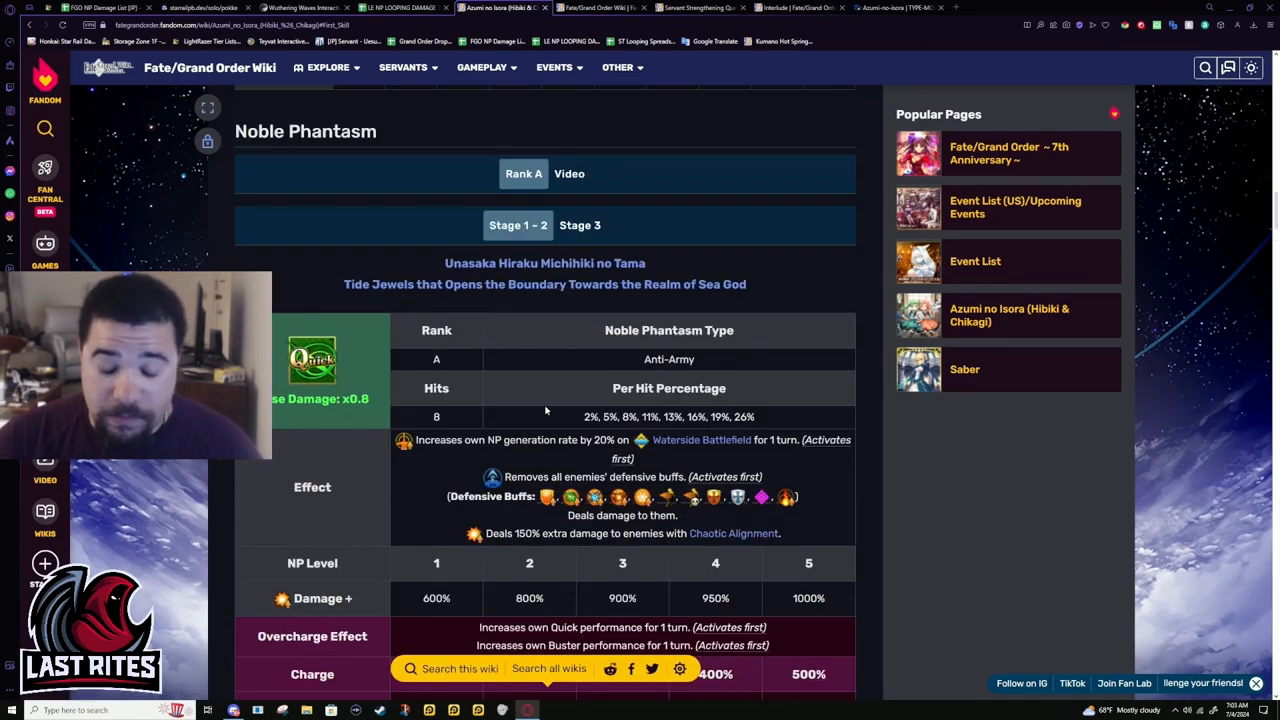
drag(687, 417, 755, 417)
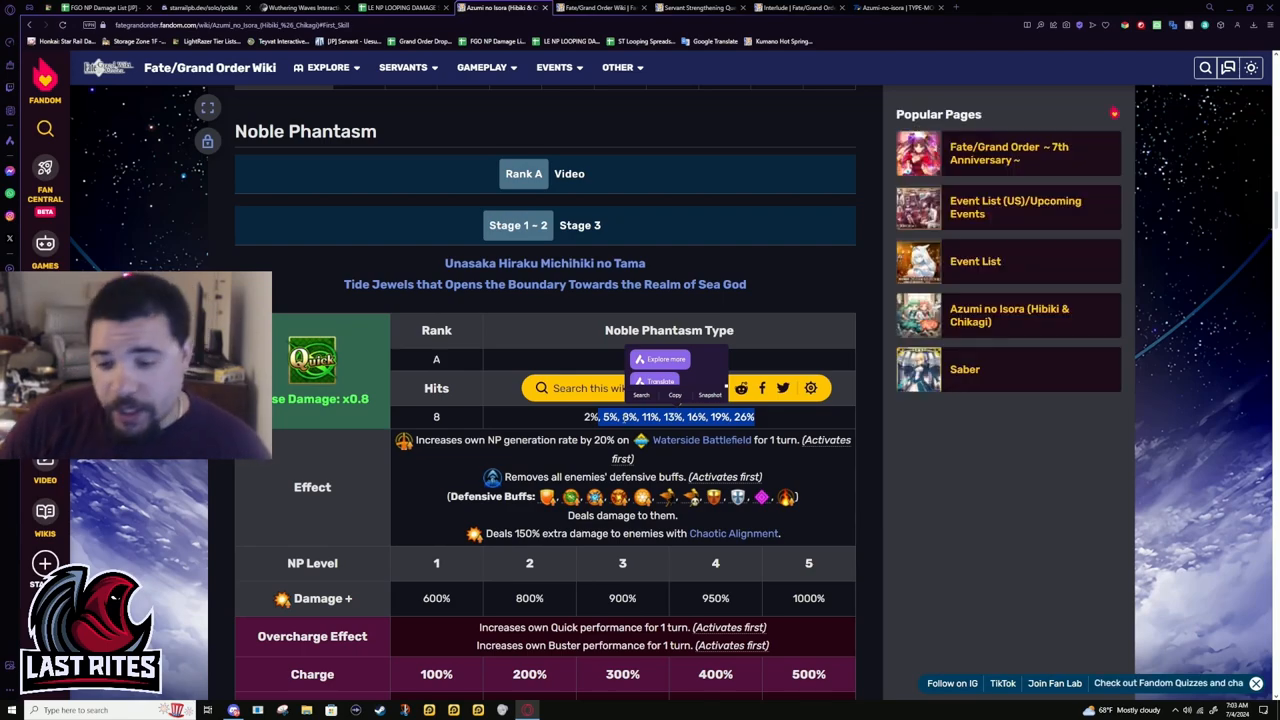
mouse_move(736, 265)
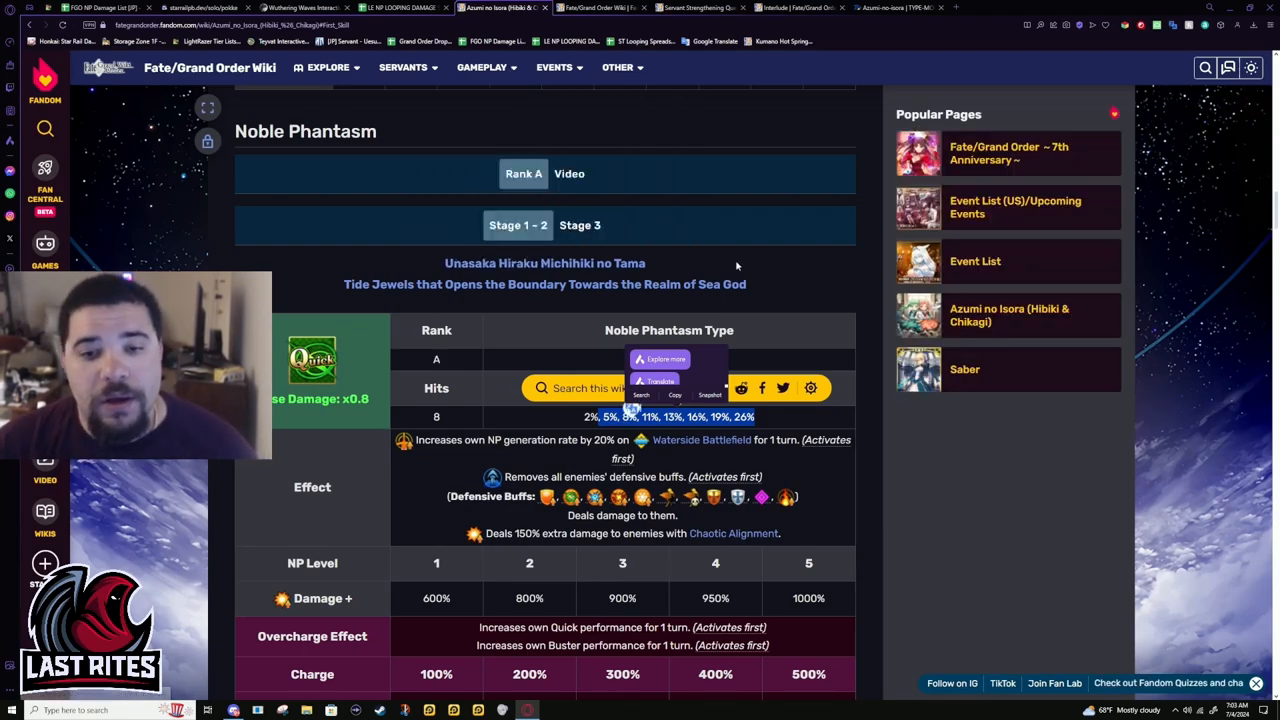
- Scroll past the Ascension and Skill Reinforcement material tables to the Stats section
scroll(down, 3)
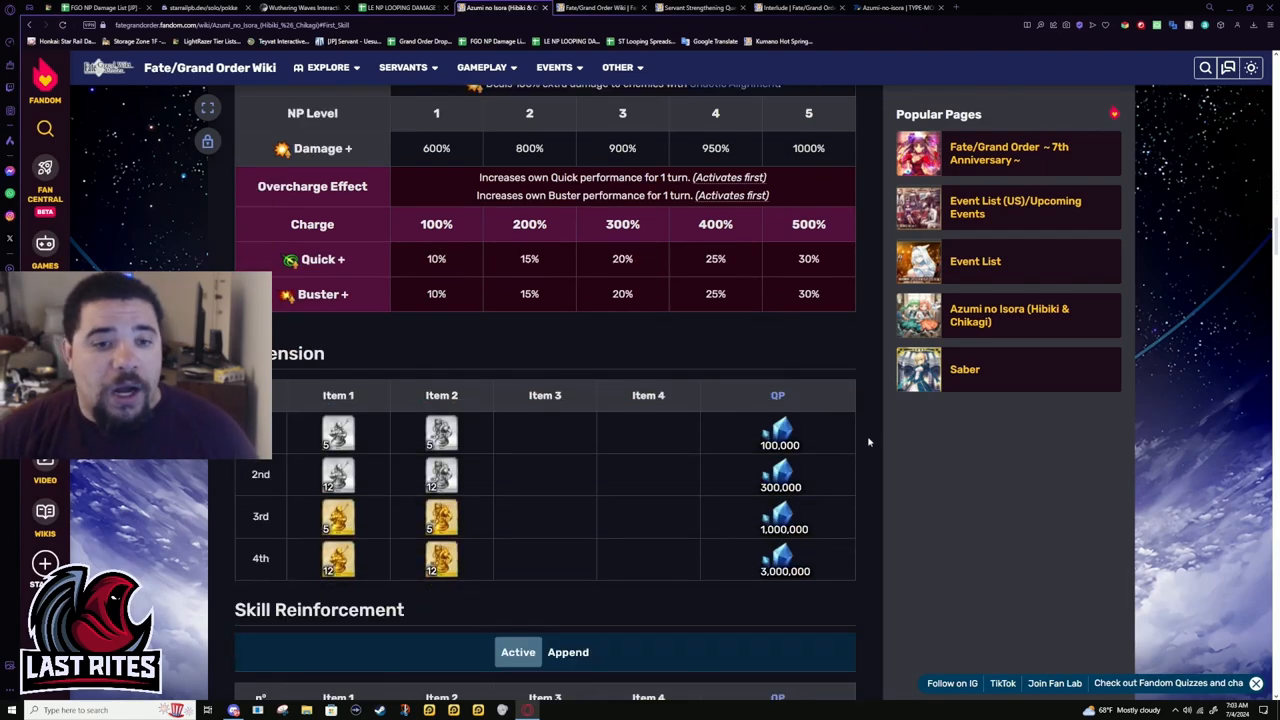
scroll(down, 3)
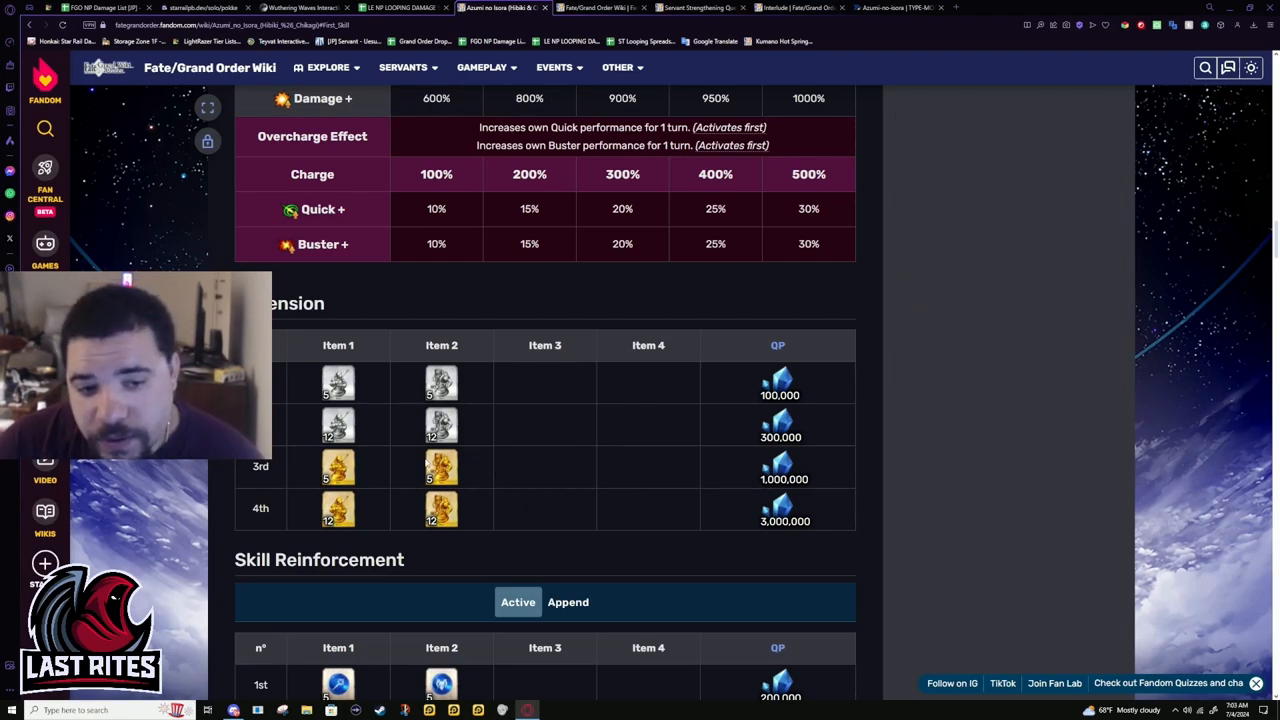
mouse_move(502, 492)
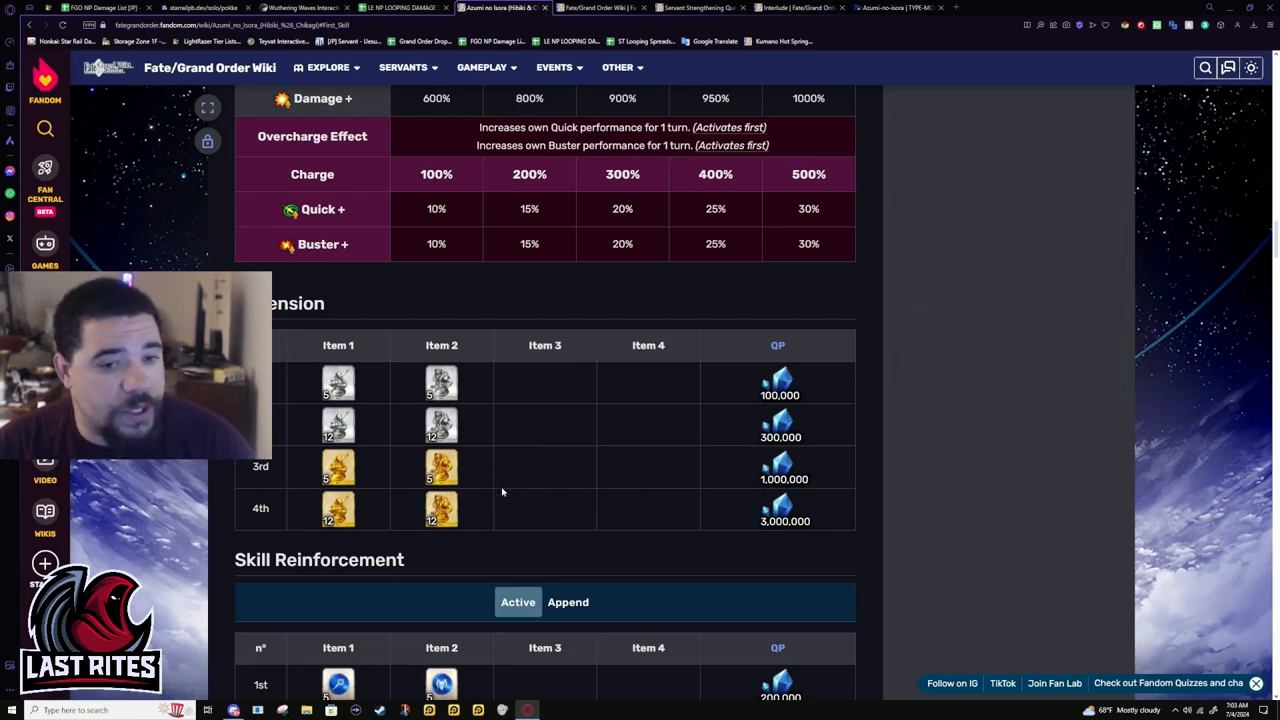
scroll(down, 3)
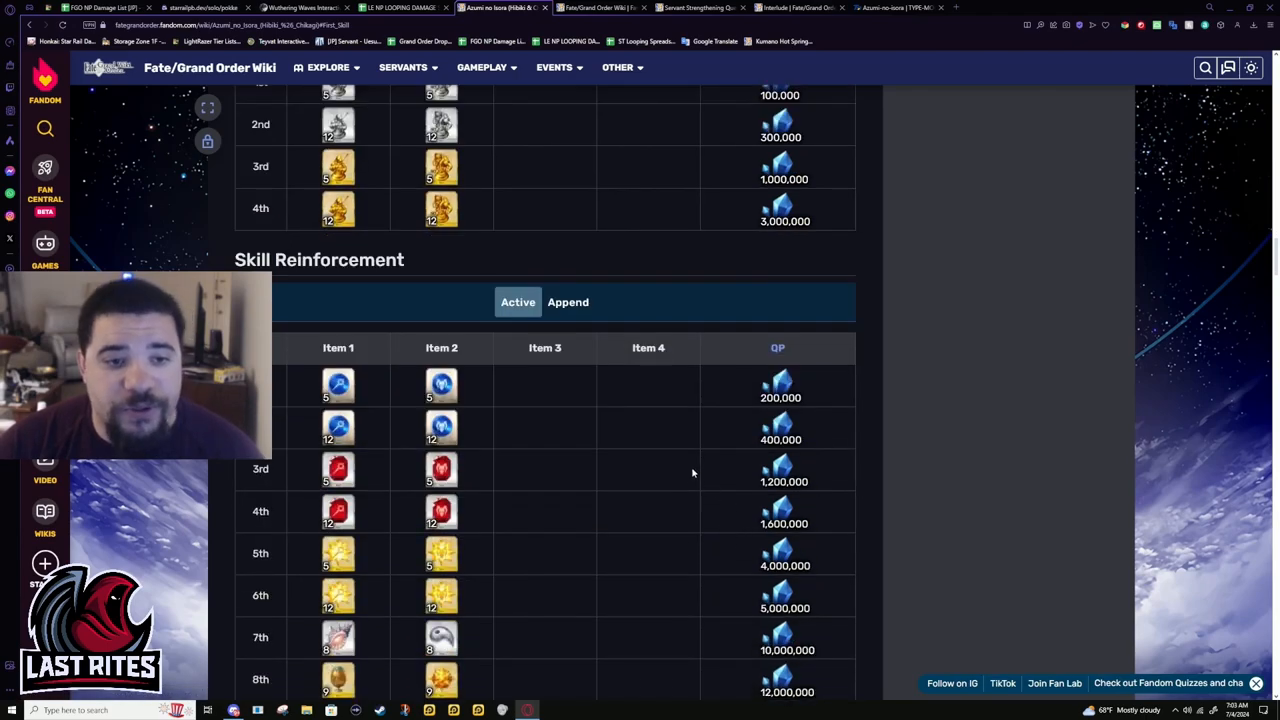
scroll(down, 3)
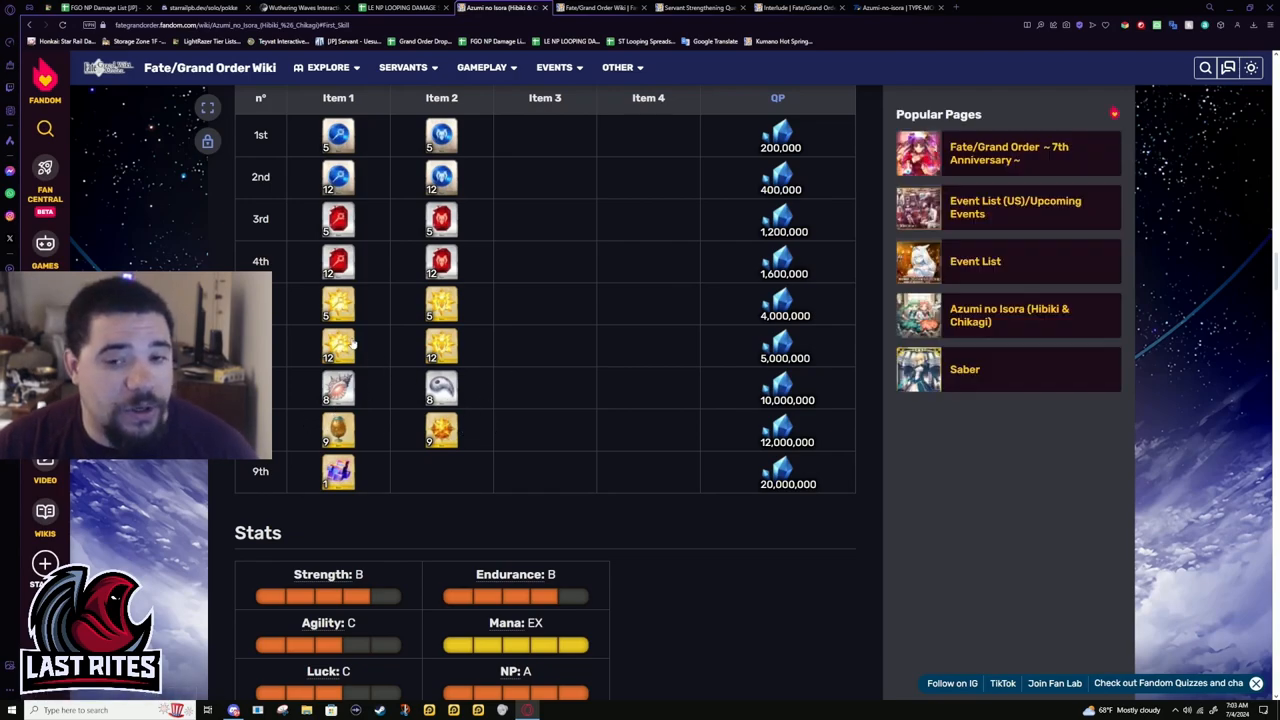
scroll(down, 3)
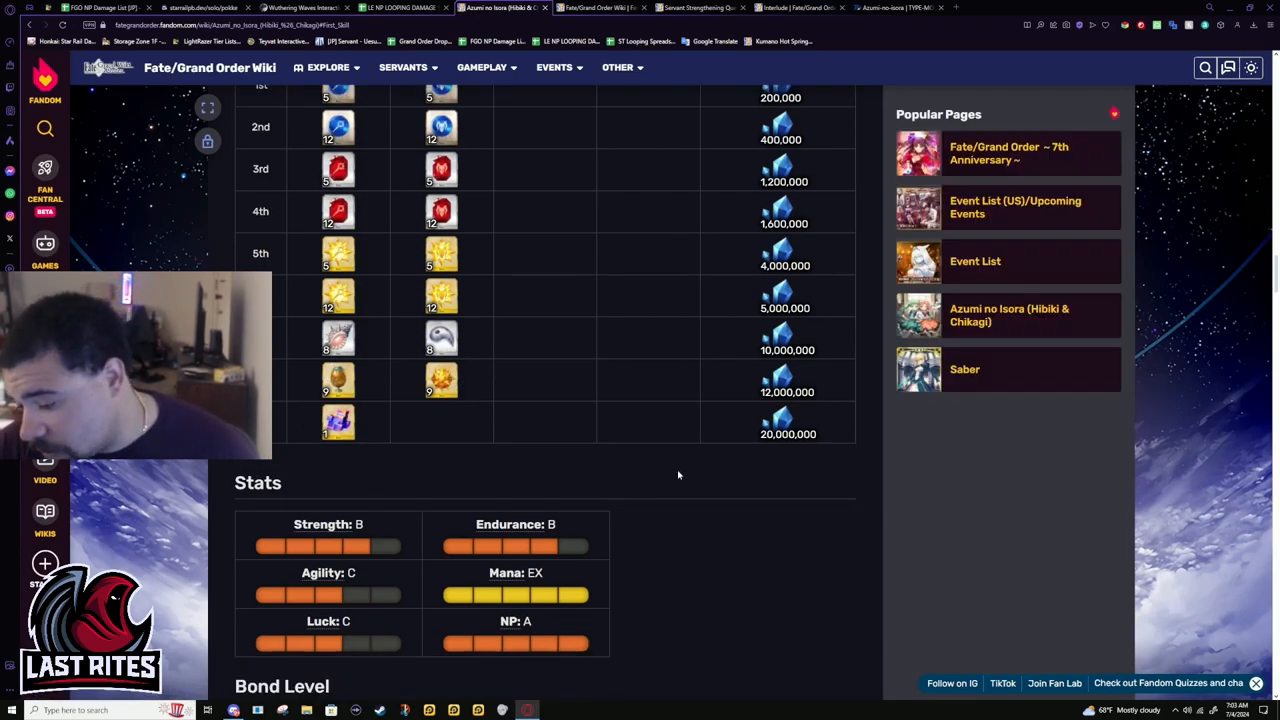
mouse_move(490, 404)
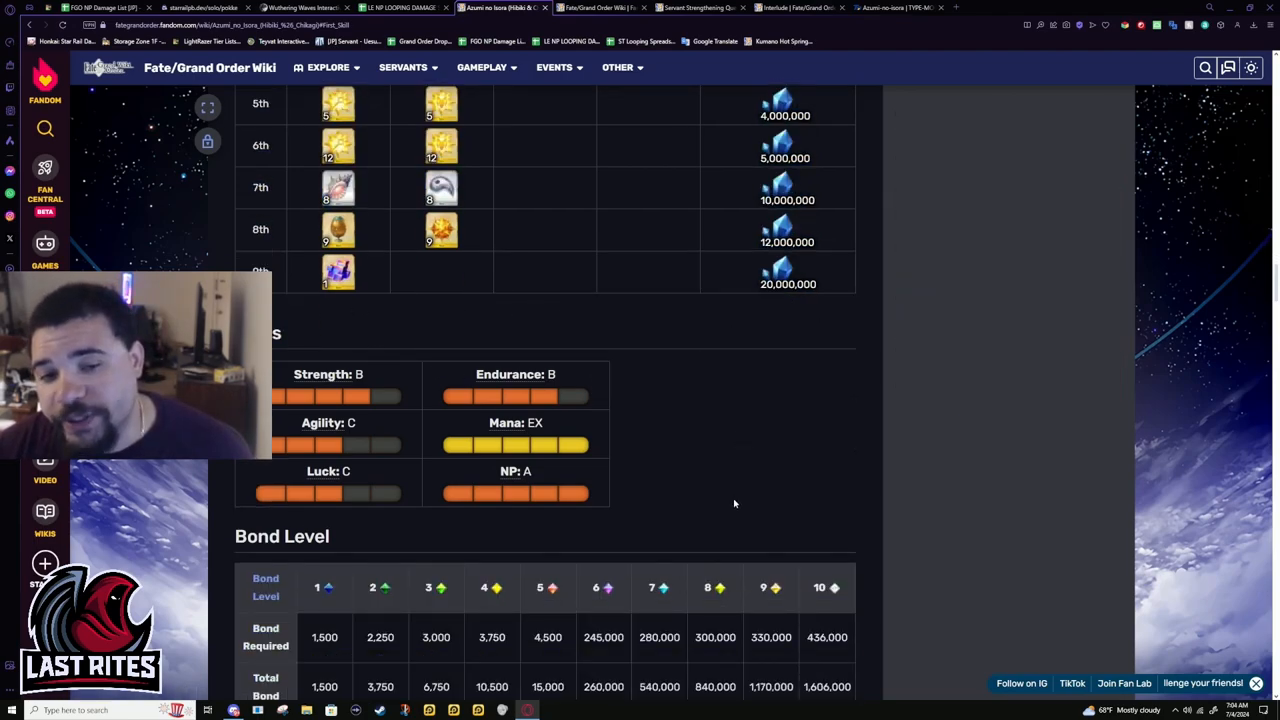
- Scroll down to the Bond Level table and the Matching Aprons Craft Essence
scroll(down, 3)
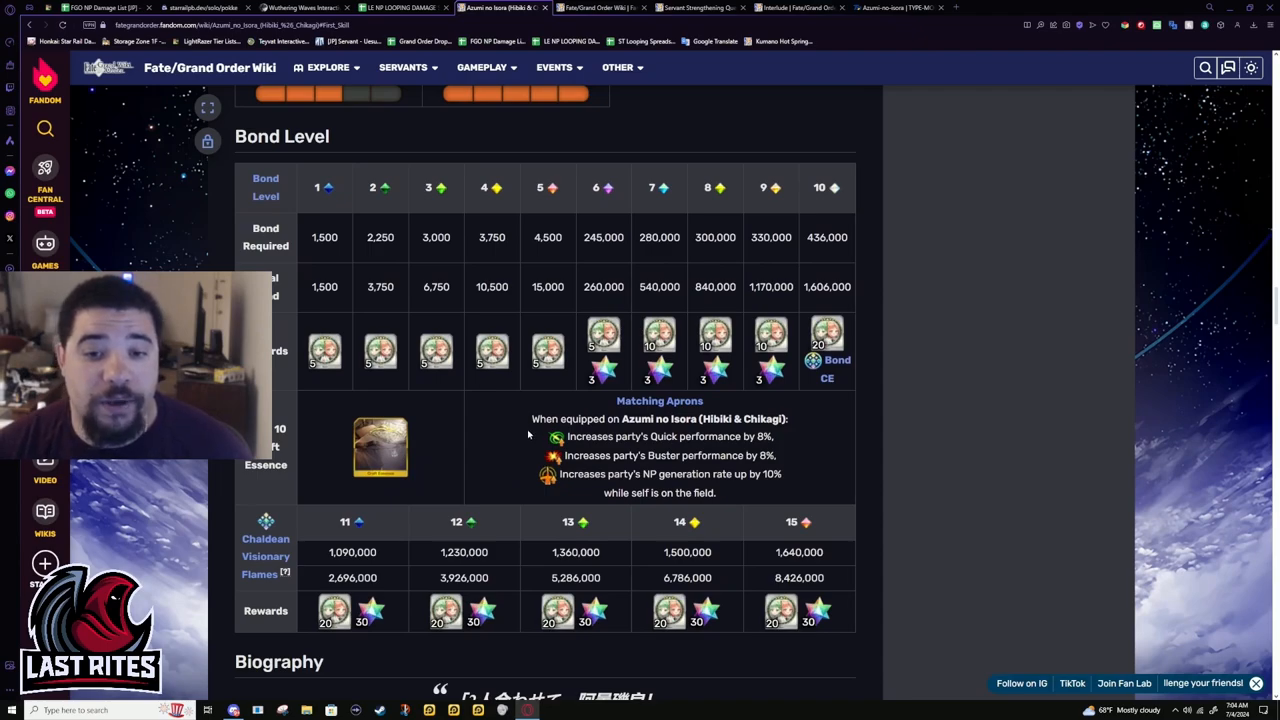
mouse_move(812, 479)
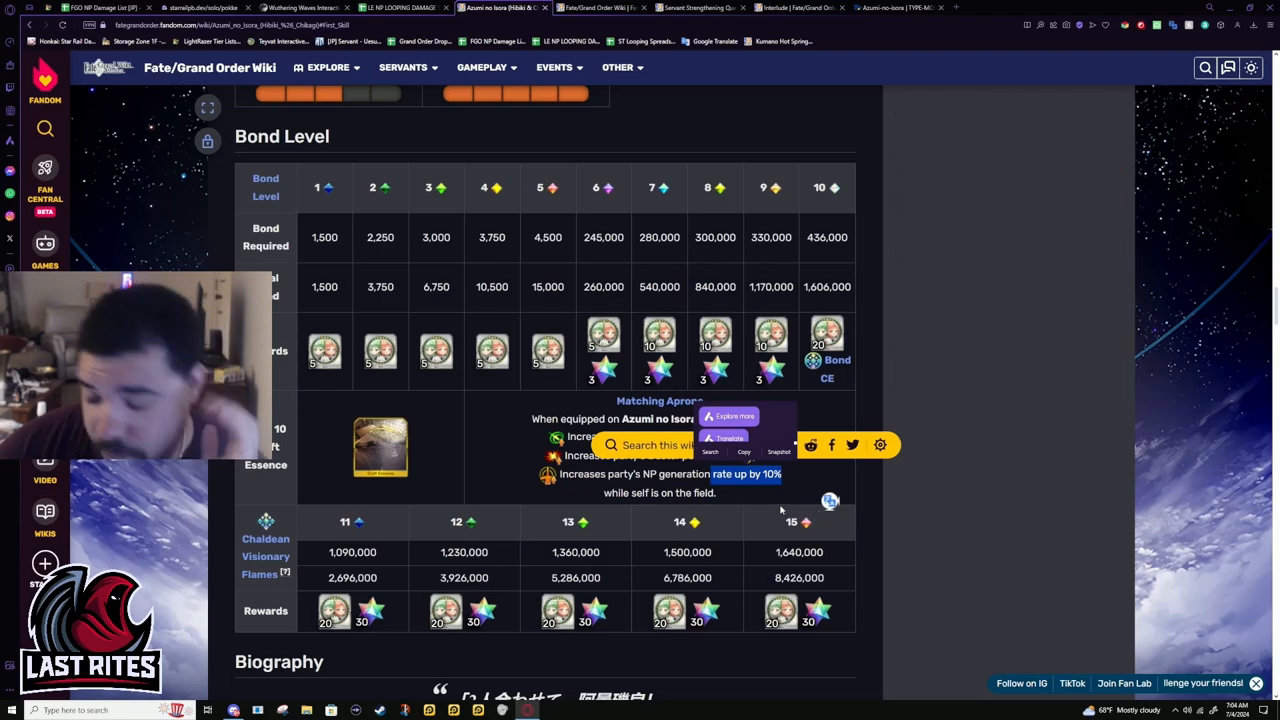
mouse_move(650, 516)
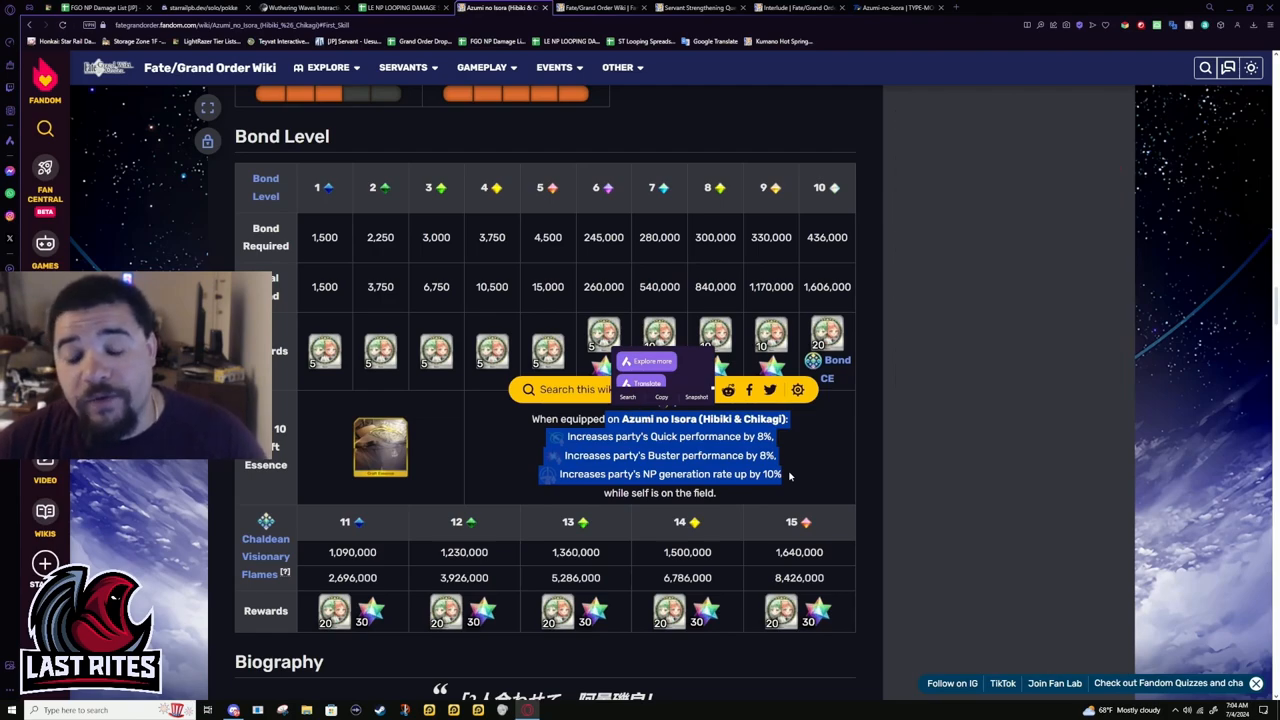
mouse_move(808, 508)
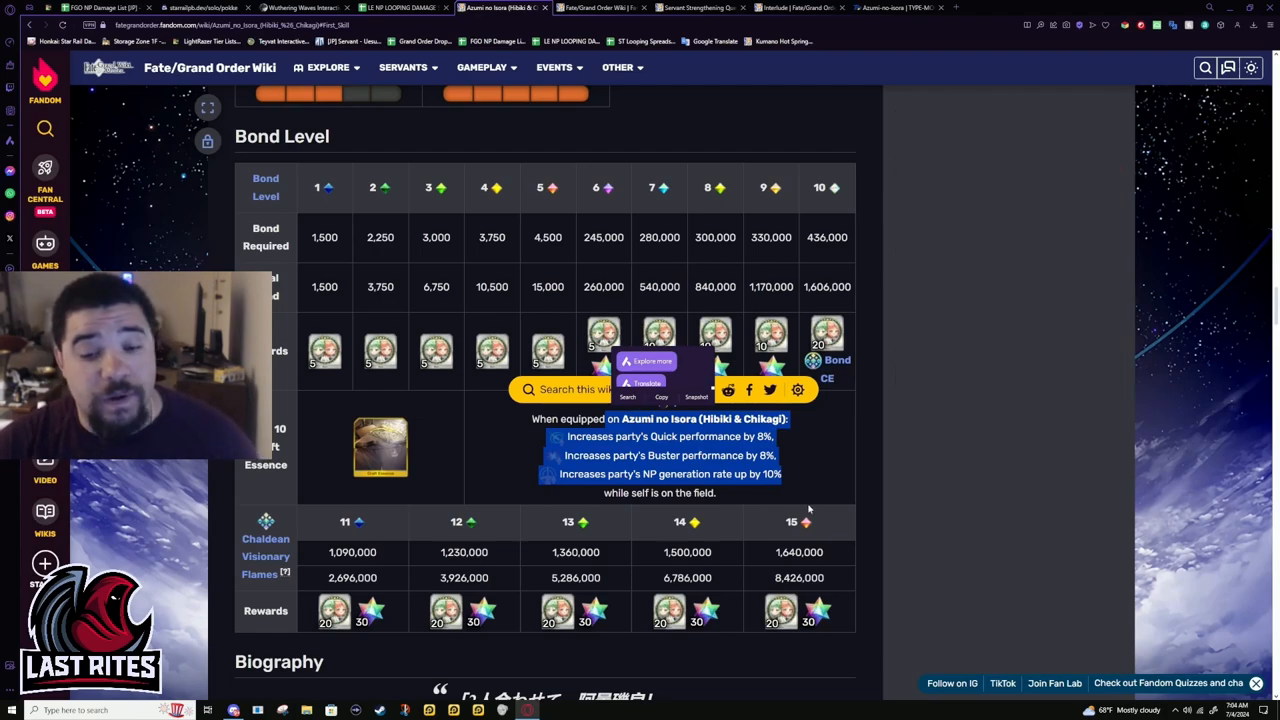
mouse_move(836, 536)
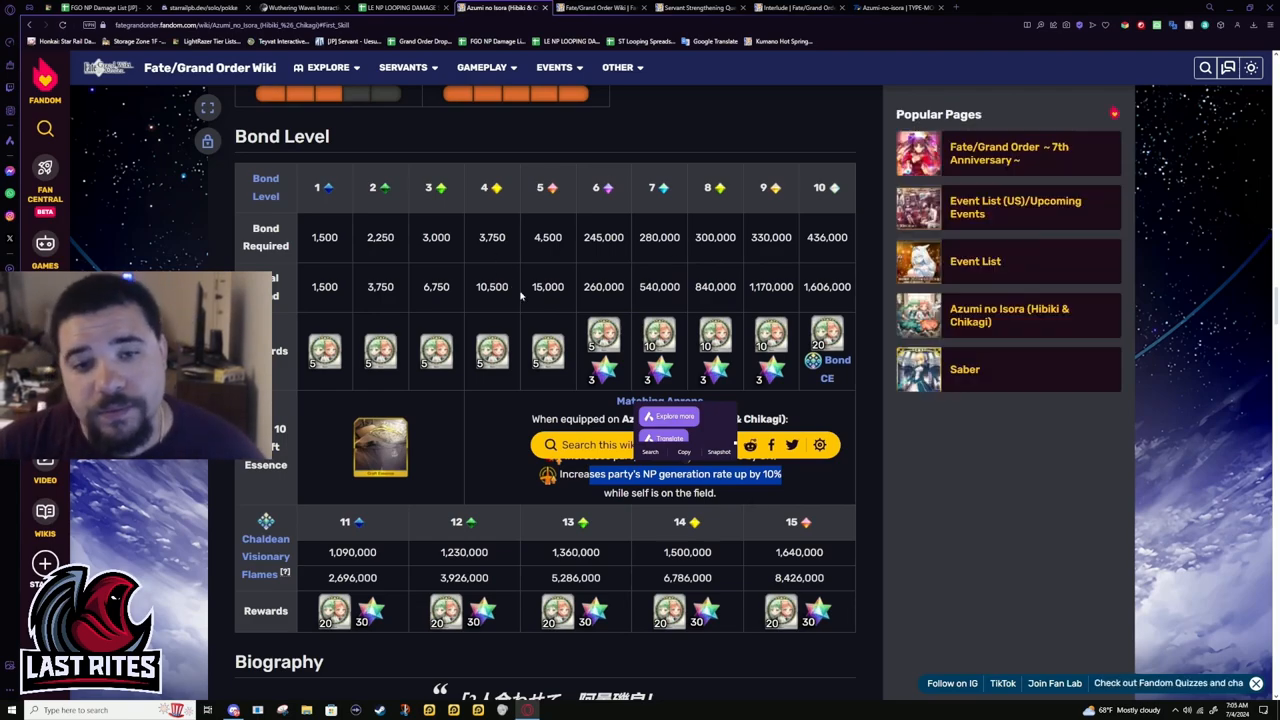
- Scroll past Active and Passive Skills to the infobox and switch the artwork to Stage 2
scroll(down, 3)
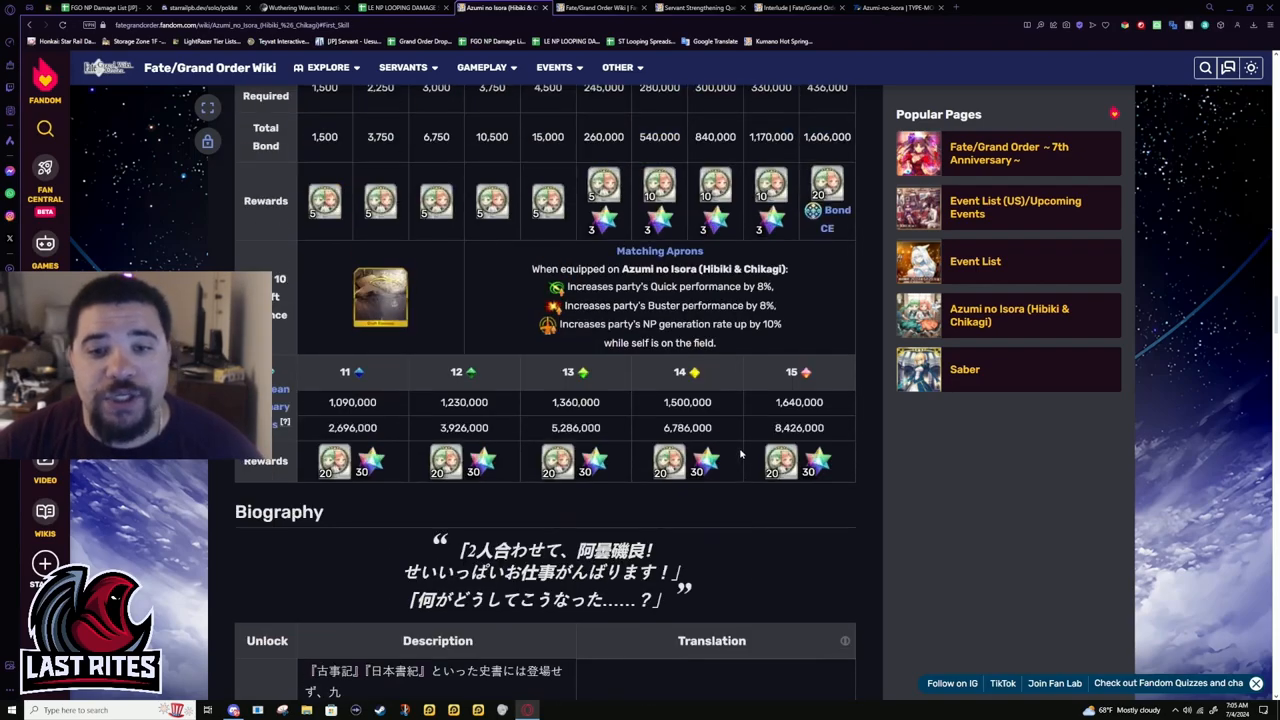
scroll(down, 3)
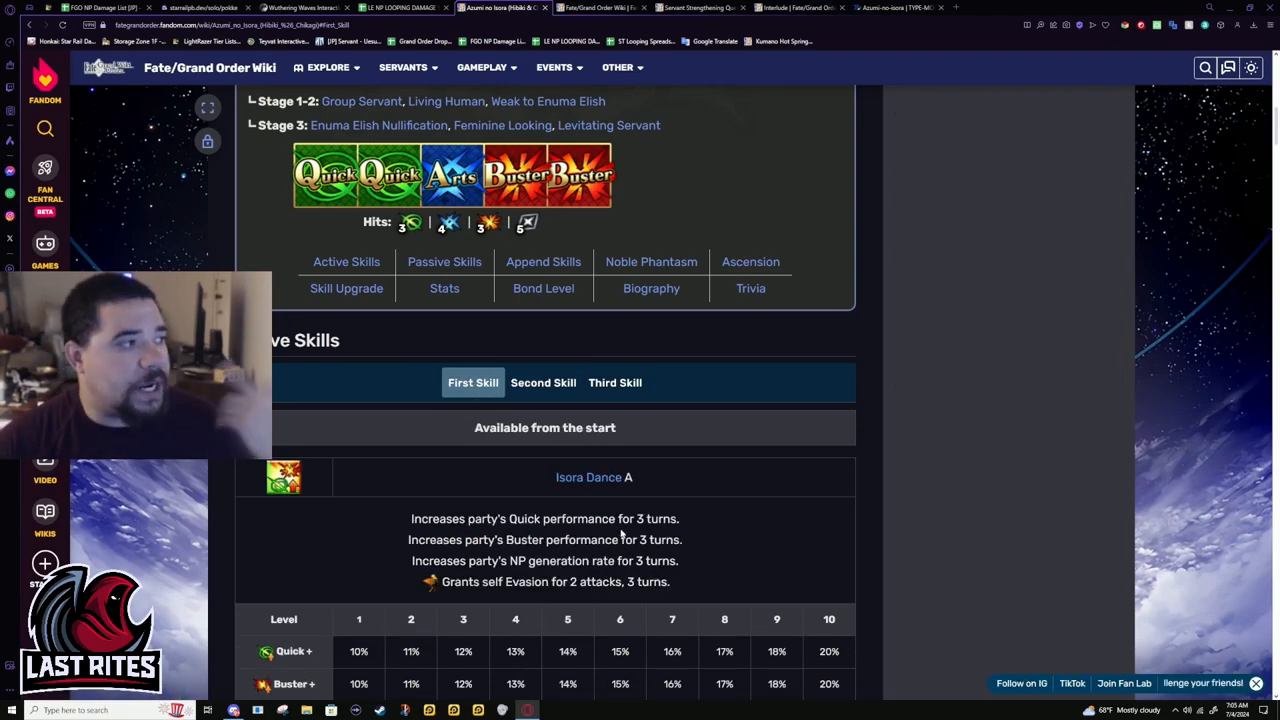
mouse_move(626, 404)
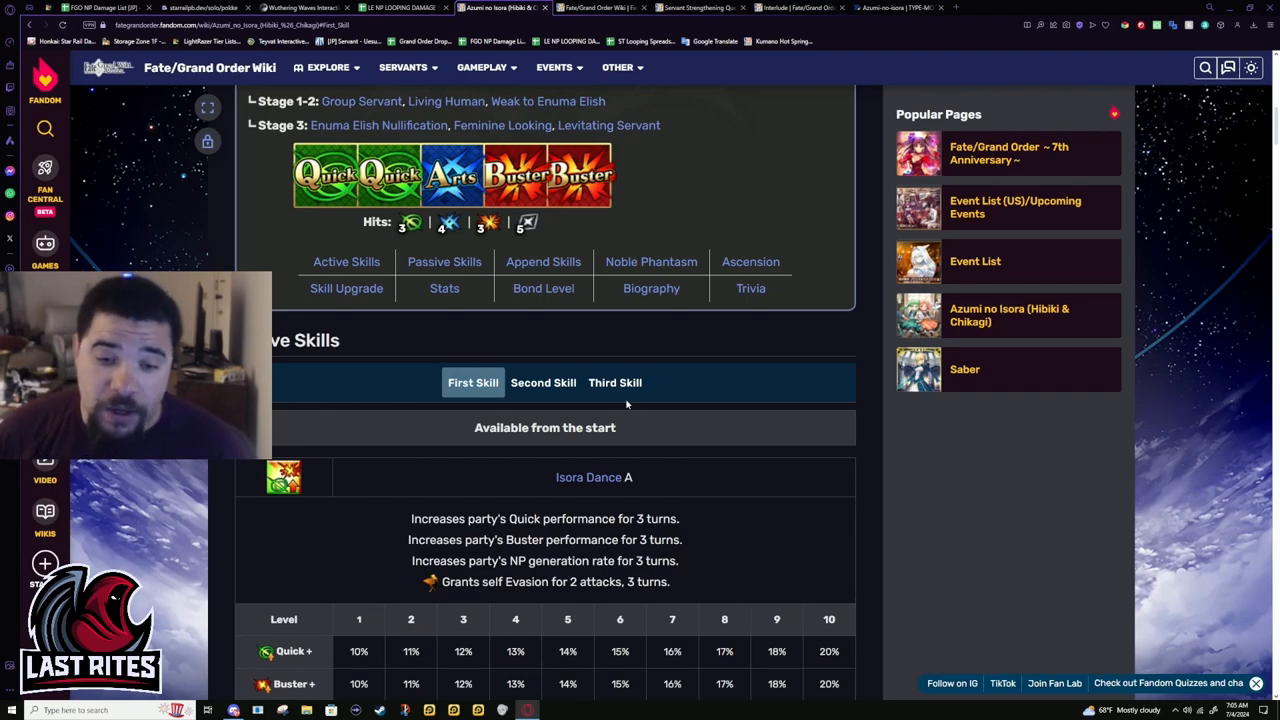
scroll(down, 3)
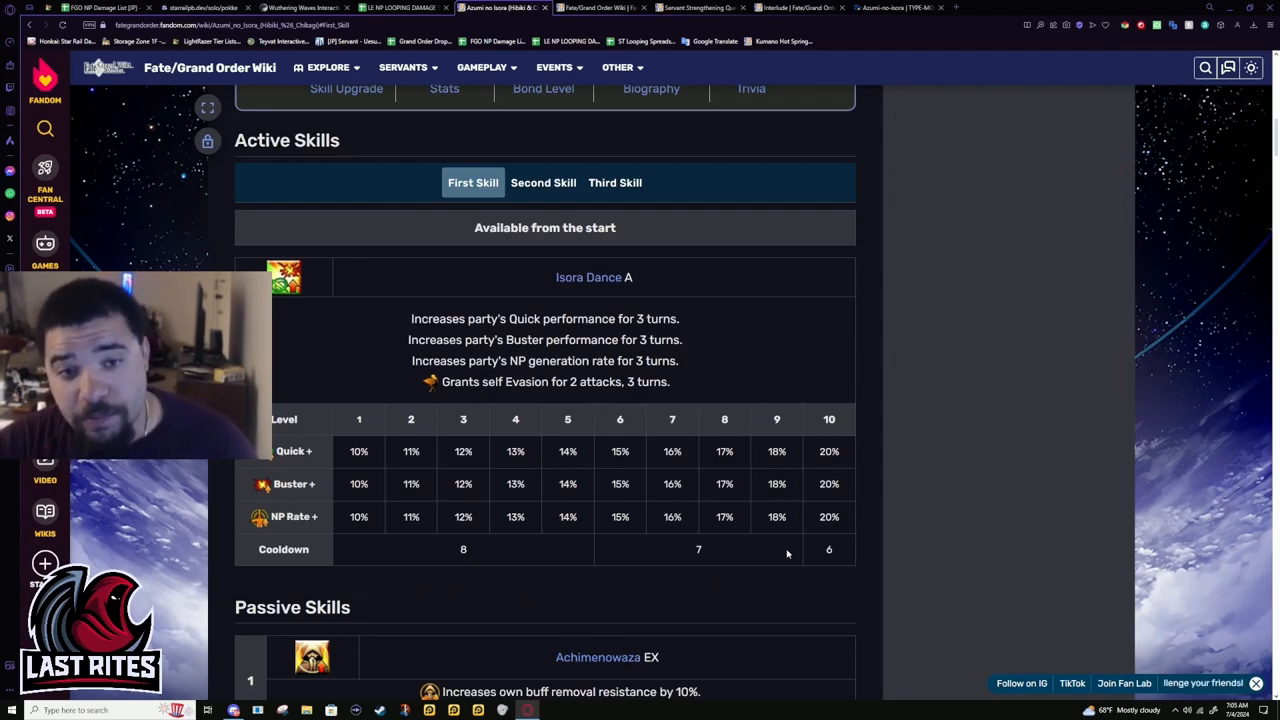
mouse_move(733, 596)
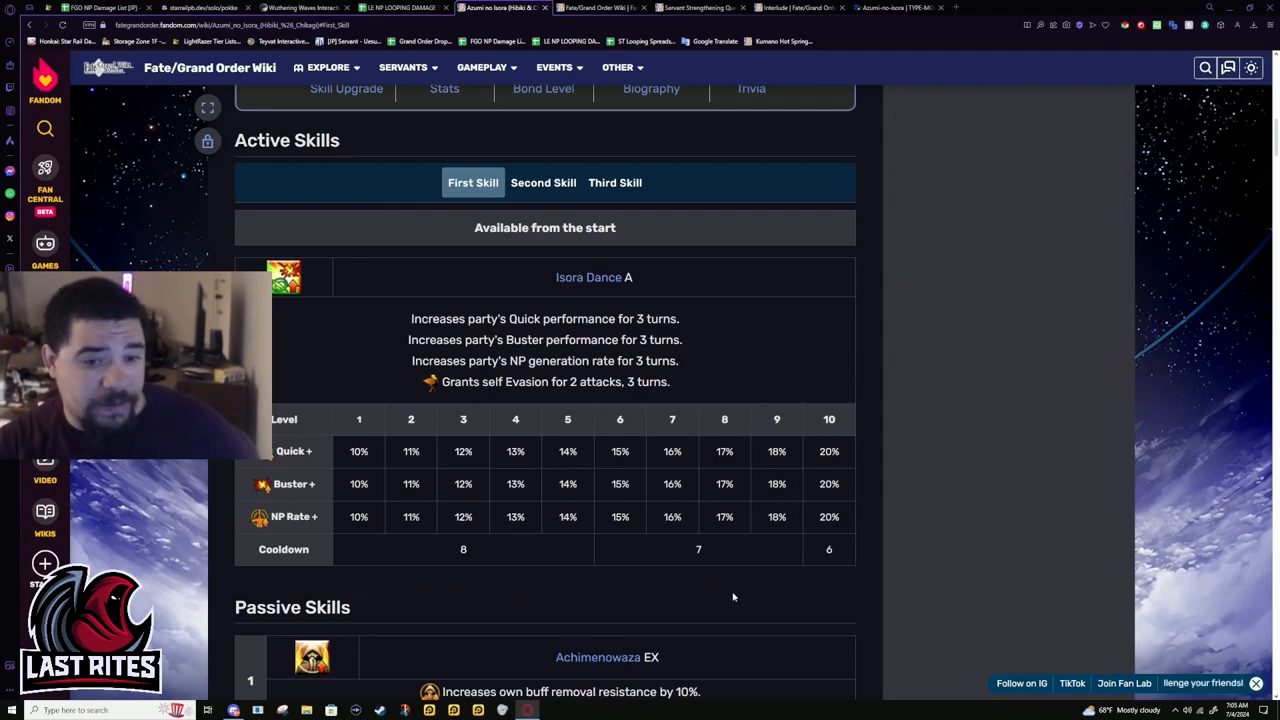
scroll(down, 3)
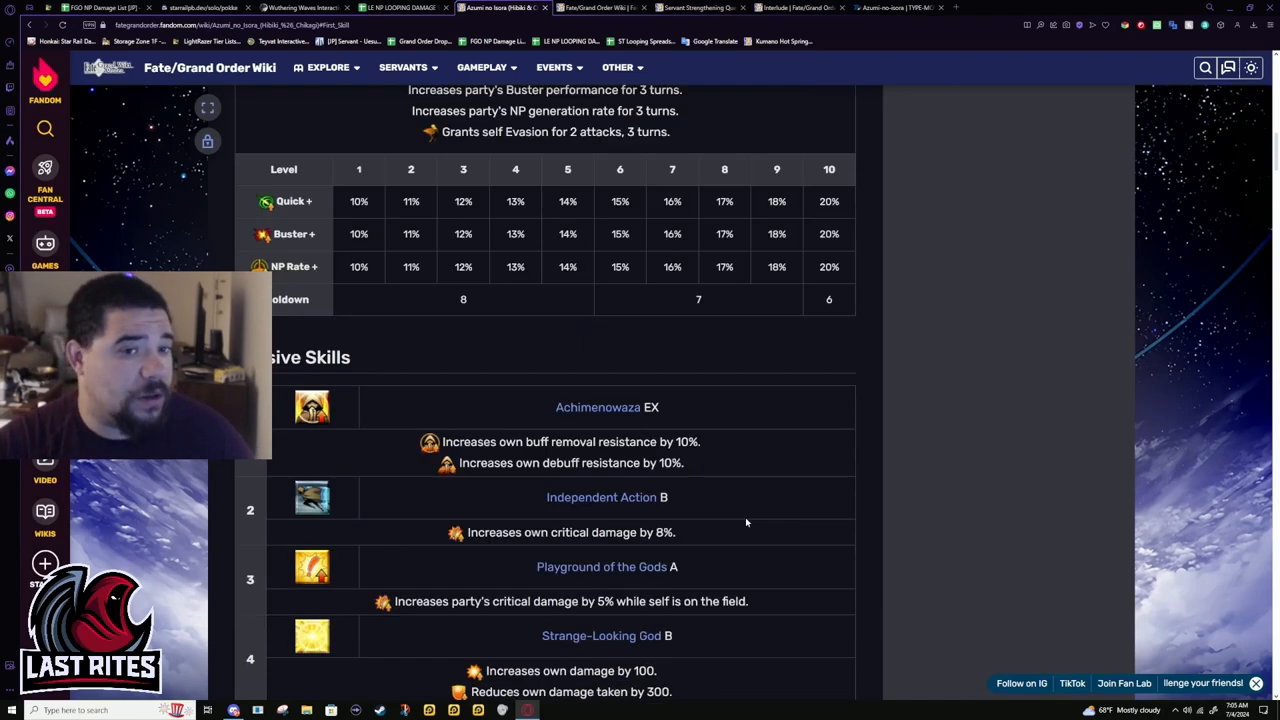
scroll(down, 3)
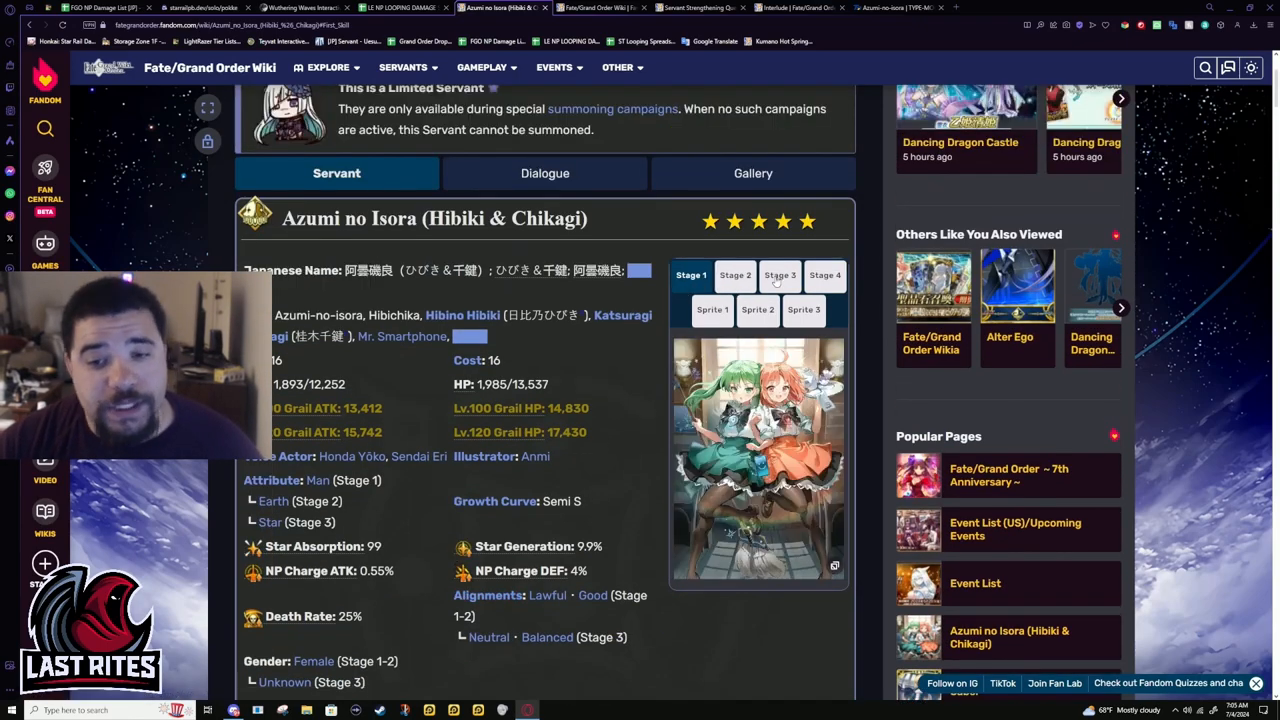
click(734, 275)
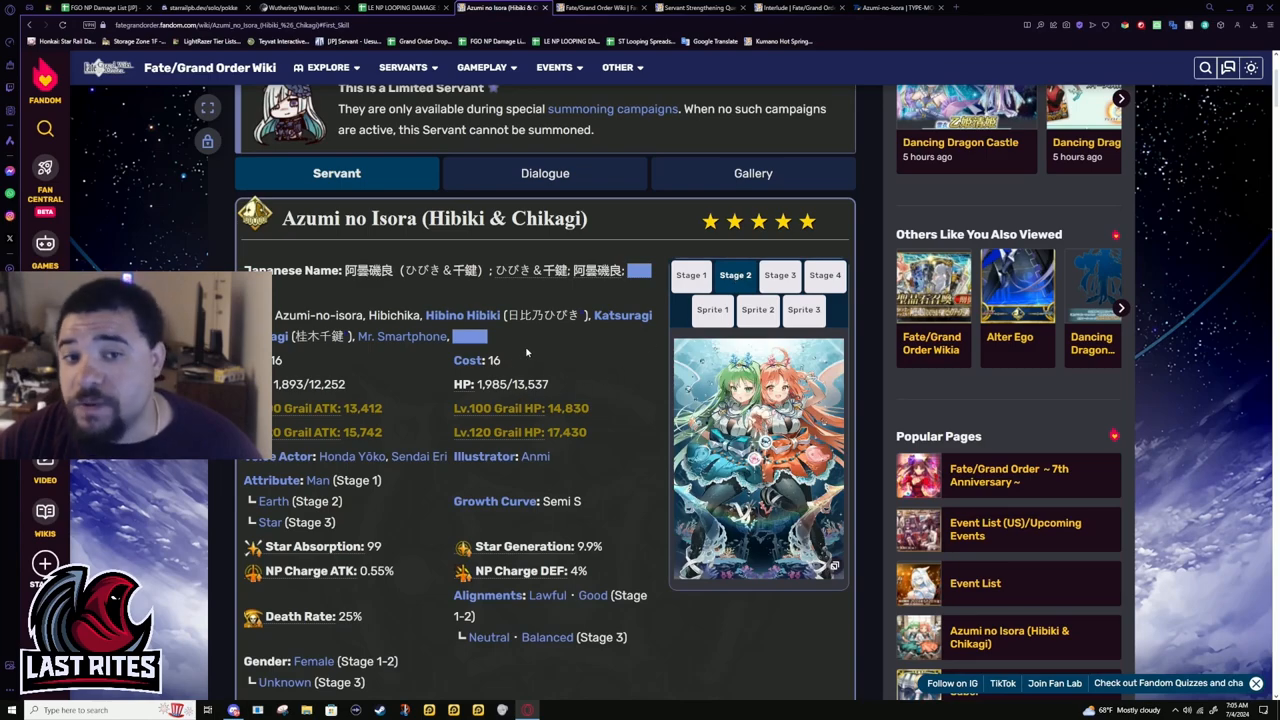
mouse_move(570, 343)
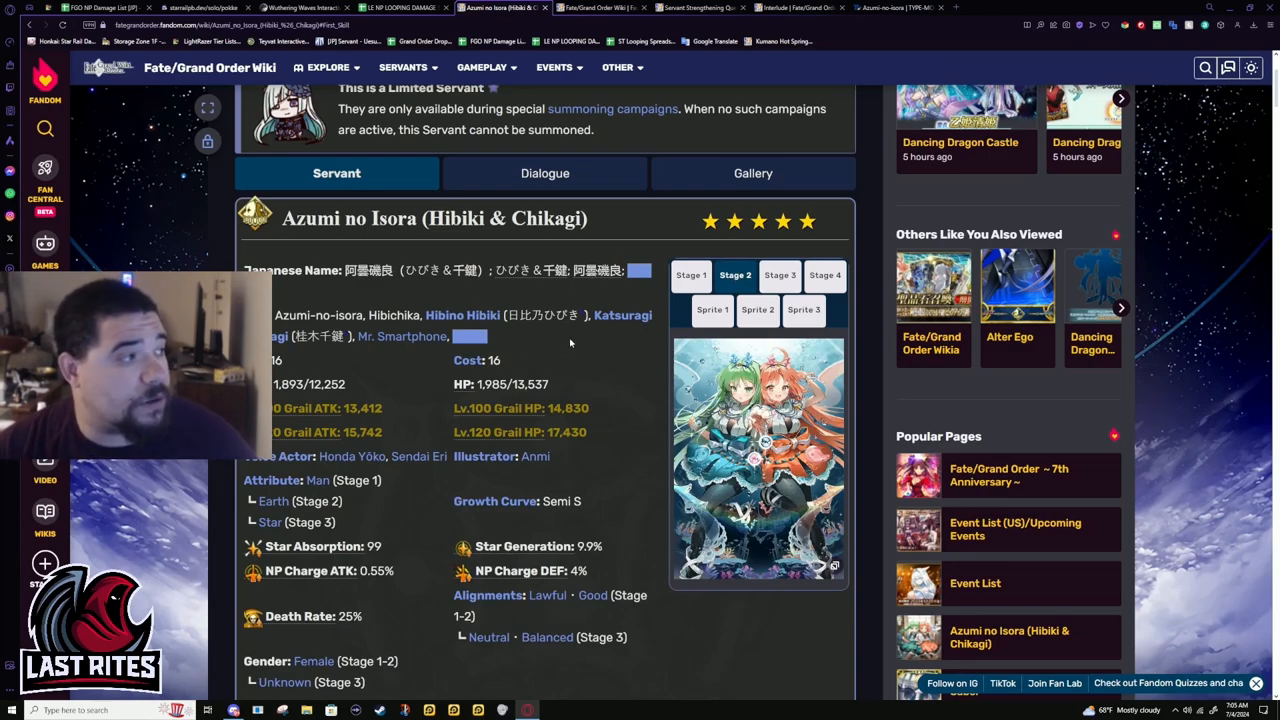
mouse_move(533, 349)
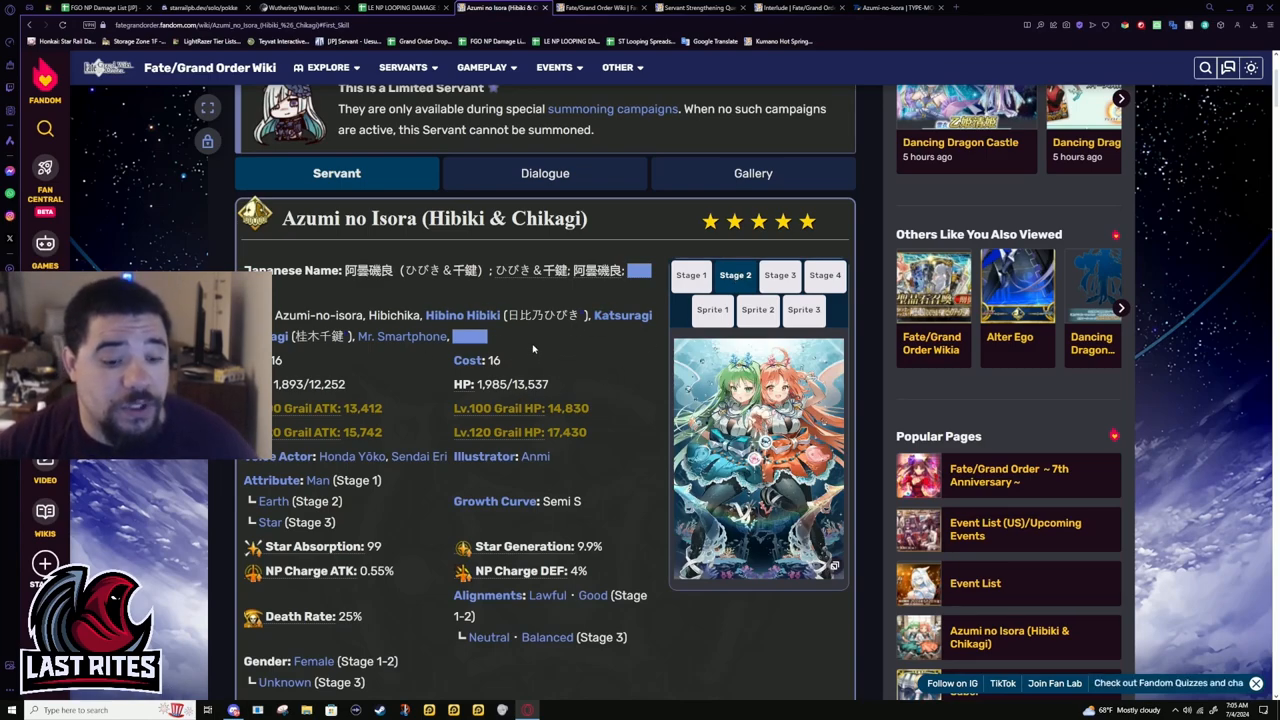